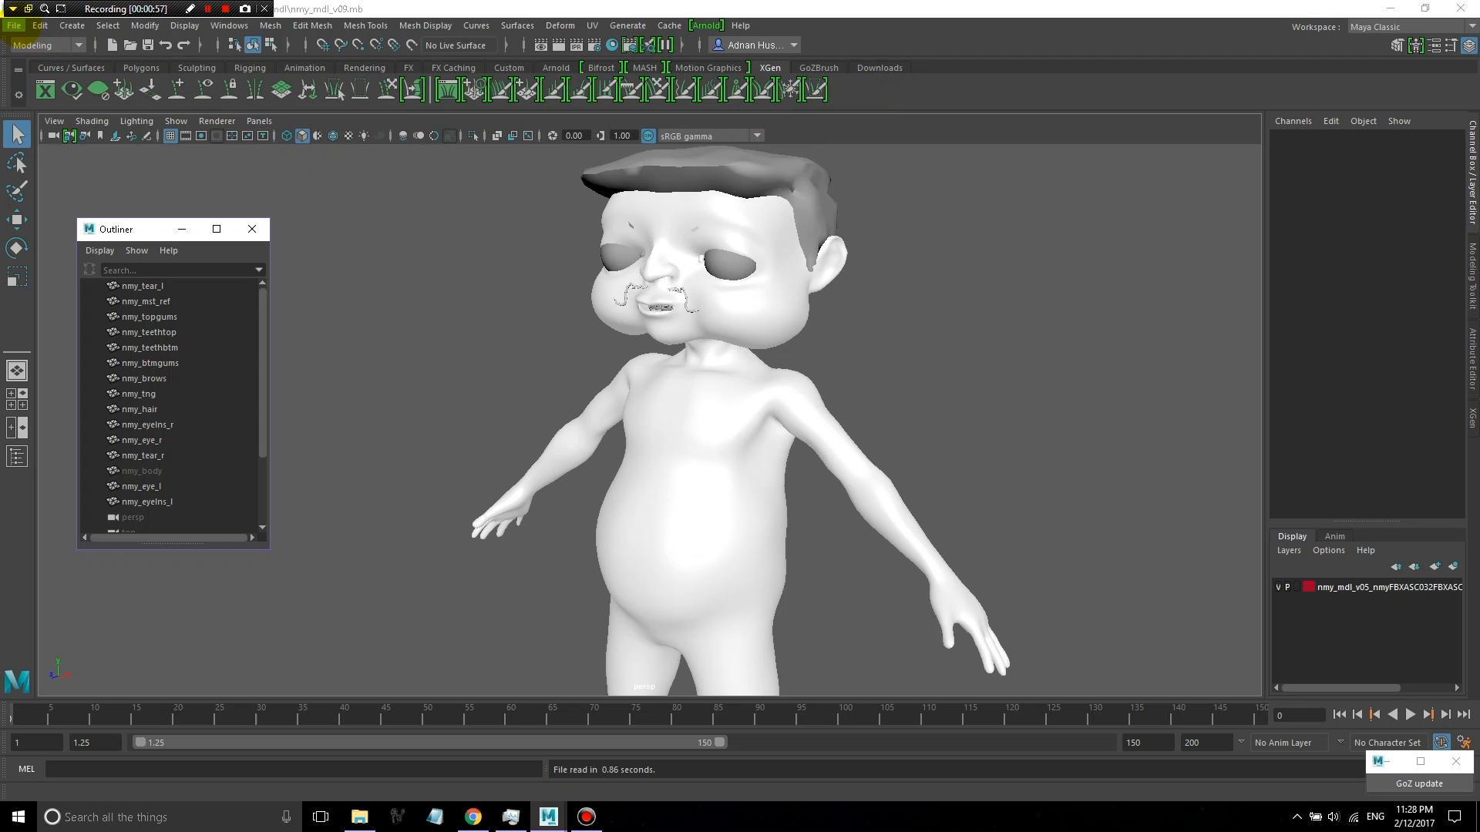
Inspect the project's scenes folder in the project chooser and cancel without changes
{"action": "left_click", "coordinate": [13, 26]}
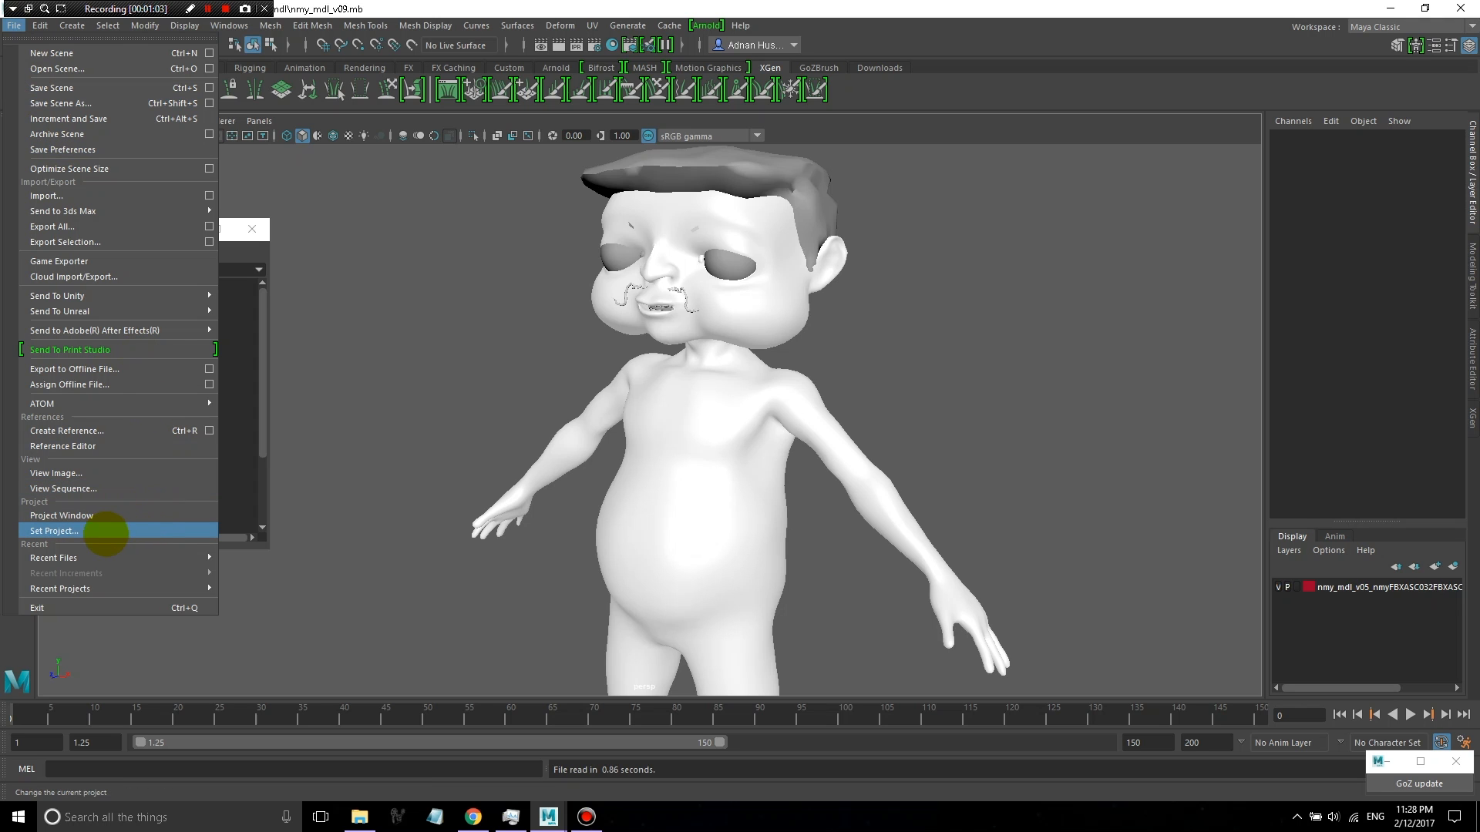
{"action": "left_click", "coordinate": [54, 530]}
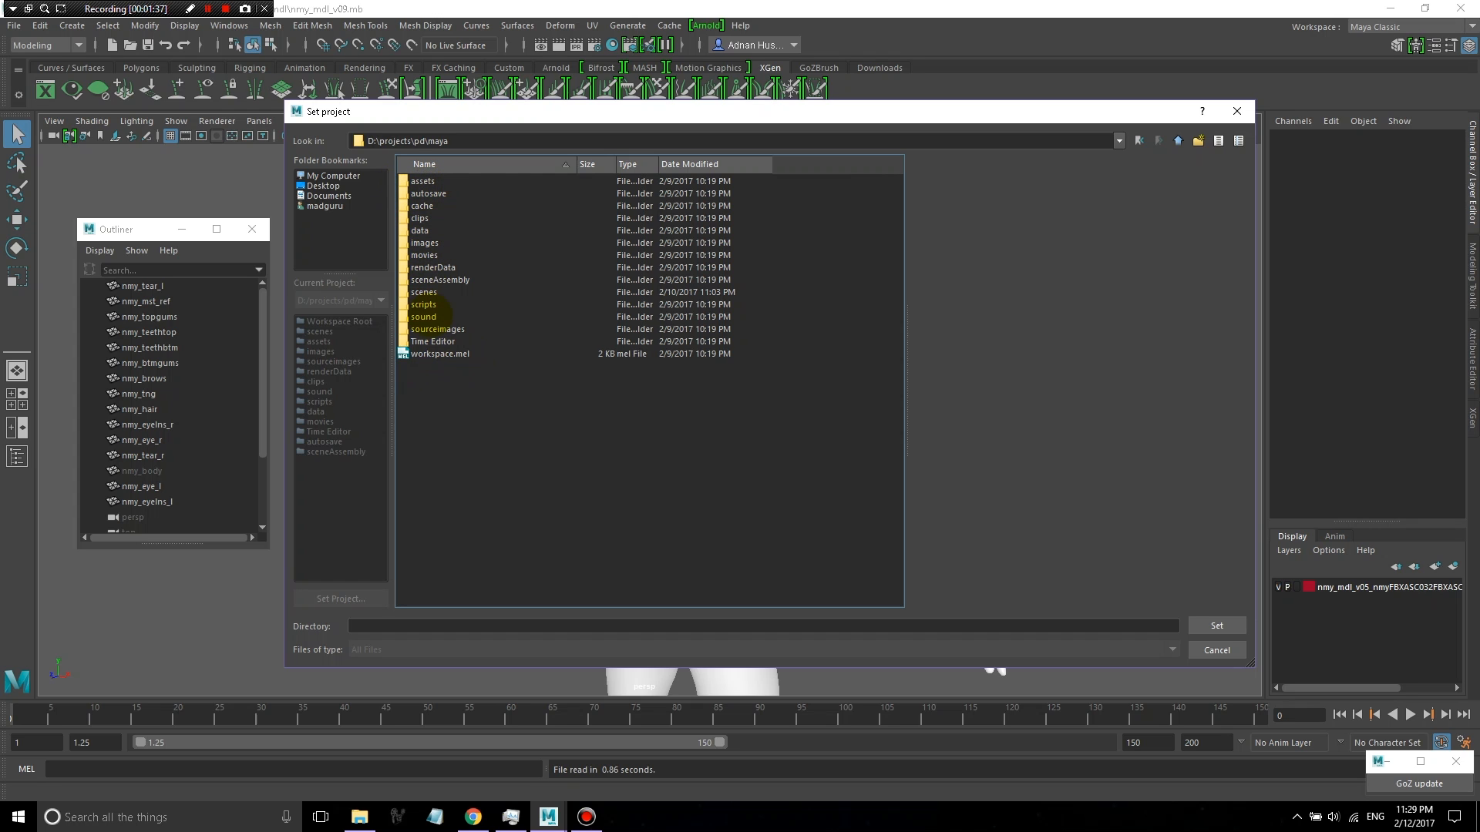
{"action": "double_click", "coordinate": [426, 292]}
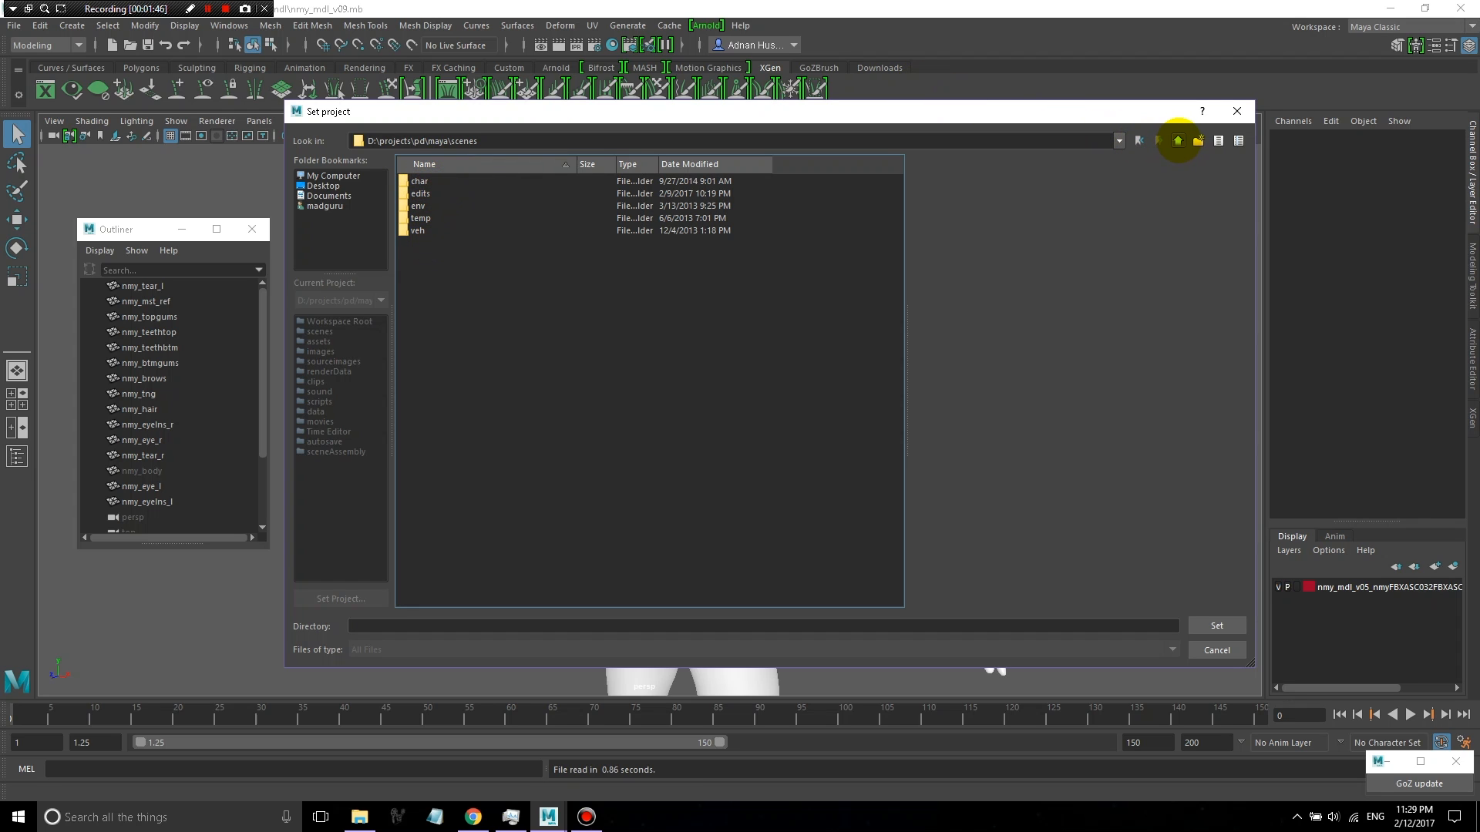
{"action": "mouse_move", "coordinate": [1176, 140]}
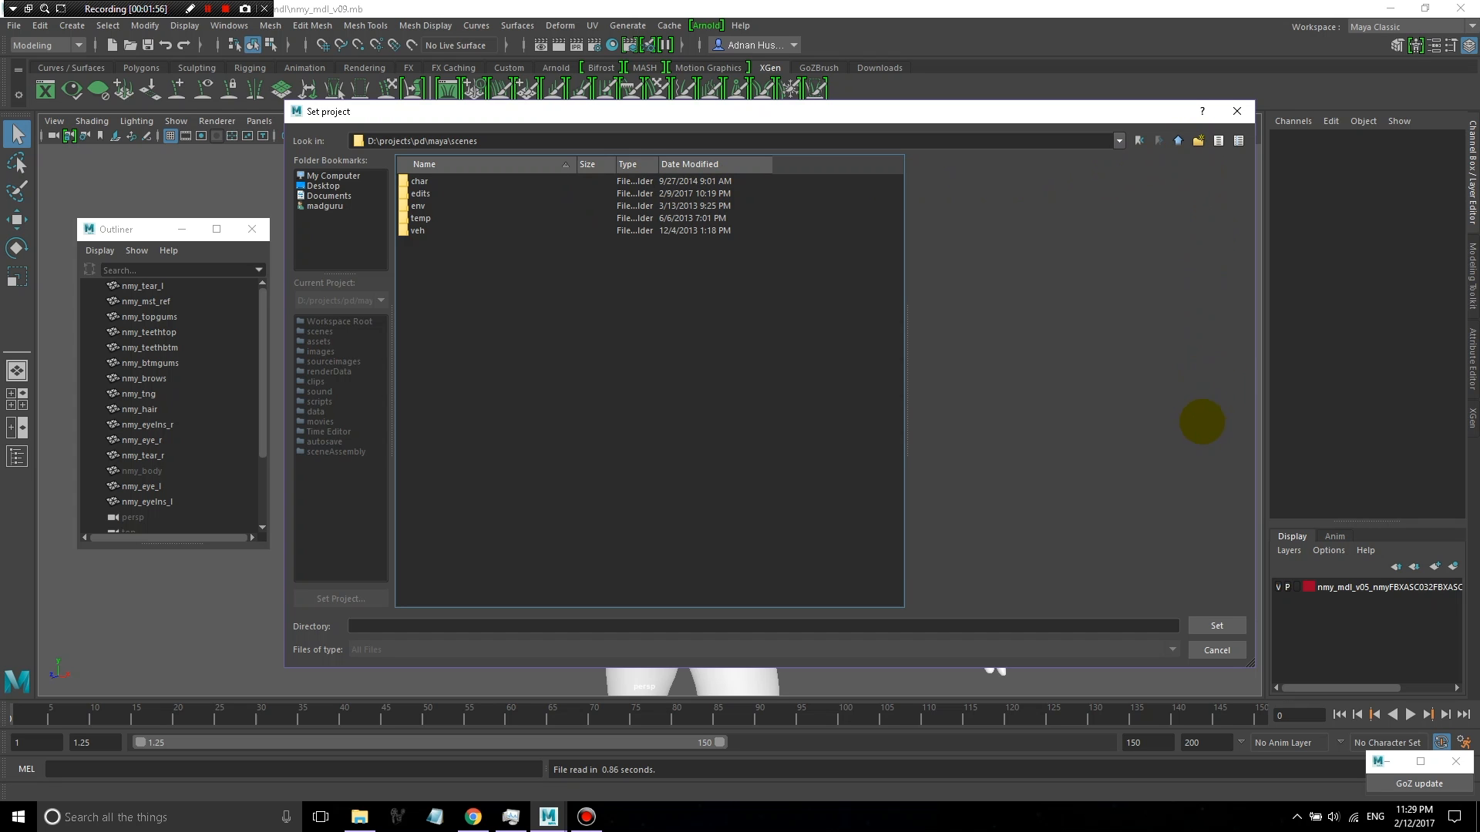
{"action": "left_click", "coordinate": [1217, 651]}
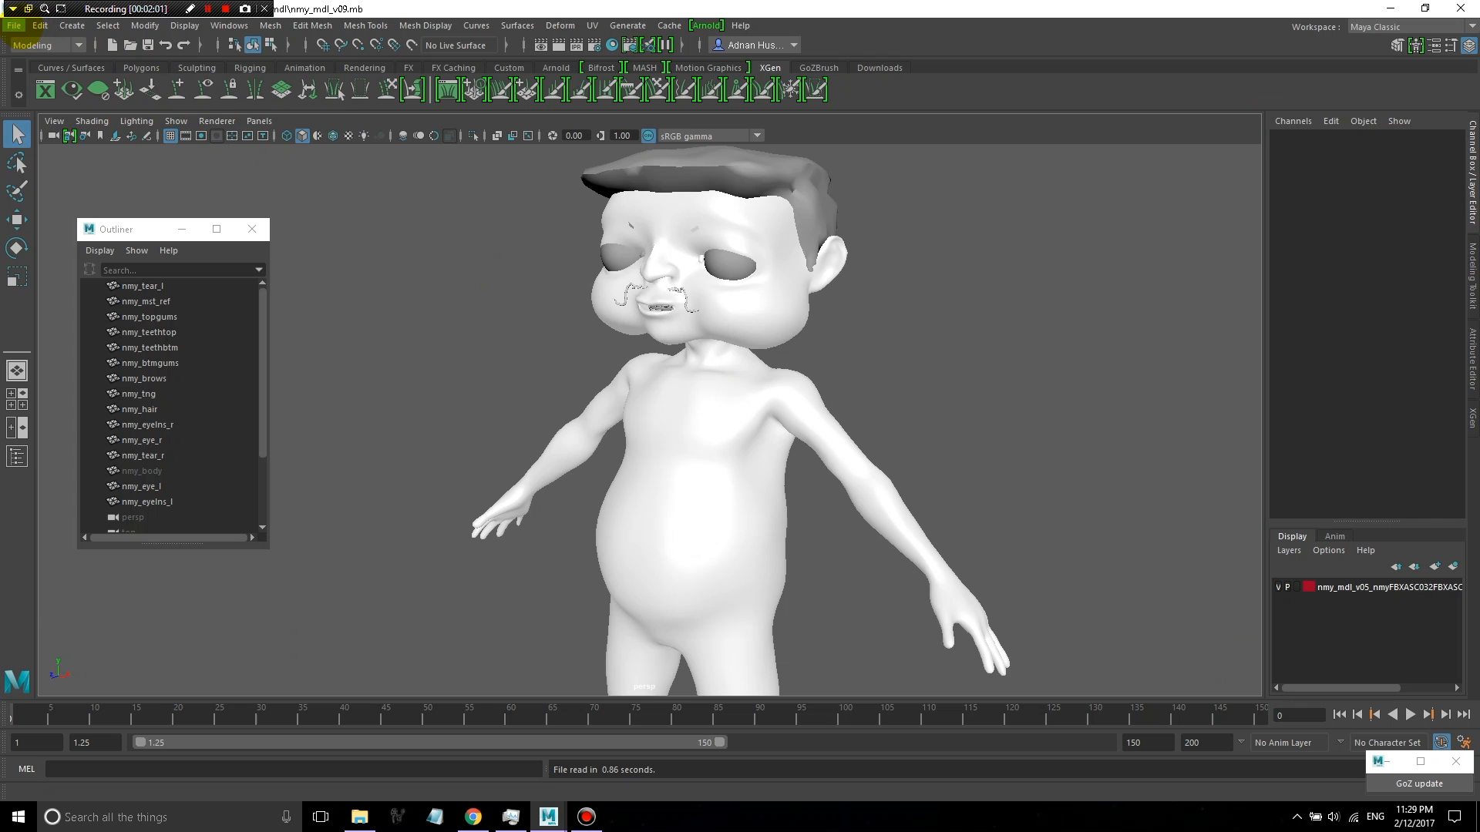
Review the project settings and project window, leaving the project unchanged
{"action": "left_click", "coordinate": [14, 26]}
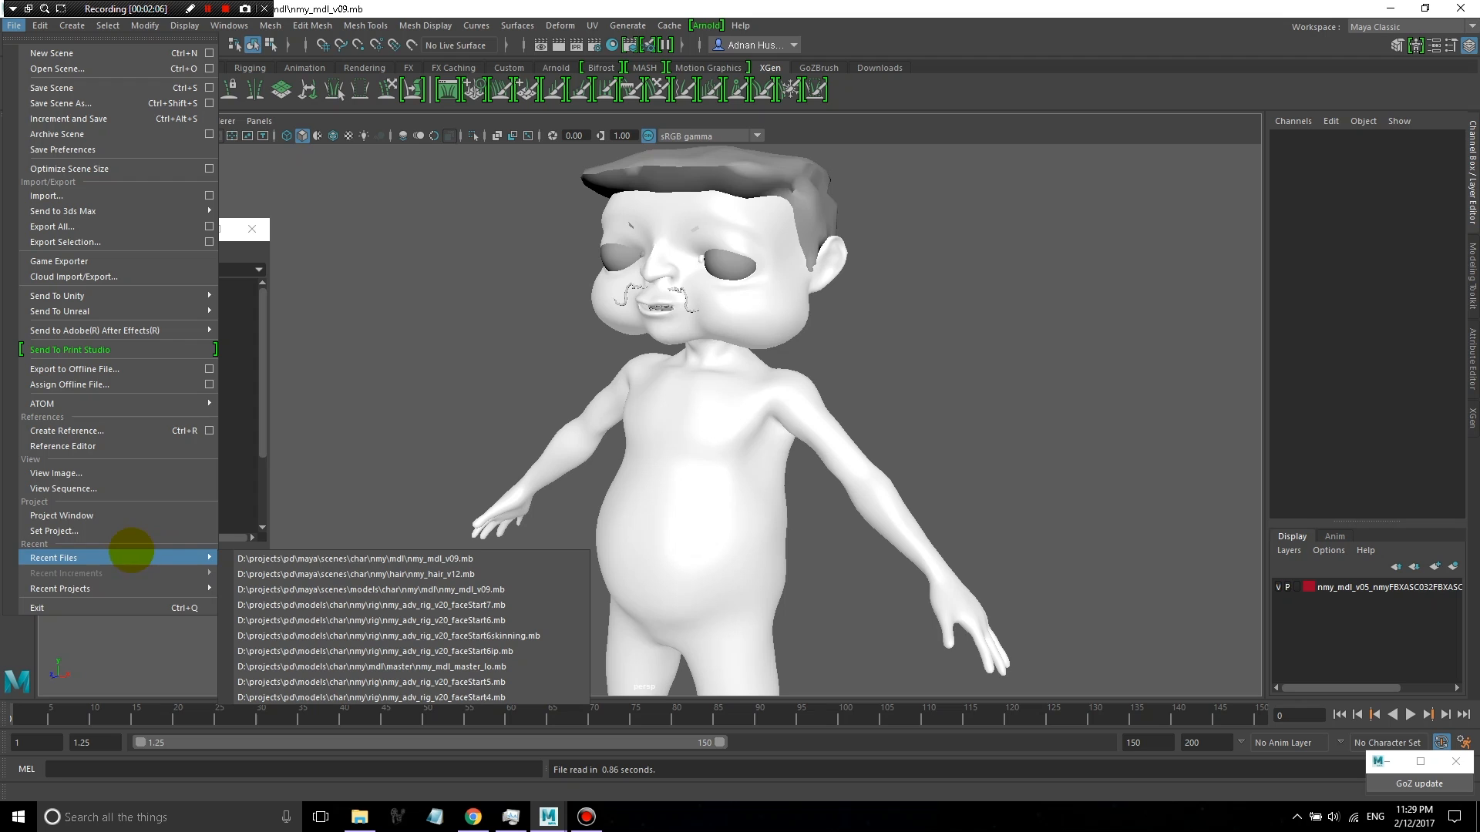
{"action": "mouse_move", "coordinate": [61, 515]}
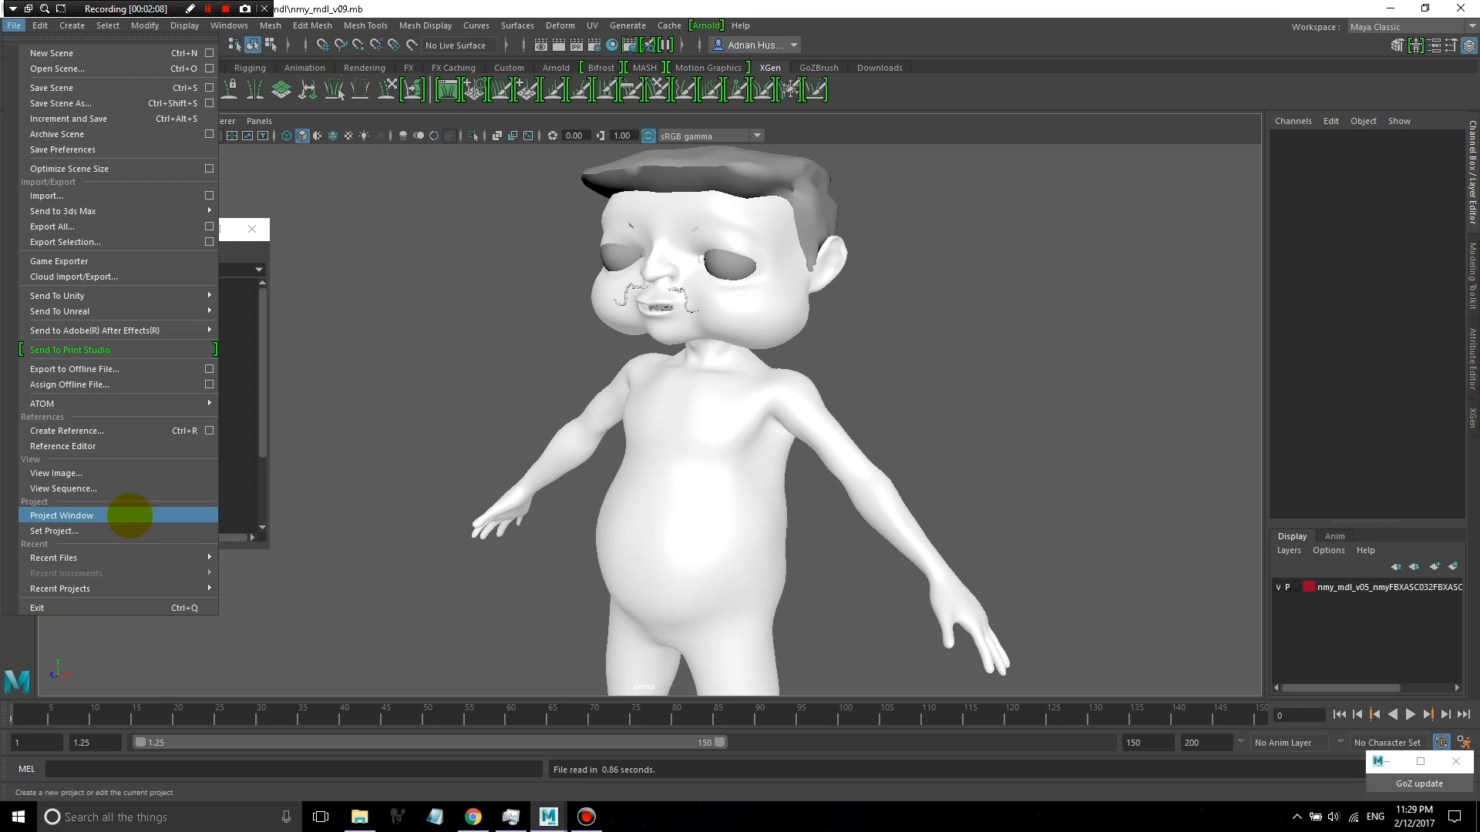
{"action": "left_click", "coordinate": [62, 515]}
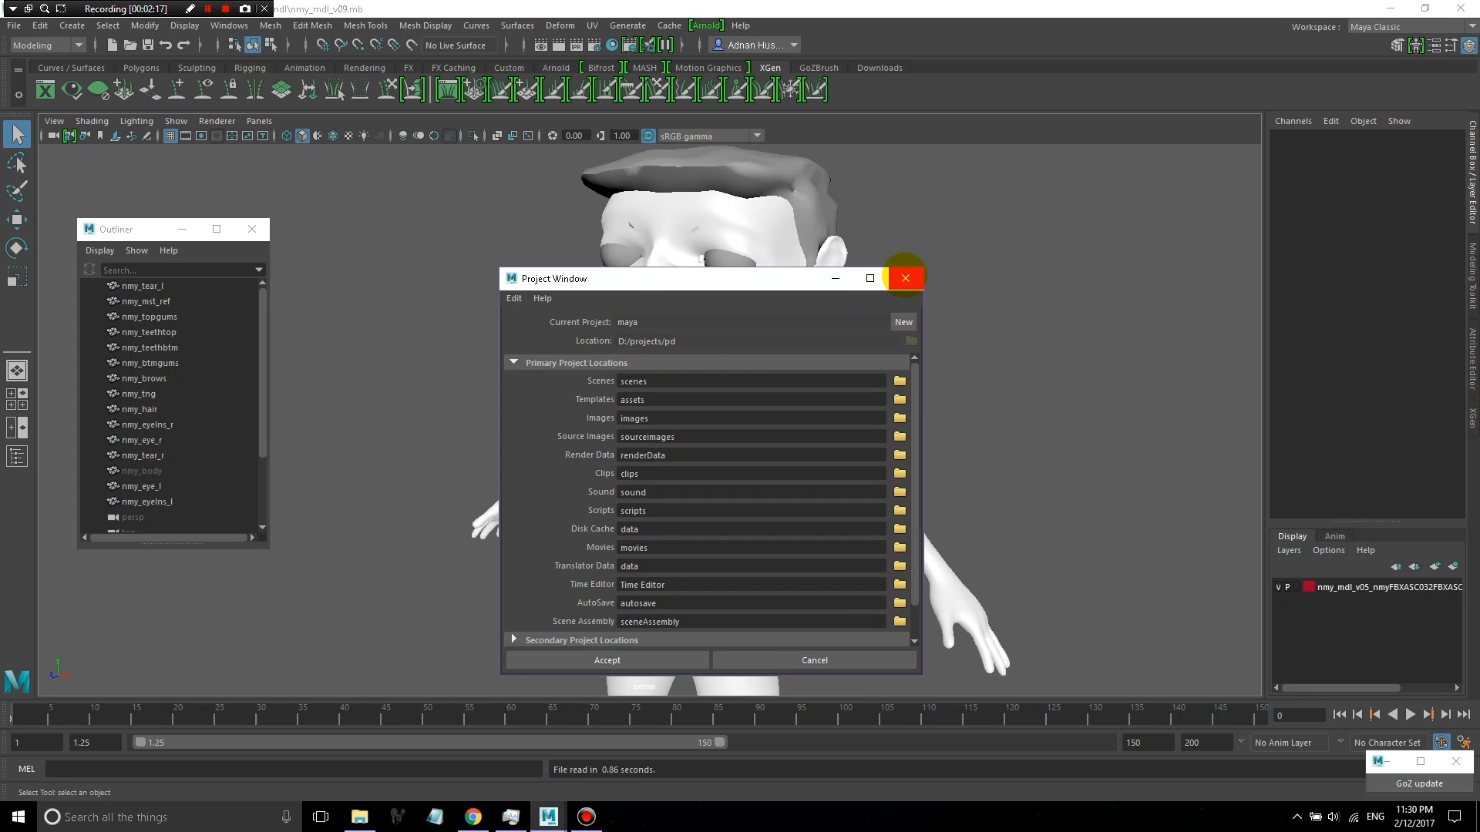
{"action": "left_click", "coordinate": [905, 278]}
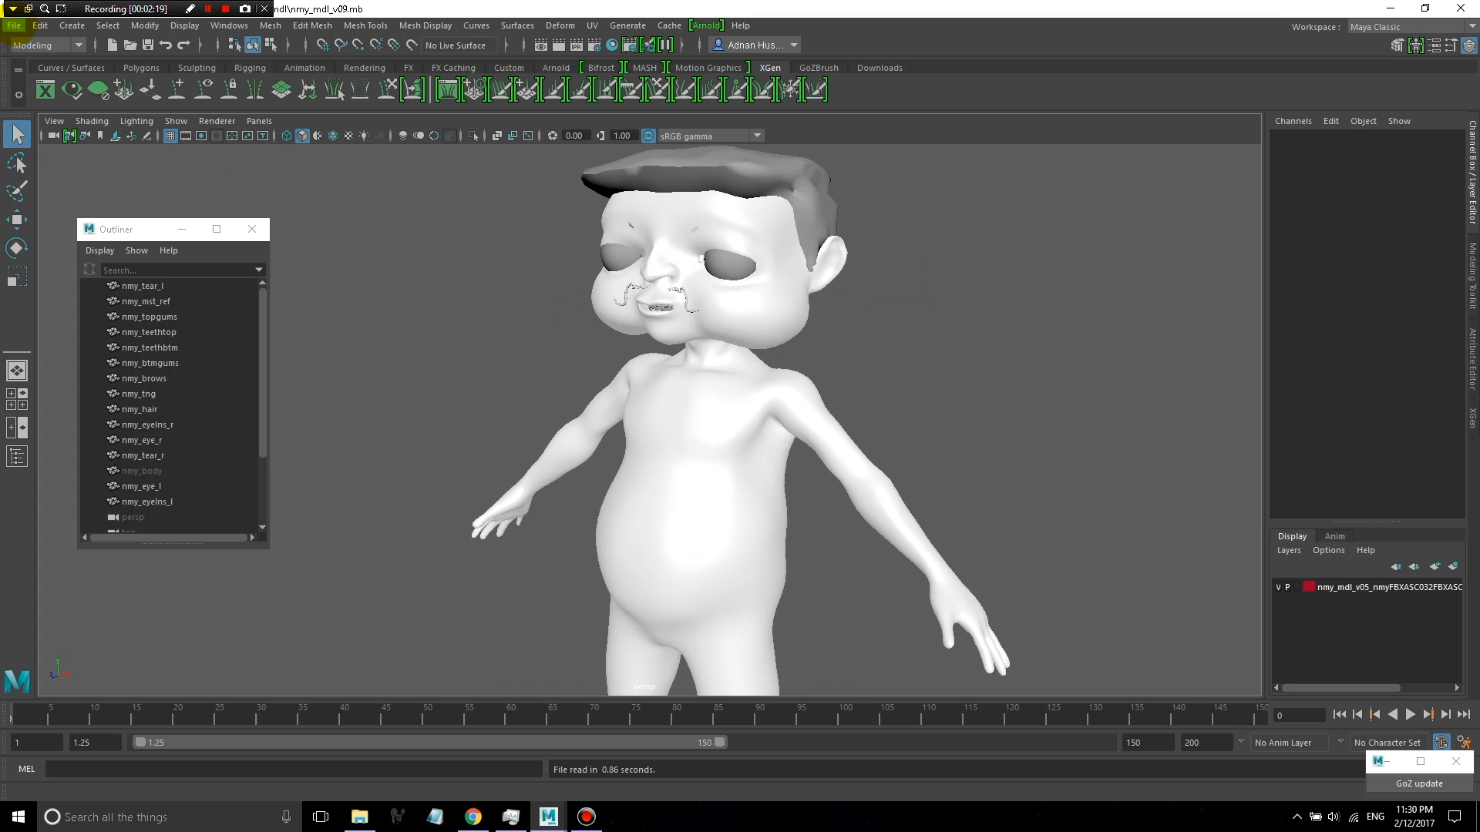
{"action": "left_click", "coordinate": [14, 26]}
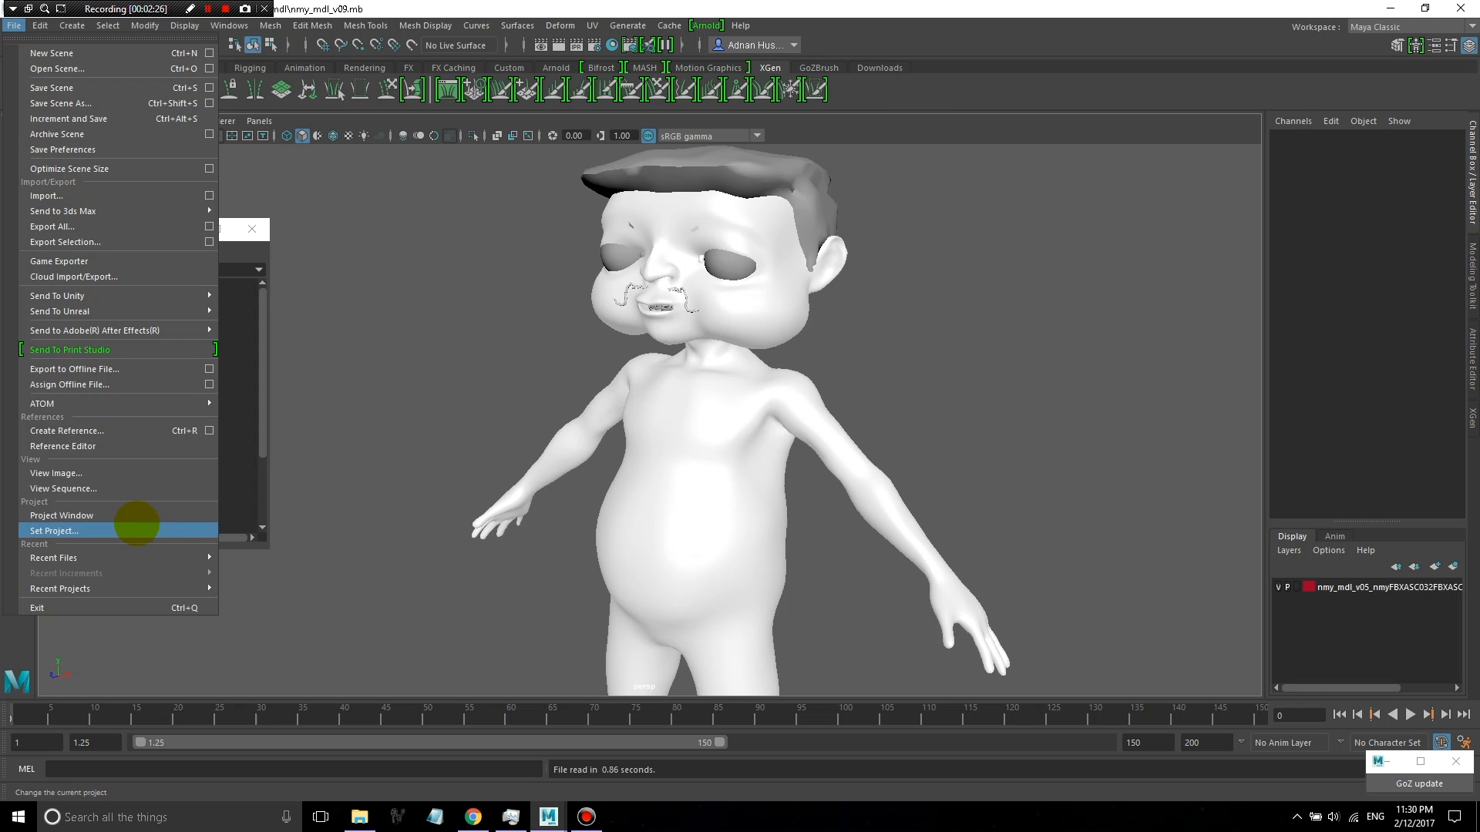
{"action": "left_click", "coordinate": [52, 530]}
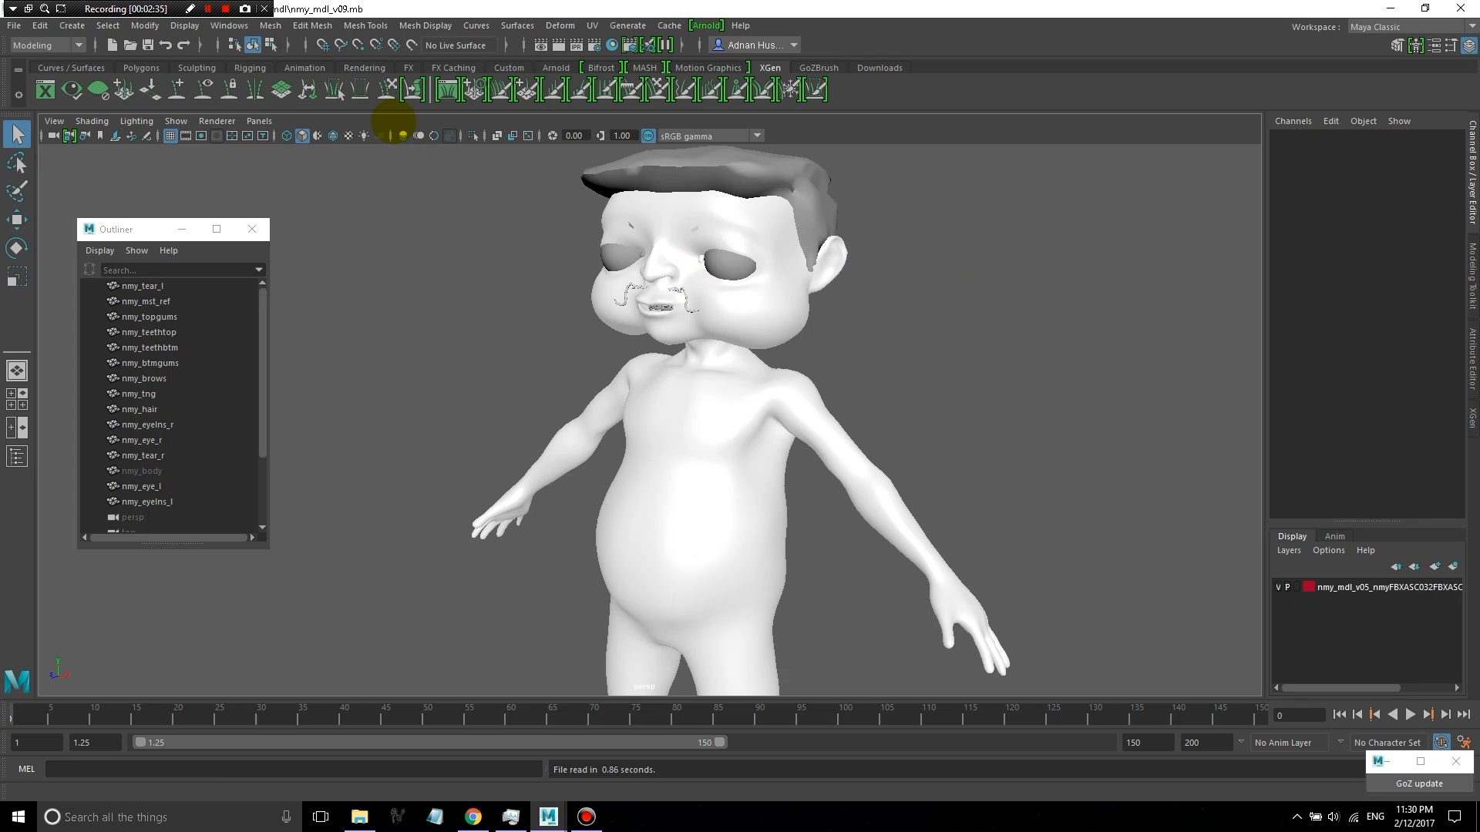
{"action": "left_click", "coordinate": [140, 409]}
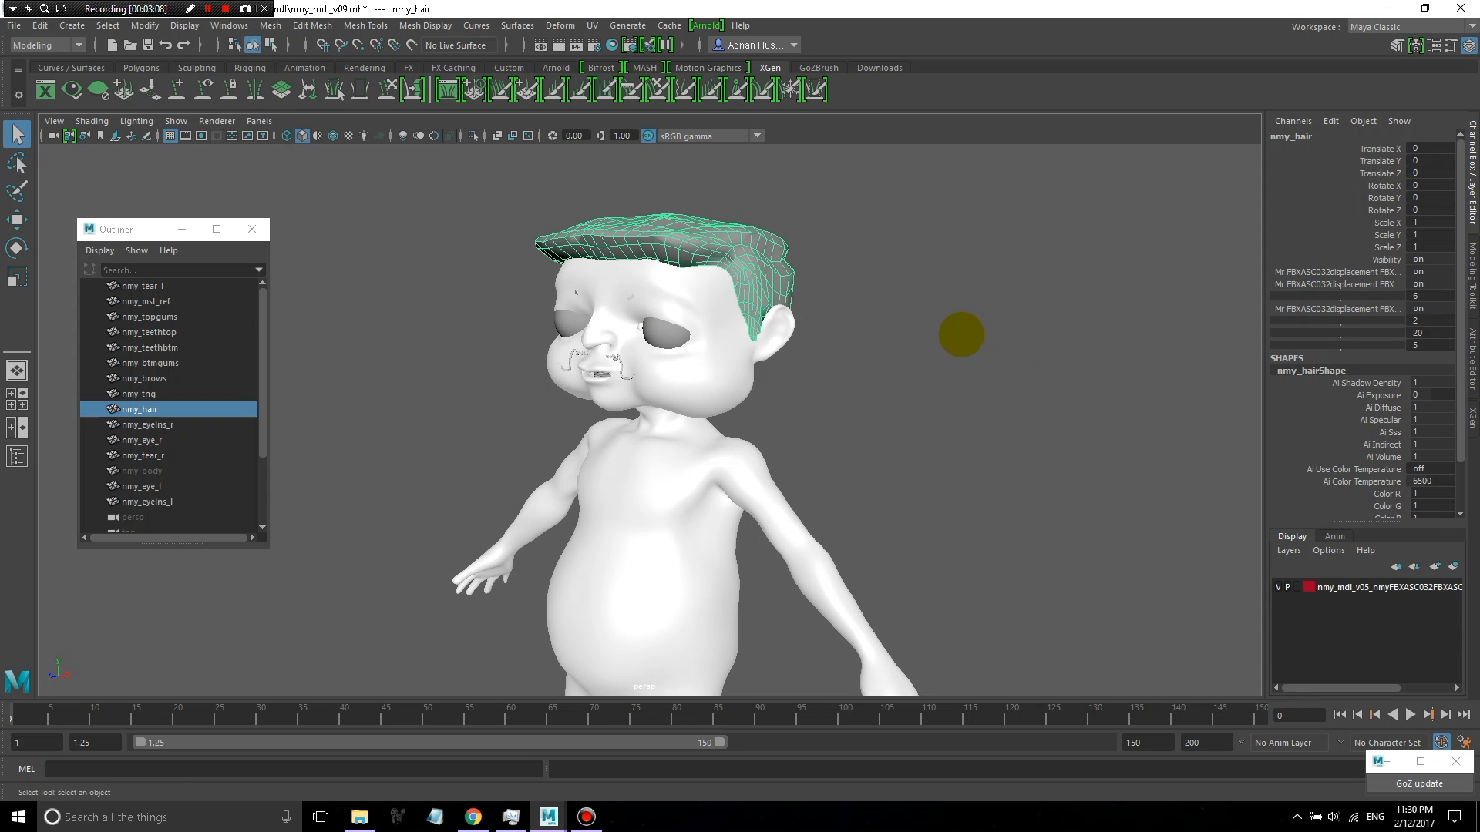
Hide the teeth, gums, tongue and brows, then set nmy_hair to a wireframe template
{"action": "left_click_drag", "start_coordinate": [960, 335], "coordinate": [515, 522]}
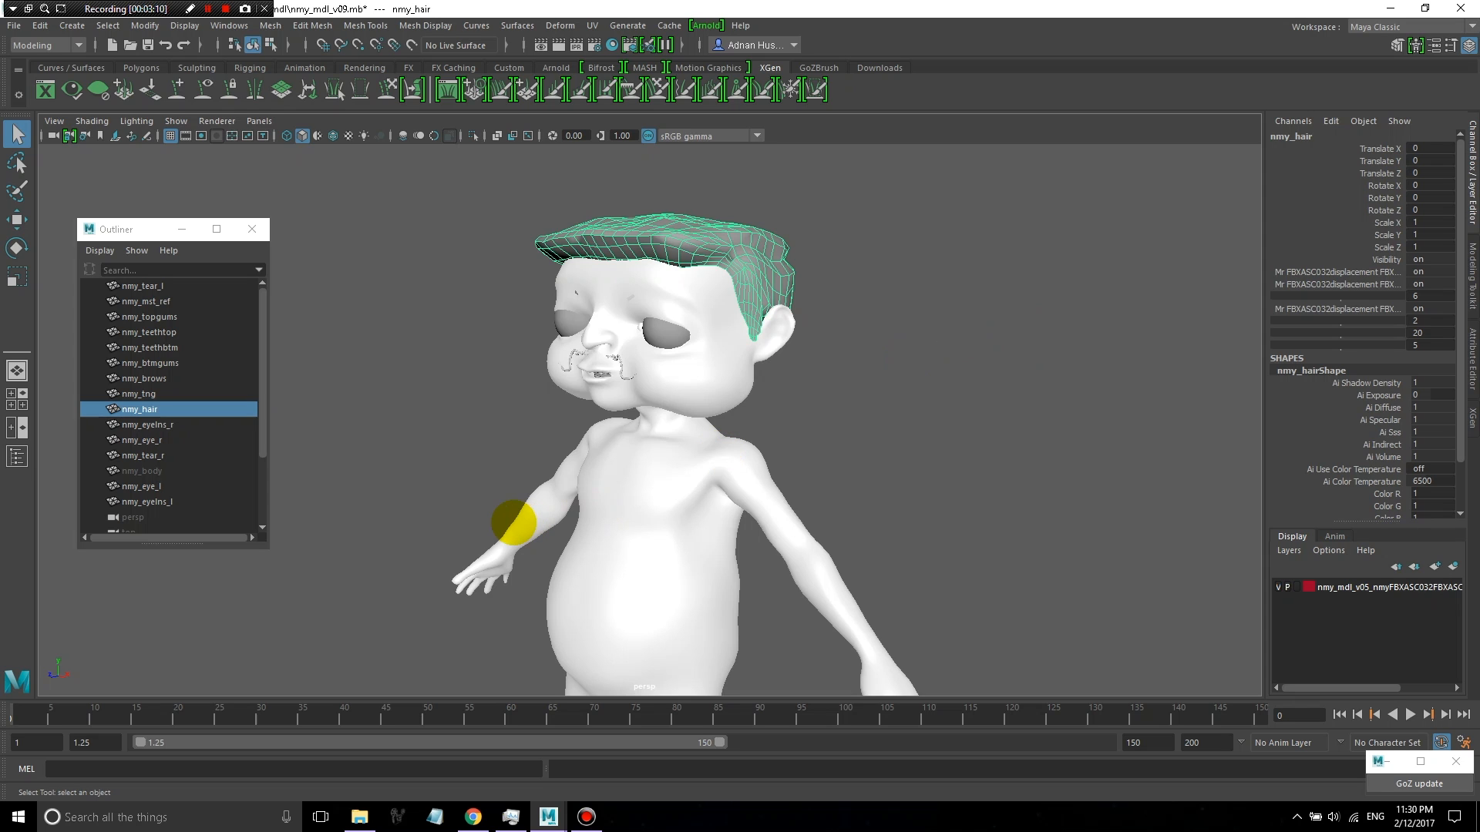
{"action": "left_click", "coordinate": [139, 393]}
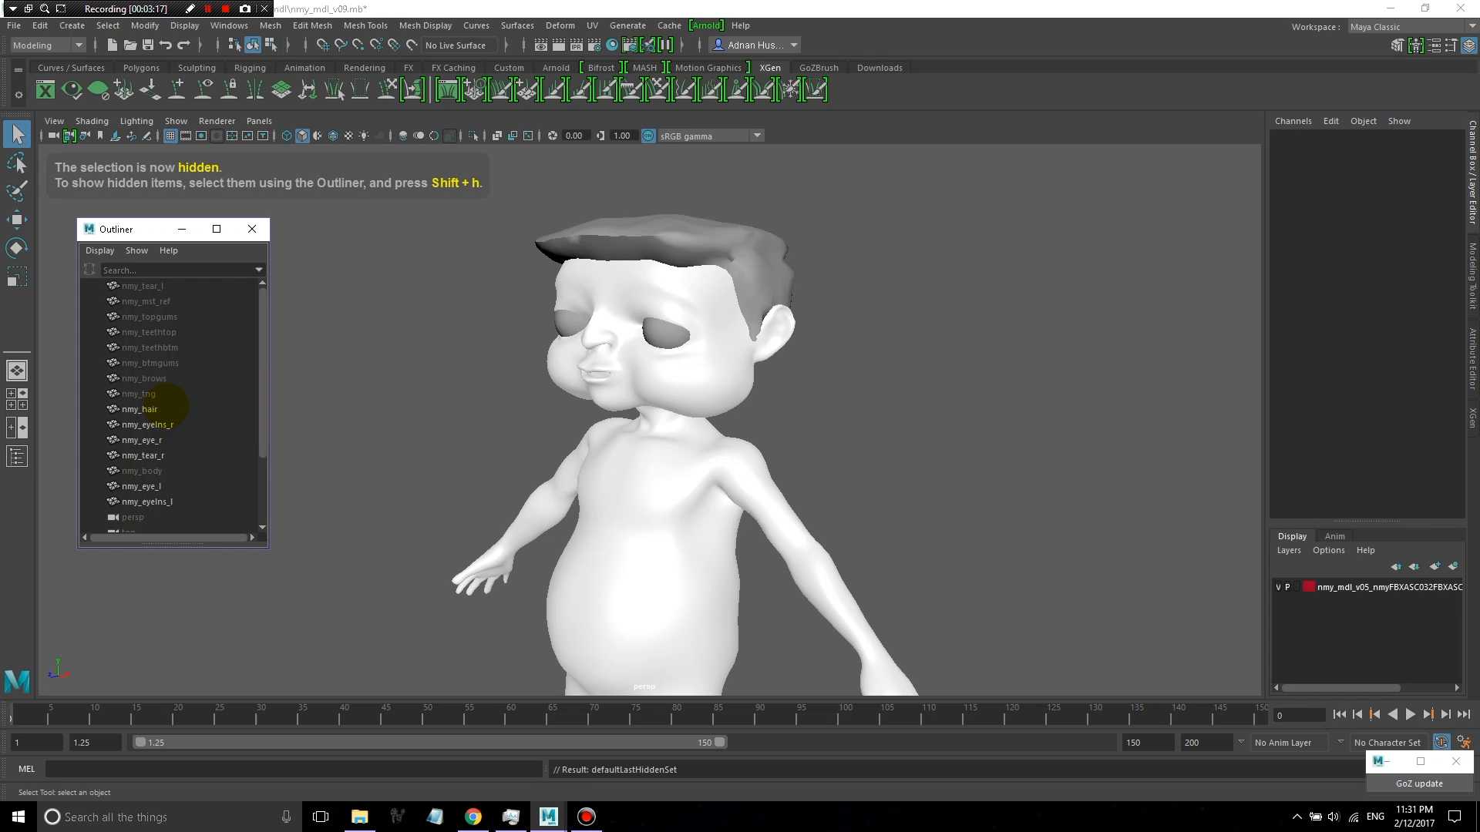
{"action": "left_click", "coordinate": [185, 26]}
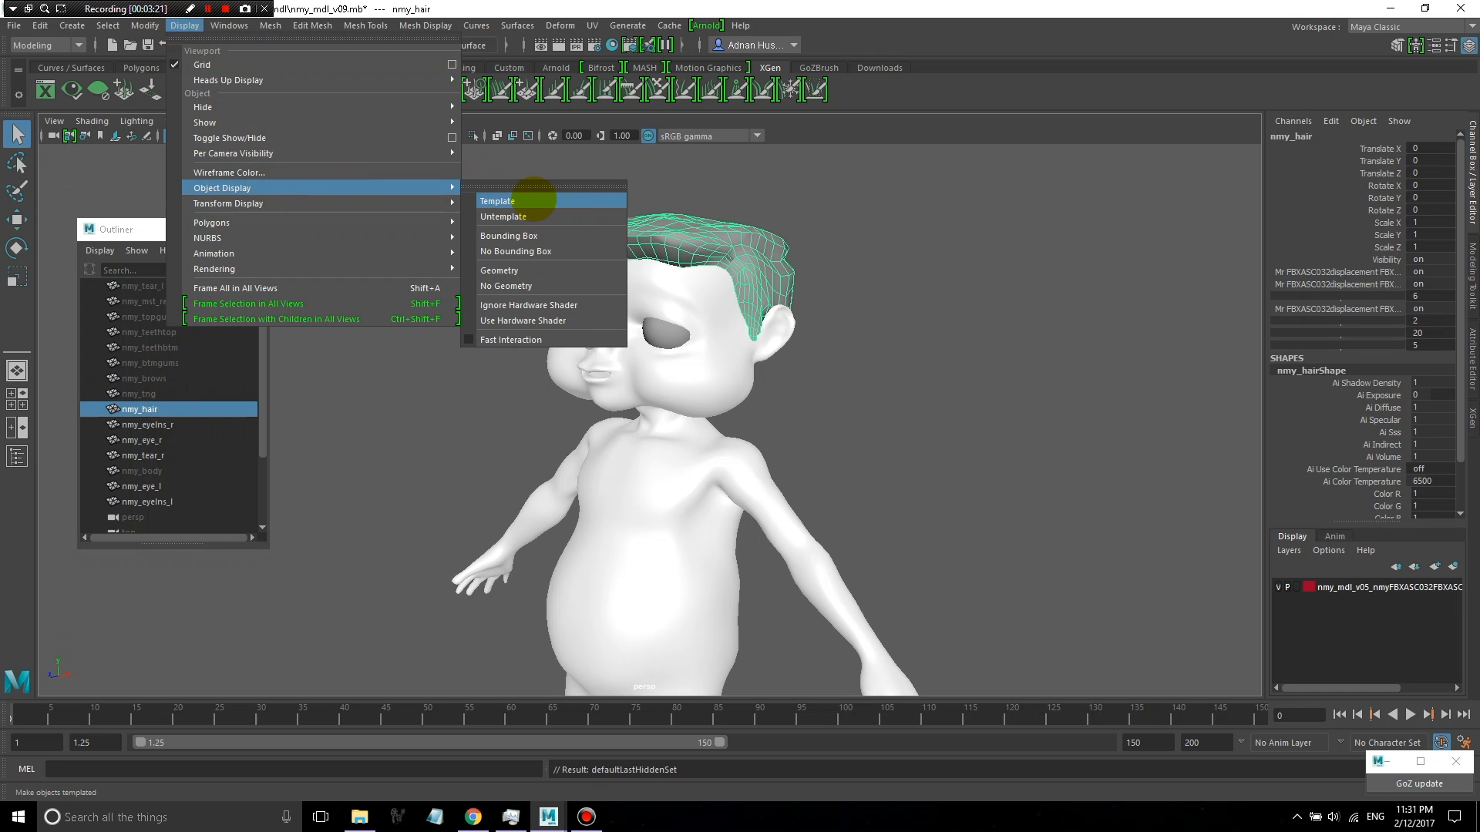
{"action": "left_click", "coordinate": [498, 201]}
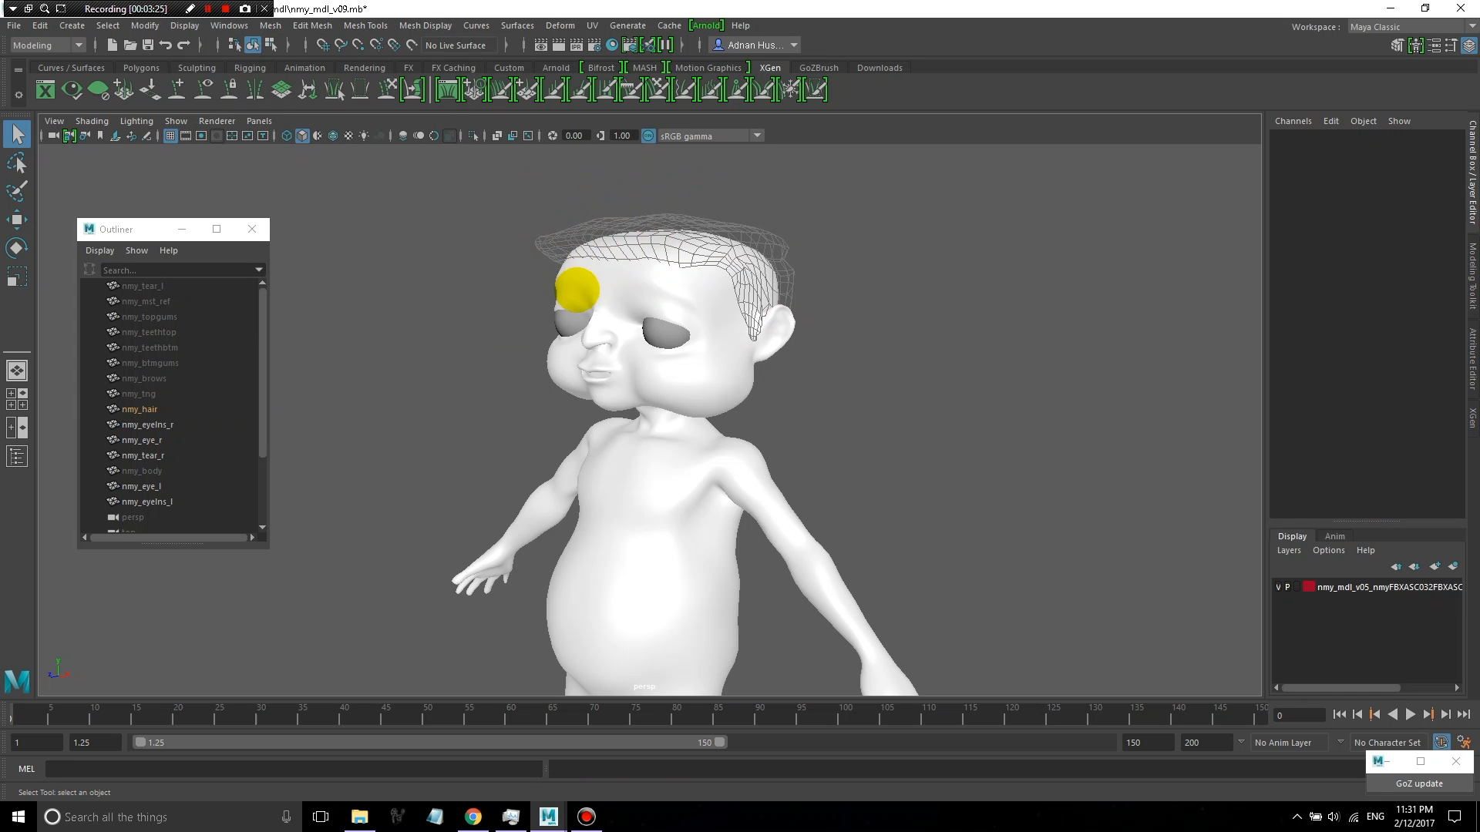
{"action": "left_click", "coordinate": [148, 426]}
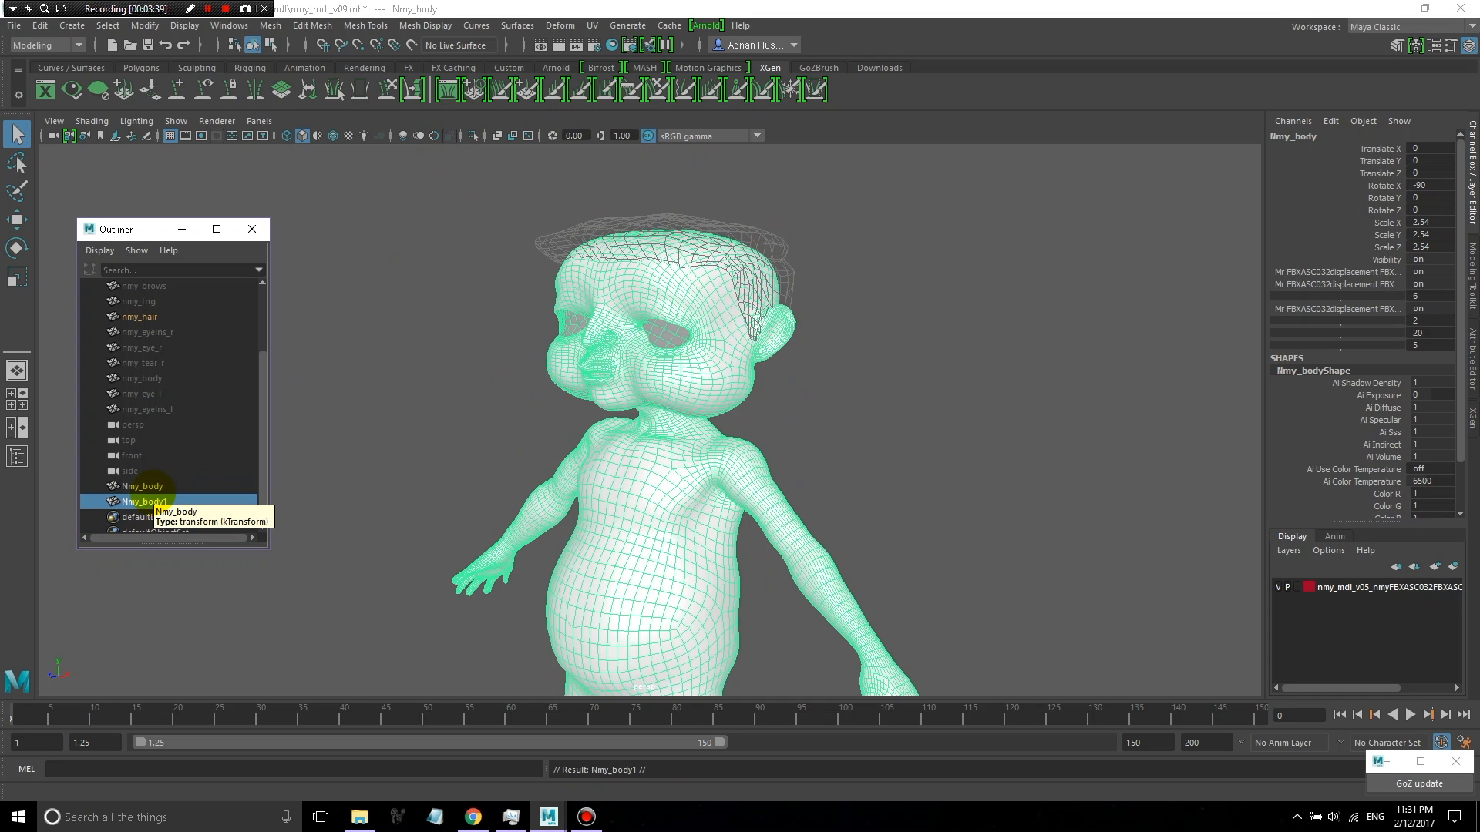
Rename the body copies to nmy_head_emitter, nmy_brows_emitter1 and nmy_mustache_emitter1
{"action": "left_click", "coordinate": [142, 485]}
{"action": "type", "text": "nmy_head"}
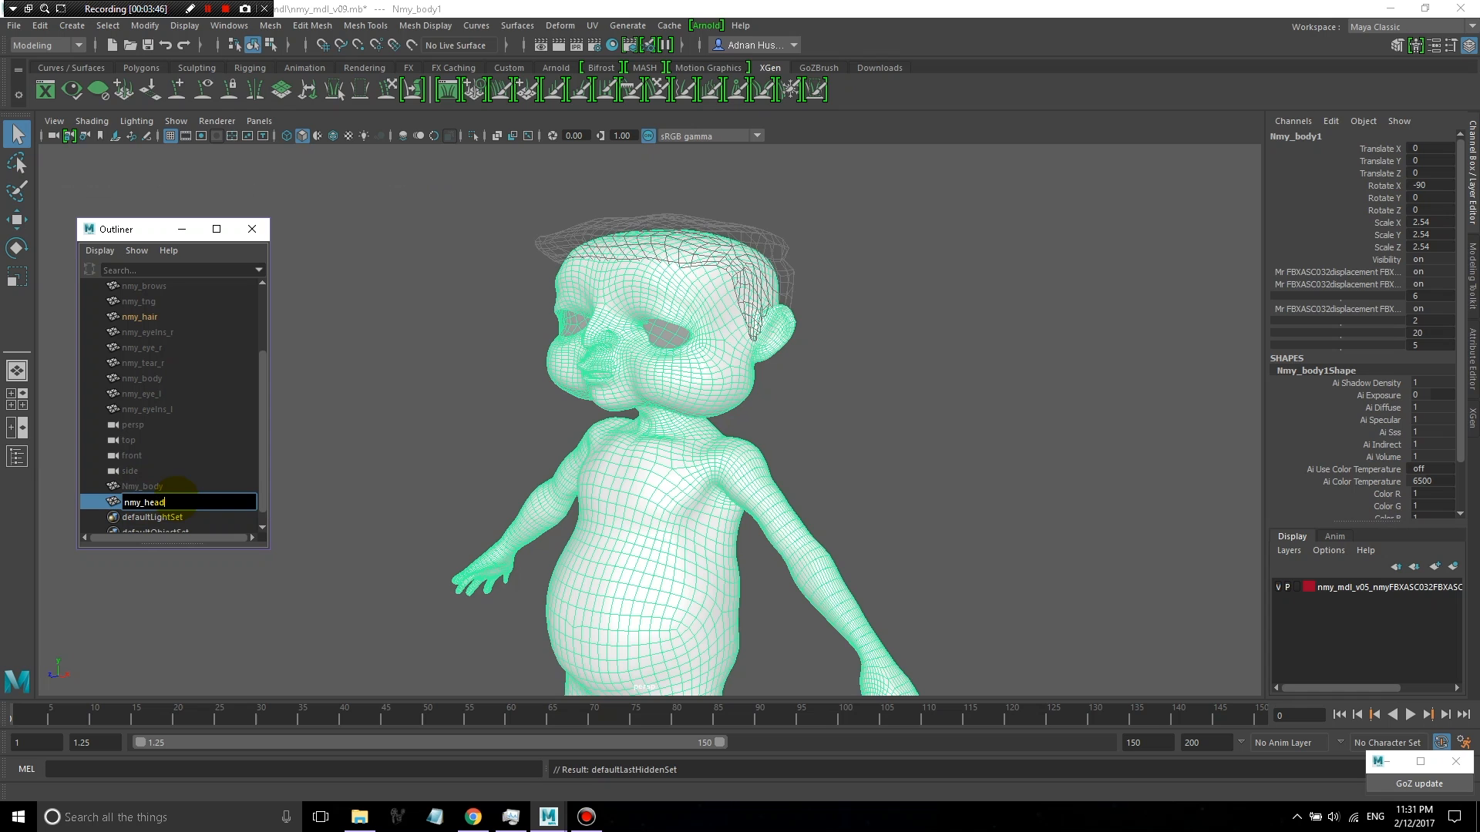
{"action": "type", "text": "_emitter"}
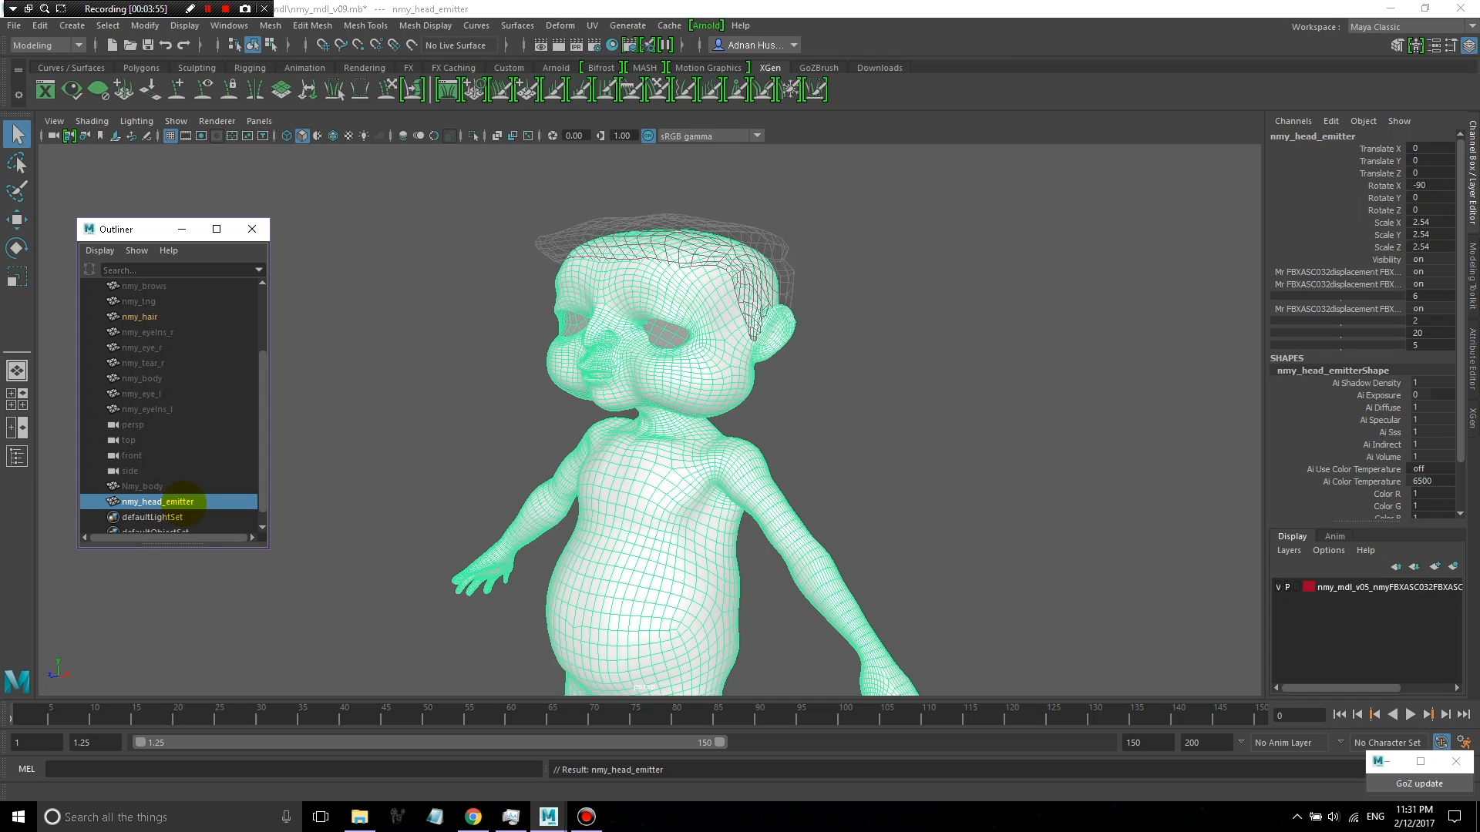
{"action": "mouse_move", "coordinate": [157, 501]}
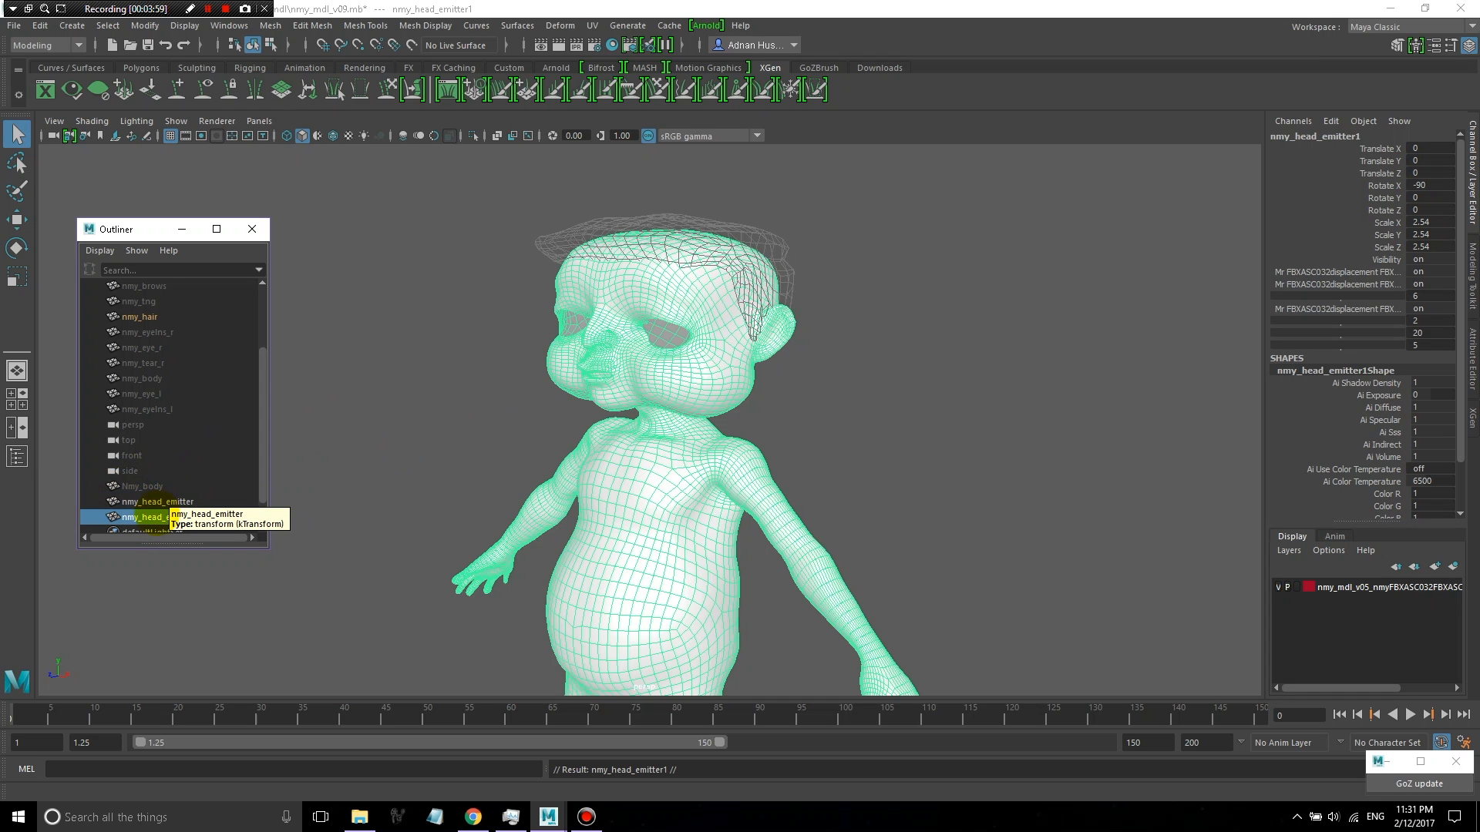
{"action": "double_click", "coordinate": [162, 518]}
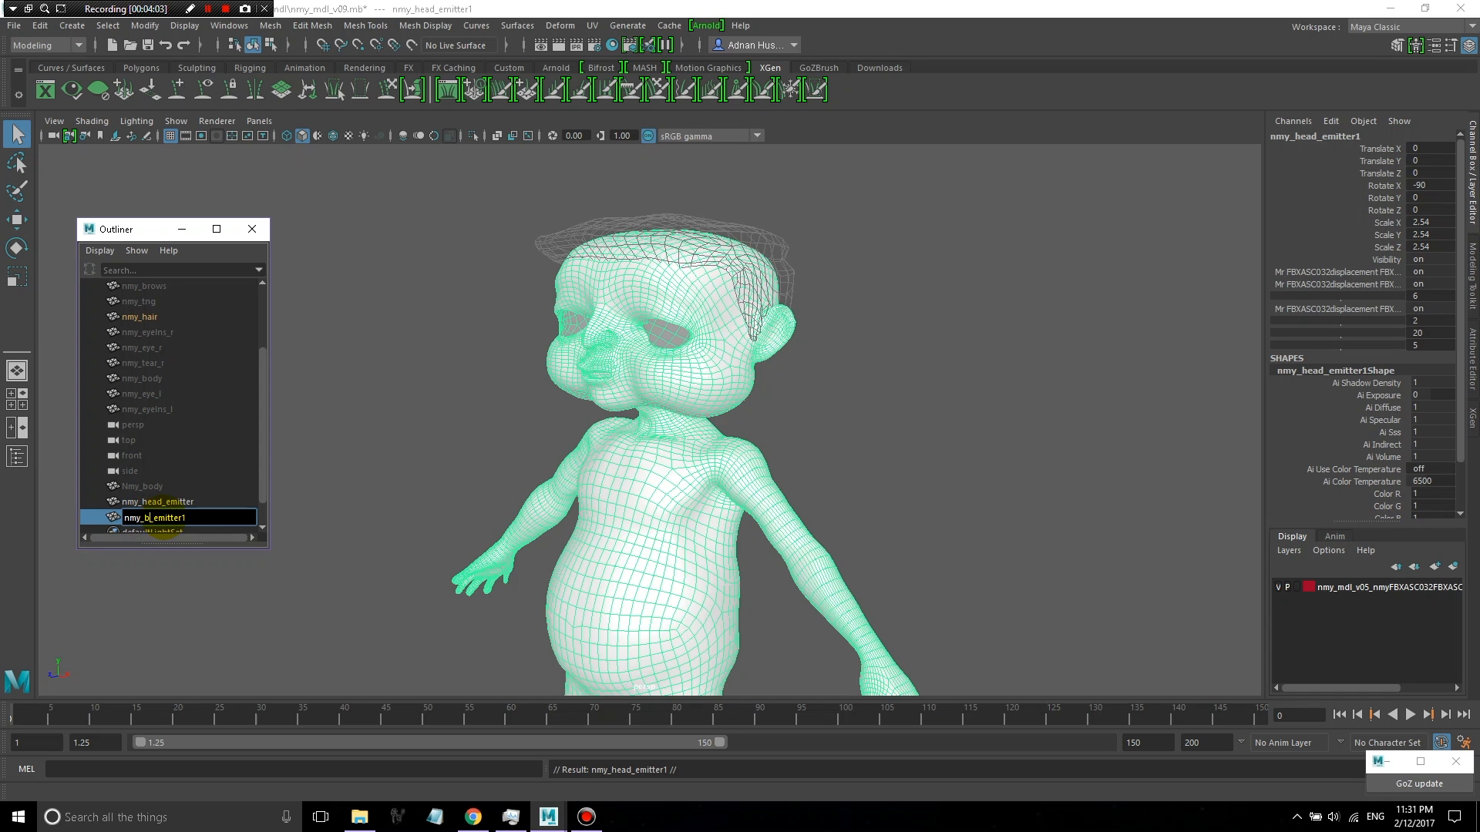
{"action": "type", "text": "nmy_brows_emitter1"}
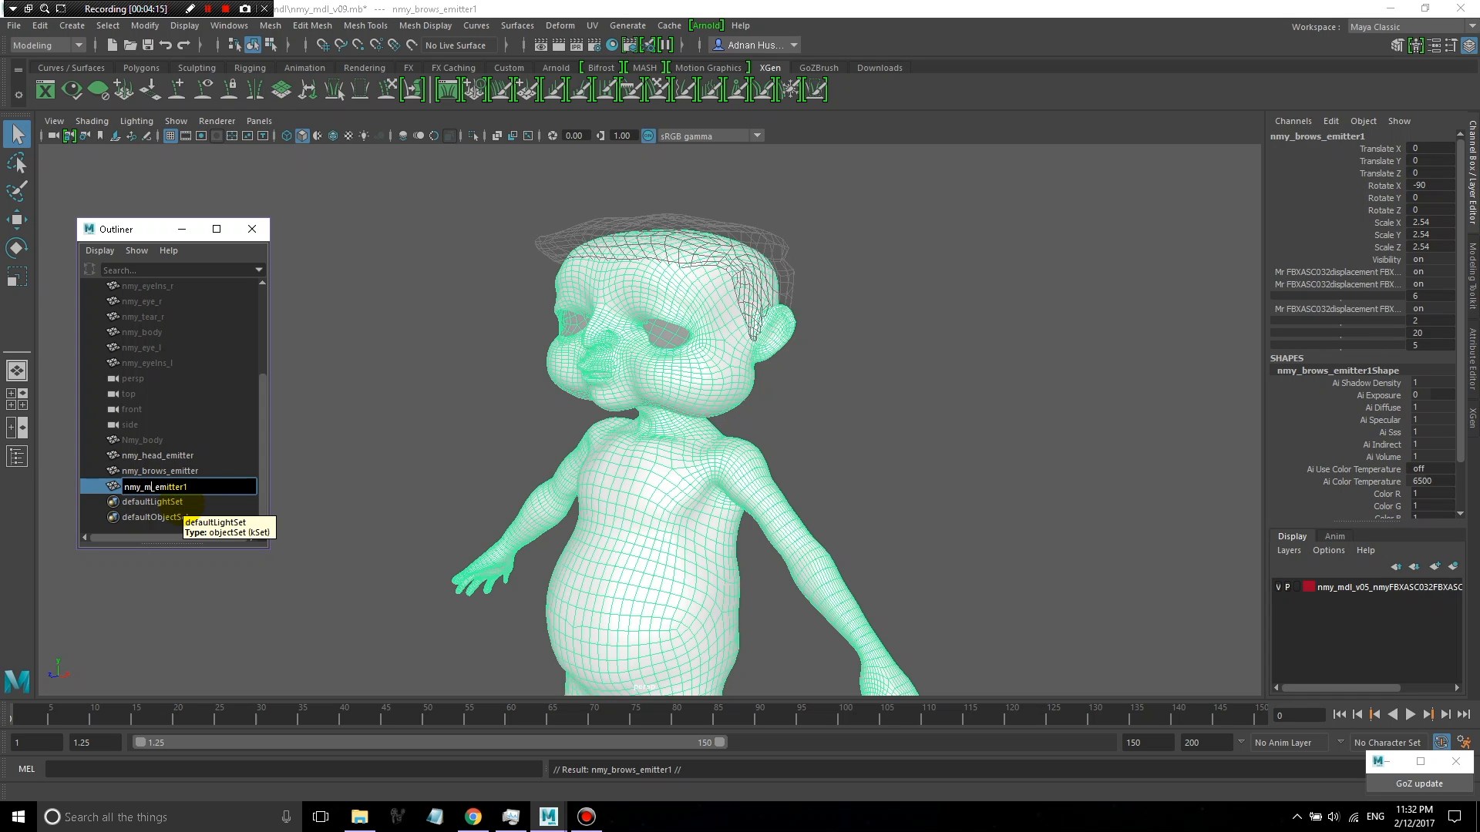
{"action": "type", "text": "nmy_mustache_emitter1"}
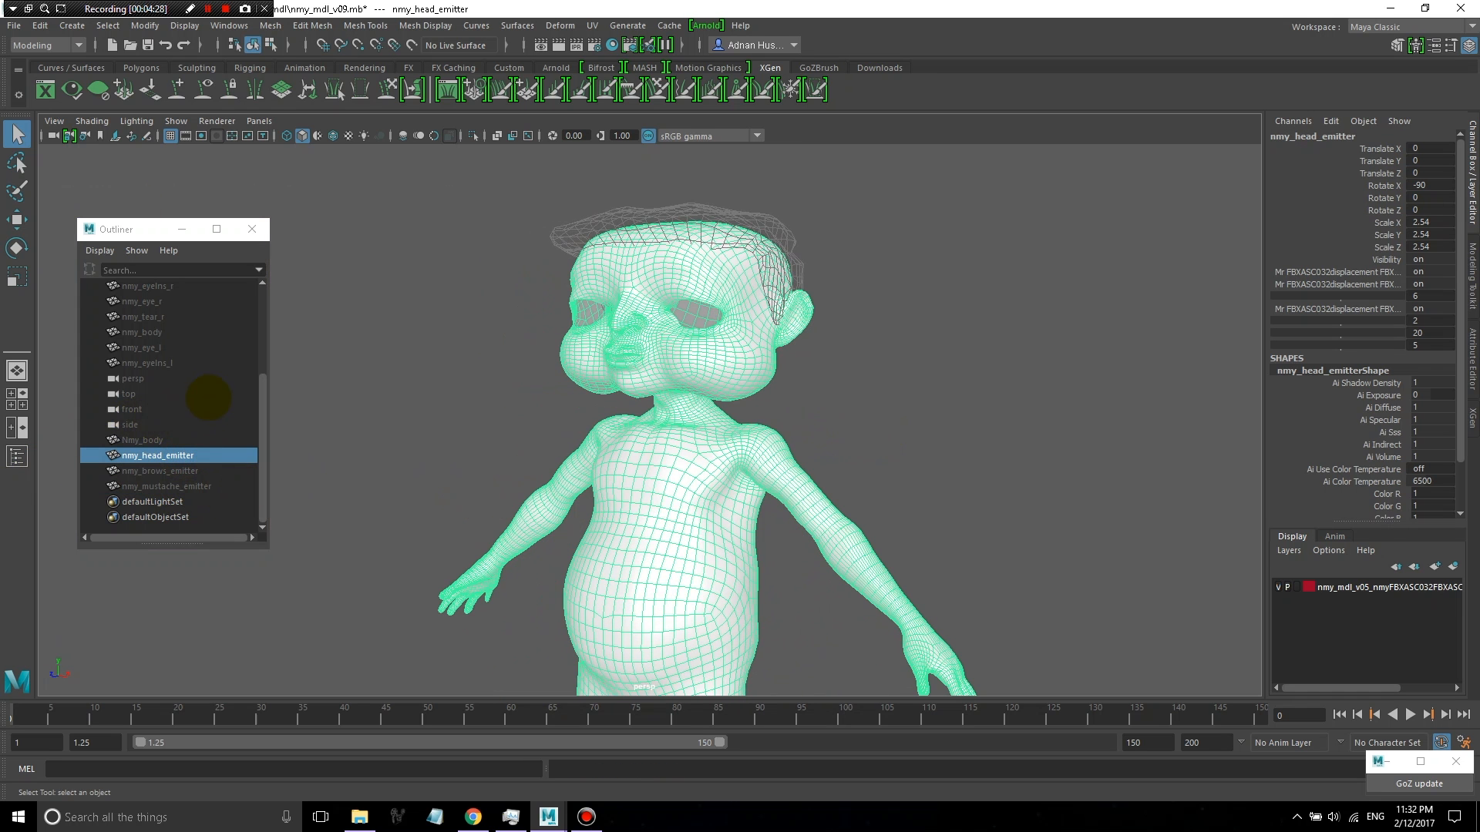
Save the scene as nmy_hair_v12.mb in the hair folder, replacing the existing file
{"action": "left_click", "coordinate": [14, 26]}
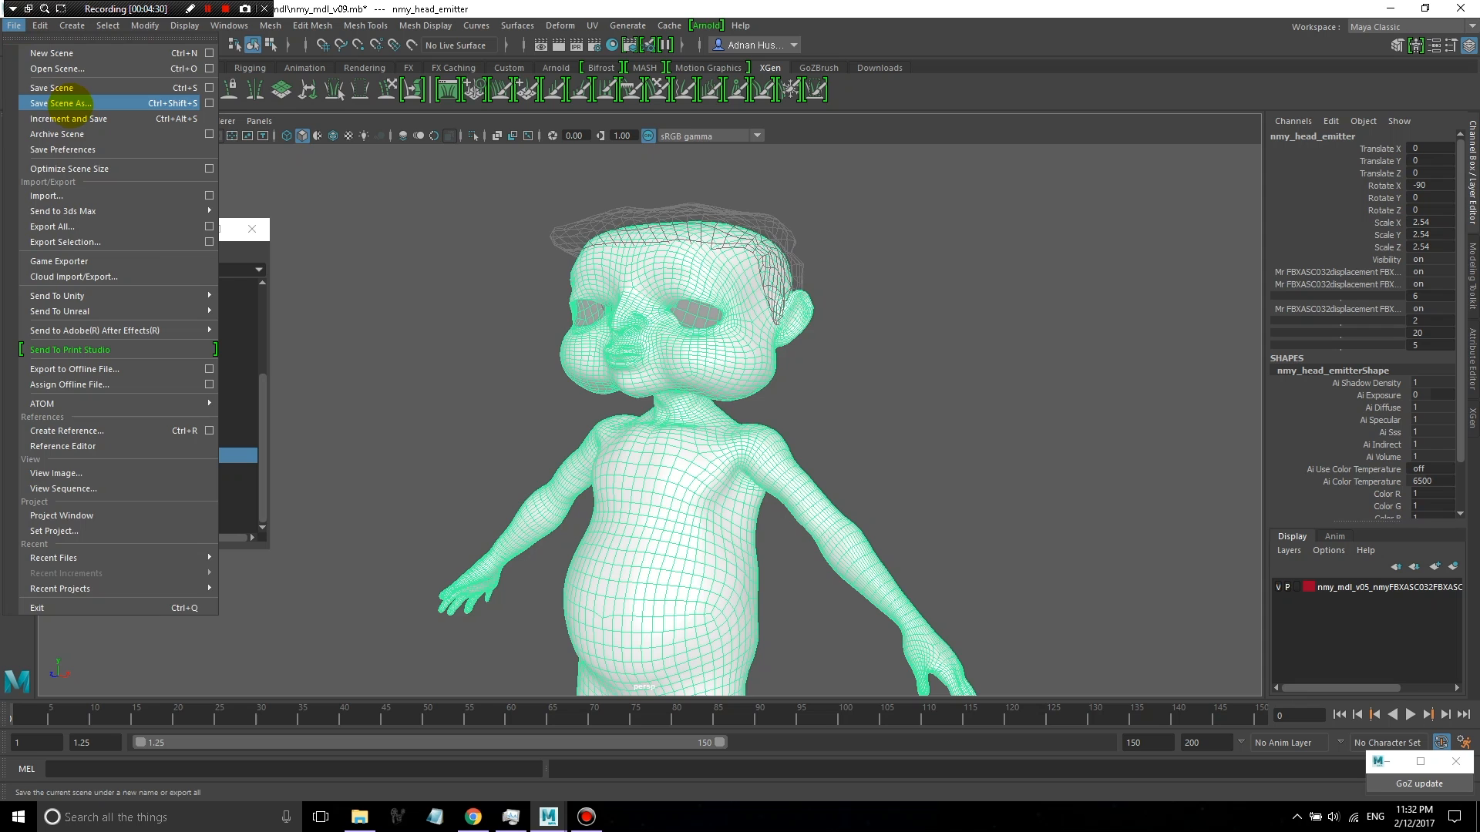
{"action": "left_click", "coordinate": [65, 103]}
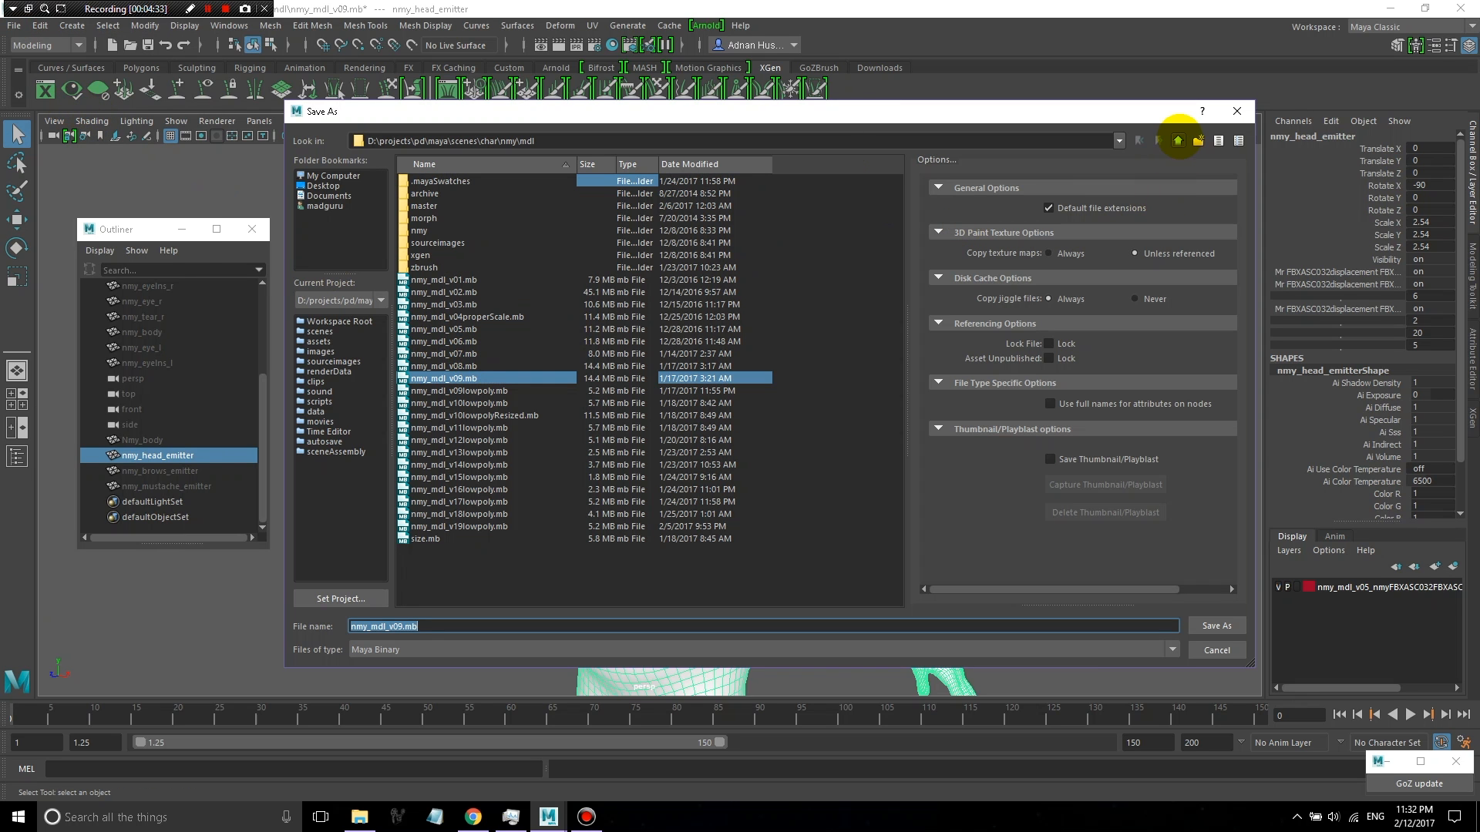
{"action": "left_click", "coordinate": [1176, 141]}
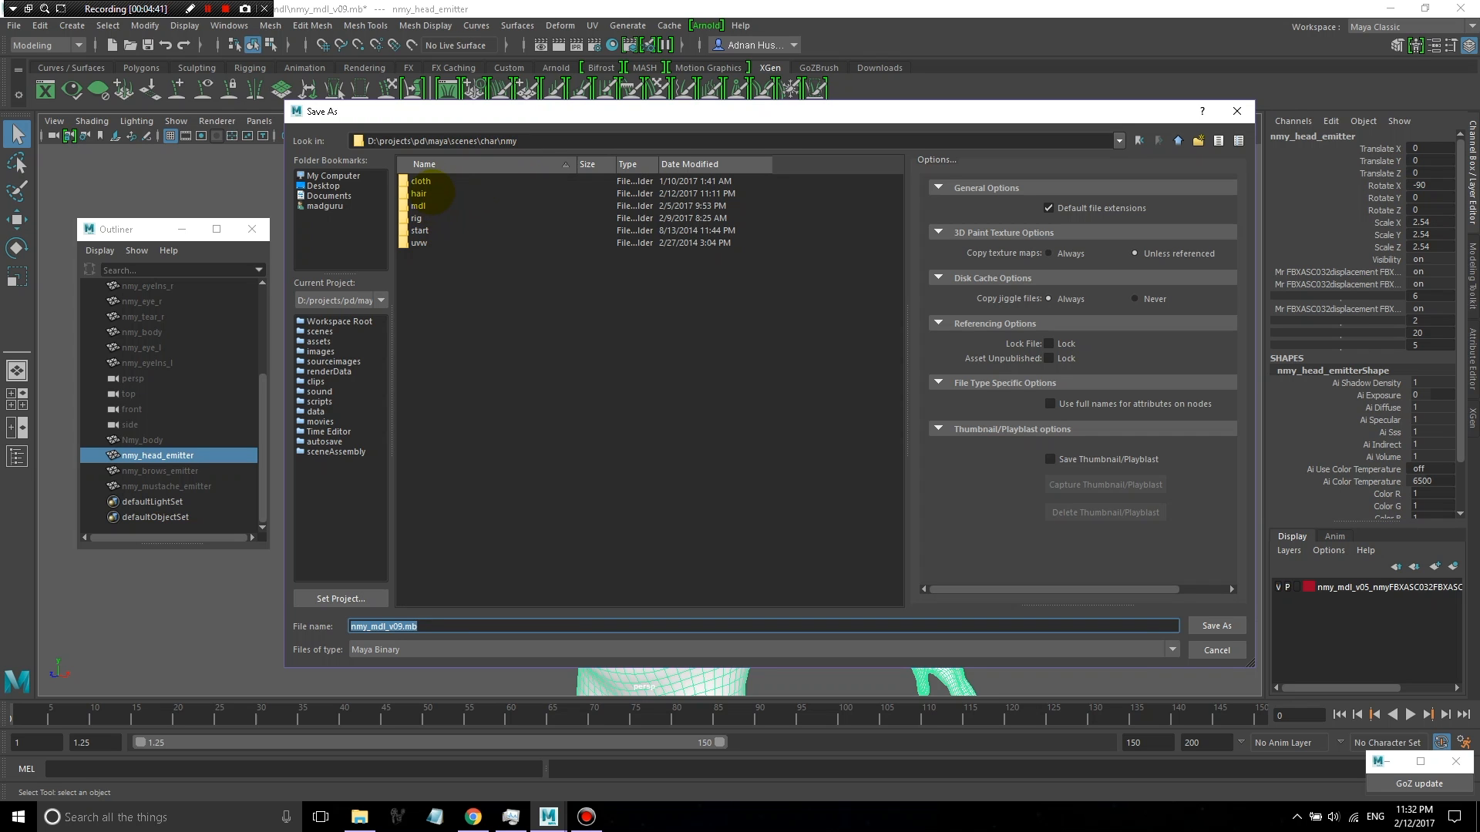
{"action": "double_click", "coordinate": [417, 195]}
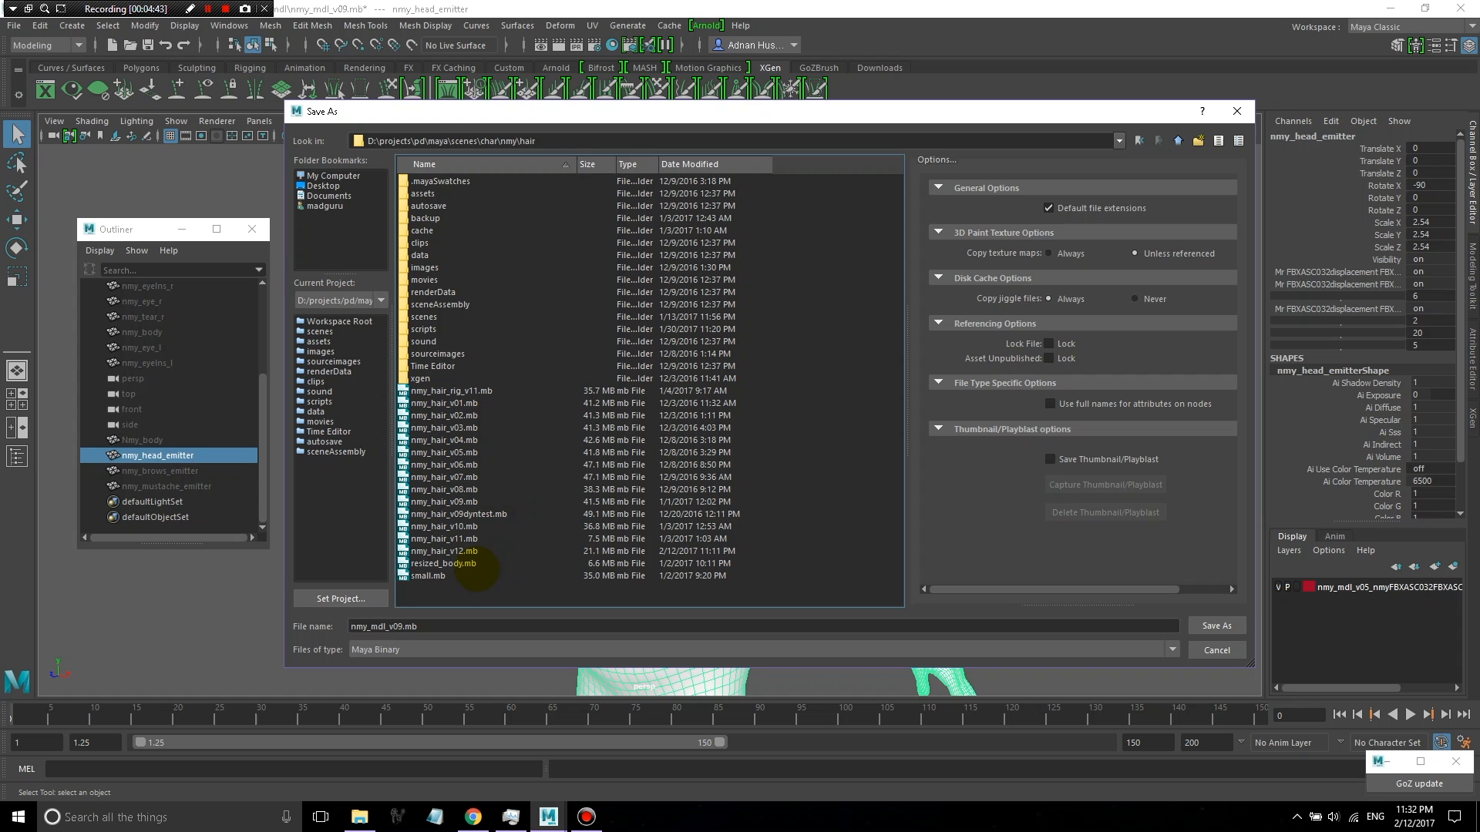
{"action": "left_click", "coordinate": [1216, 624]}
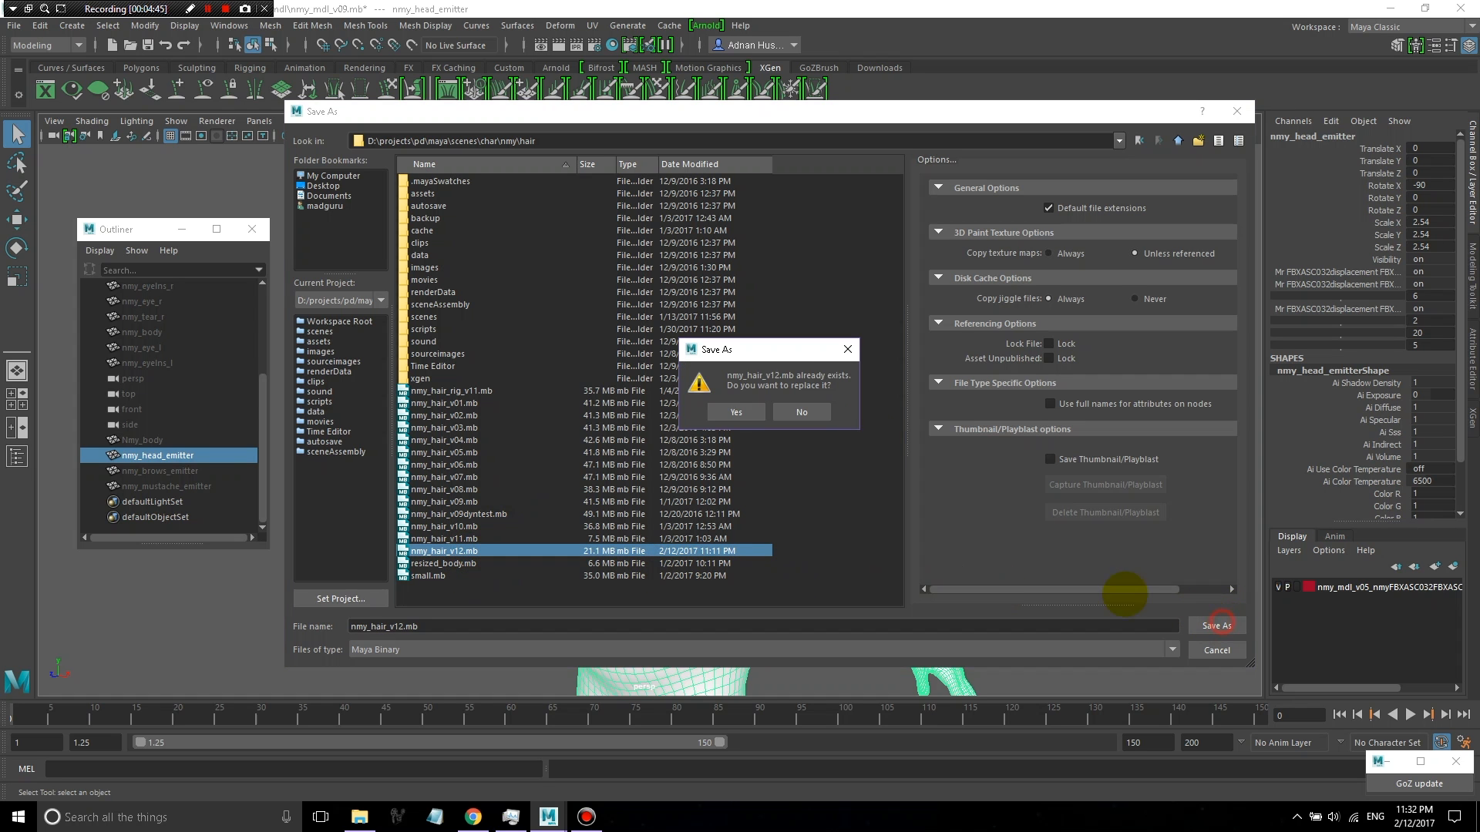
{"action": "left_click", "coordinate": [733, 412]}
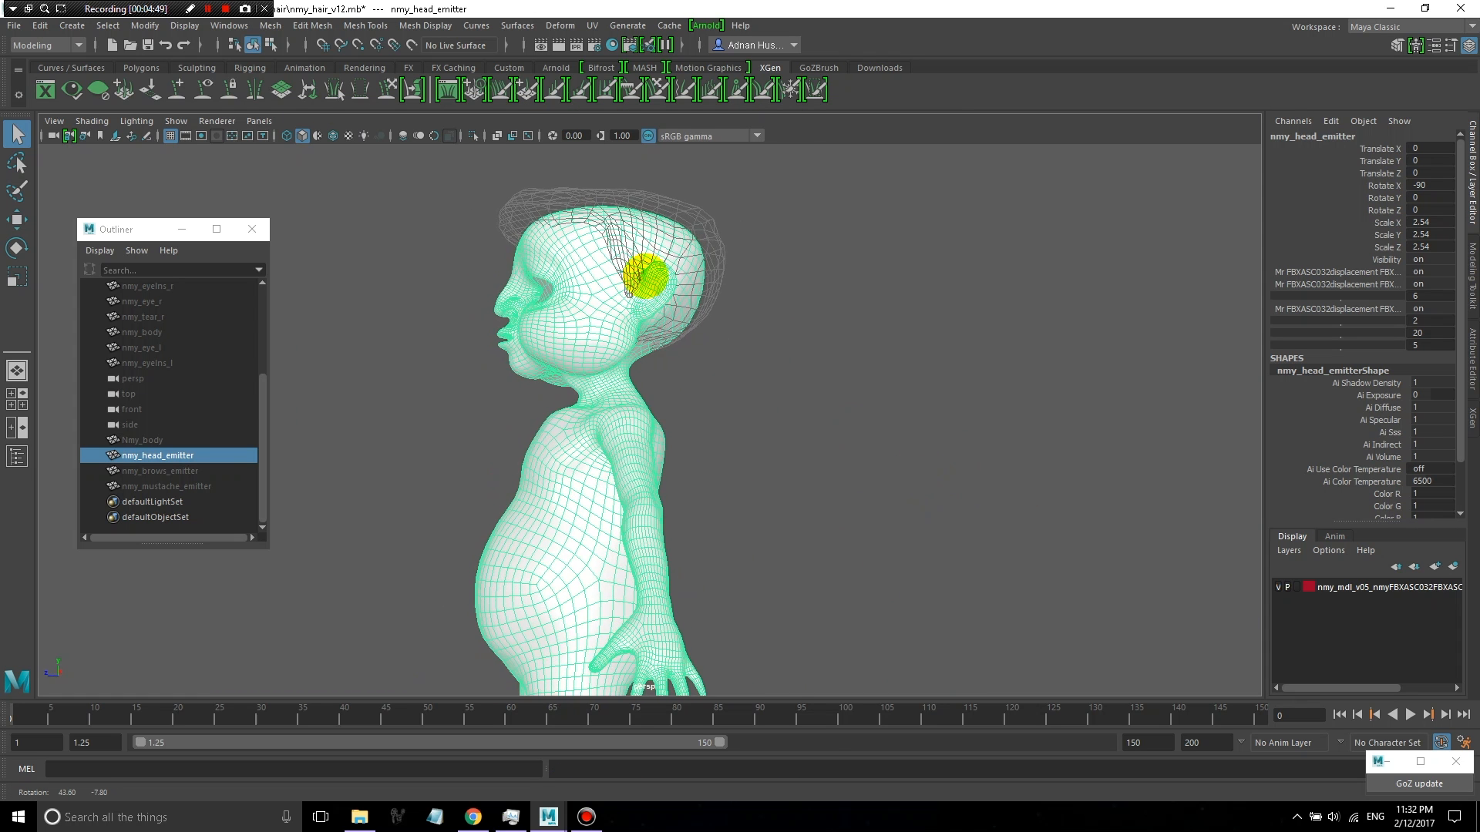
Delete unwanted faces from nmy_head_emitter, leaving only a scalp cap under the hair
{"action": "left_click", "coordinate": [258, 120]}
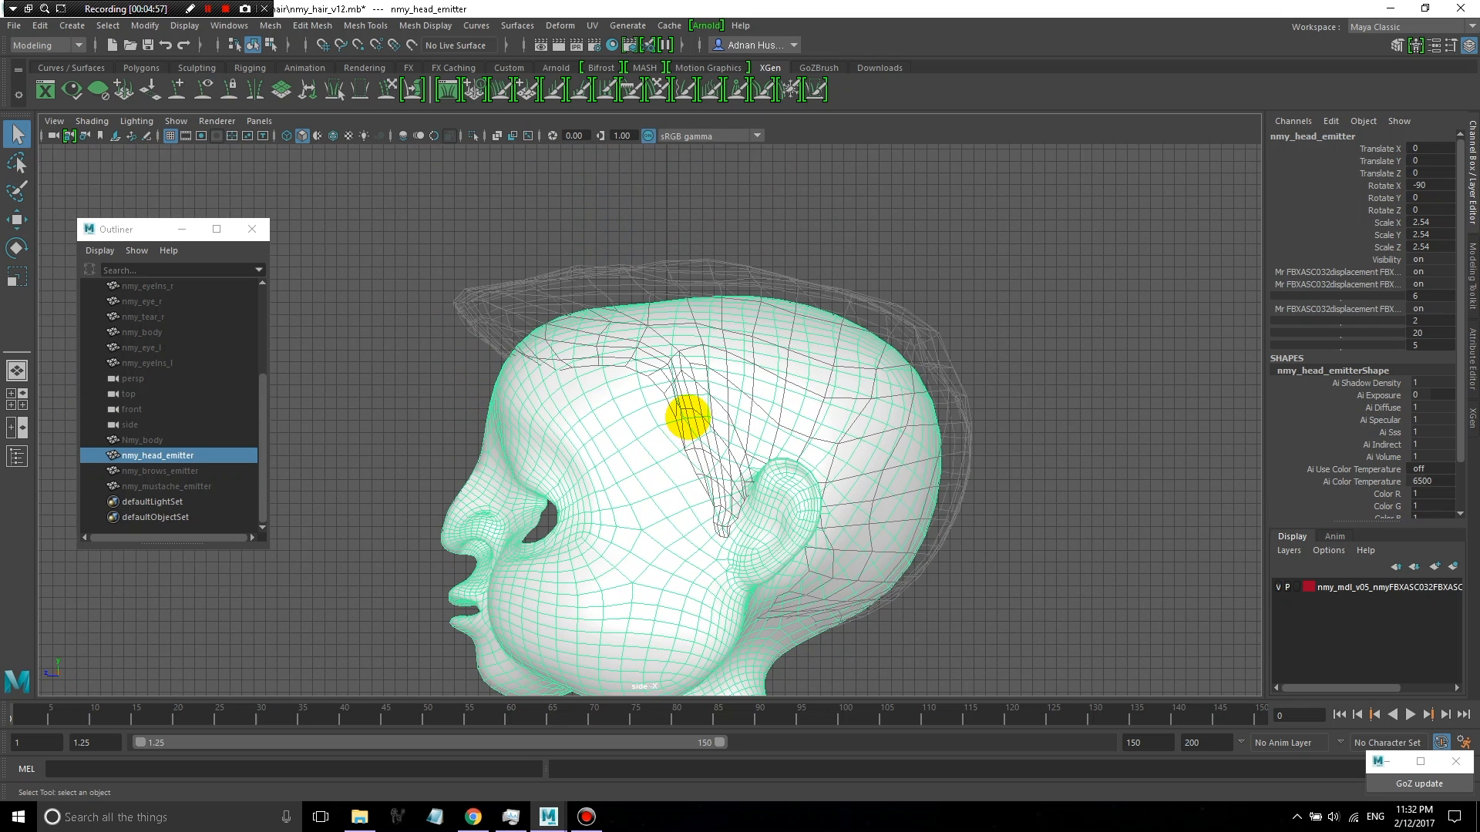
{"action": "left_click_drag", "start_coordinate": [687, 419], "coordinate": [558, 425]}
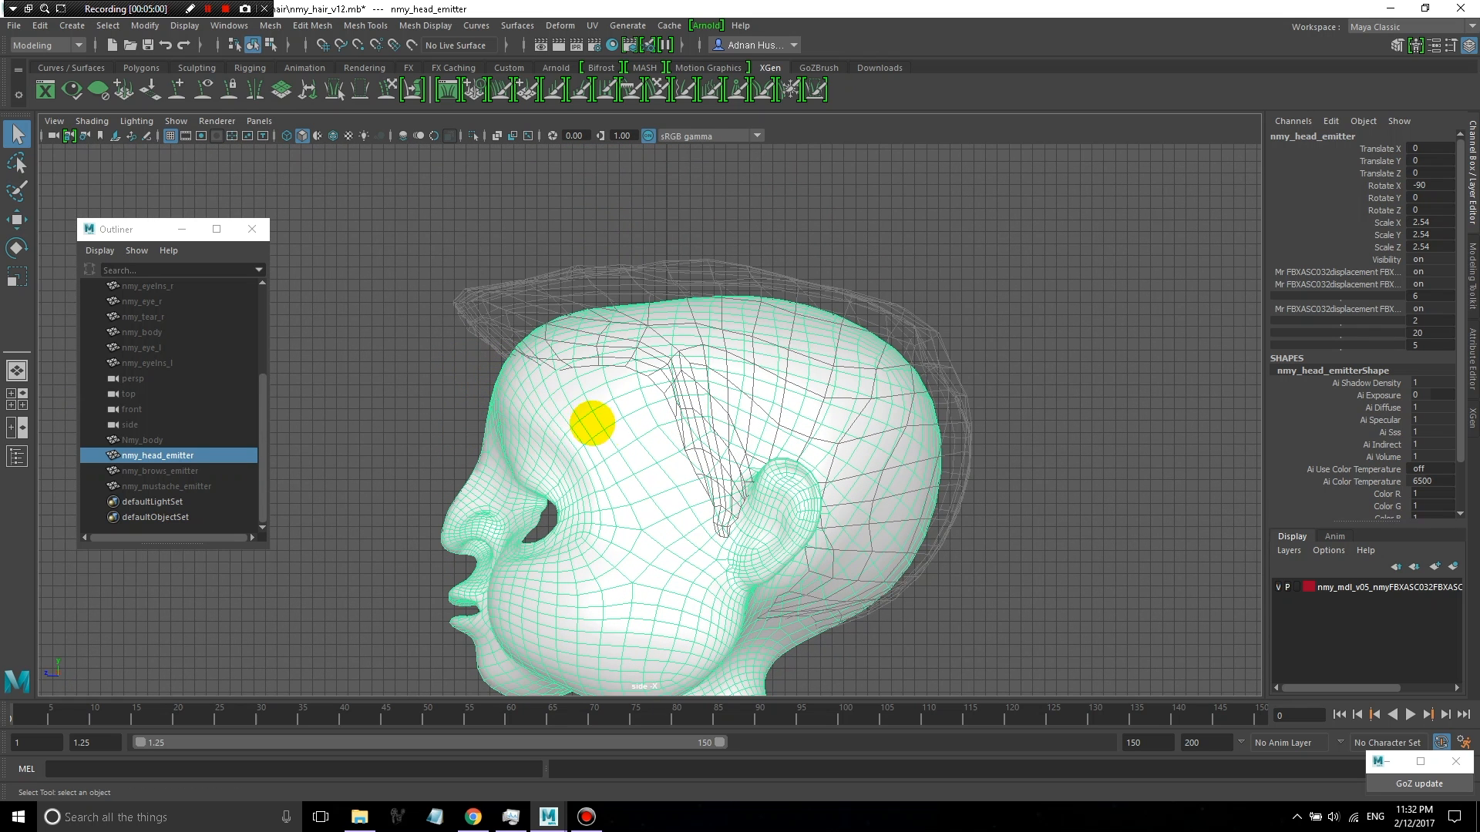
{"action": "mouse_move", "coordinate": [806, 650]}
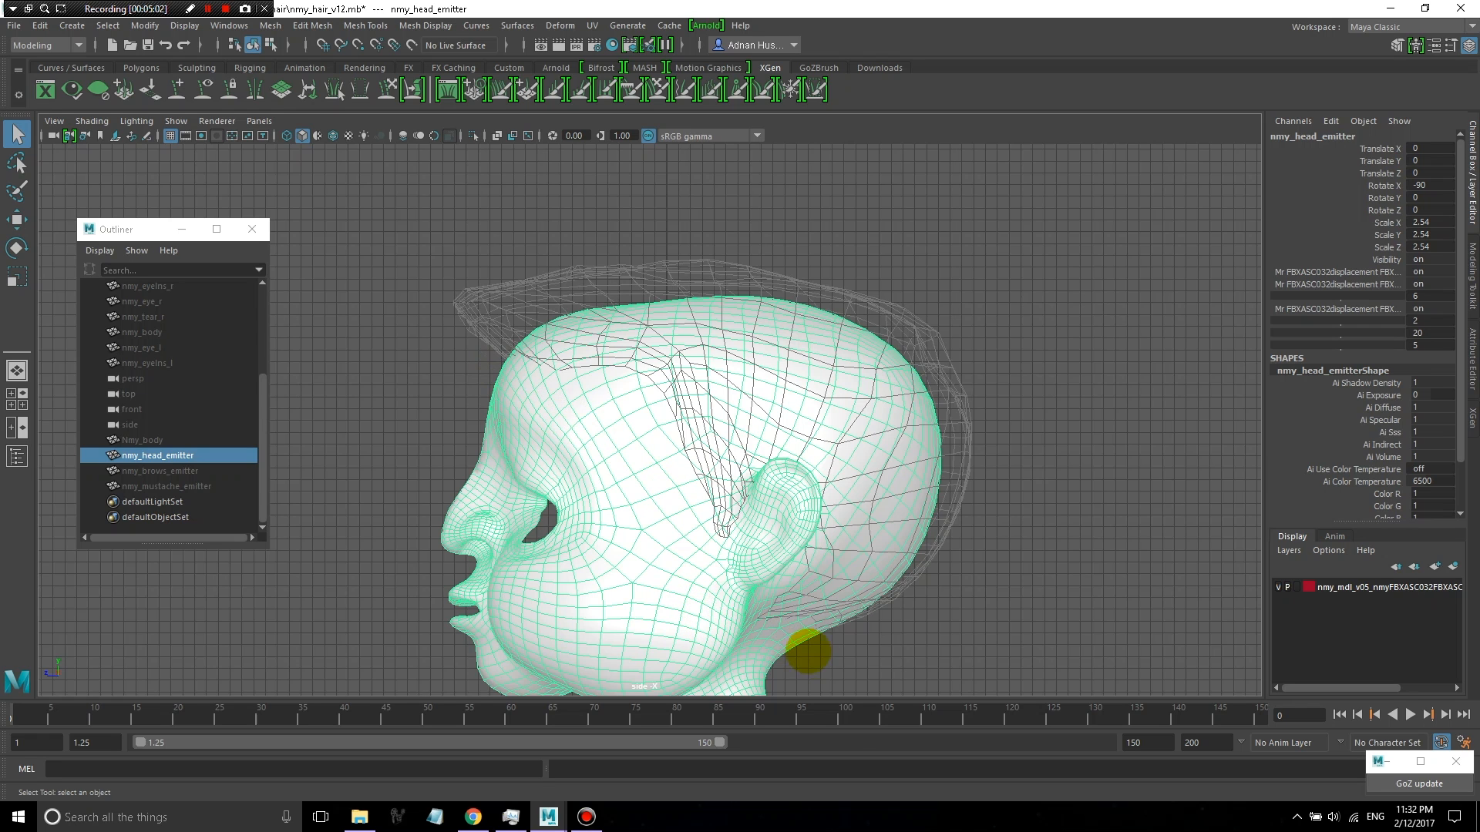
{"action": "mouse_move", "coordinate": [573, 410]}
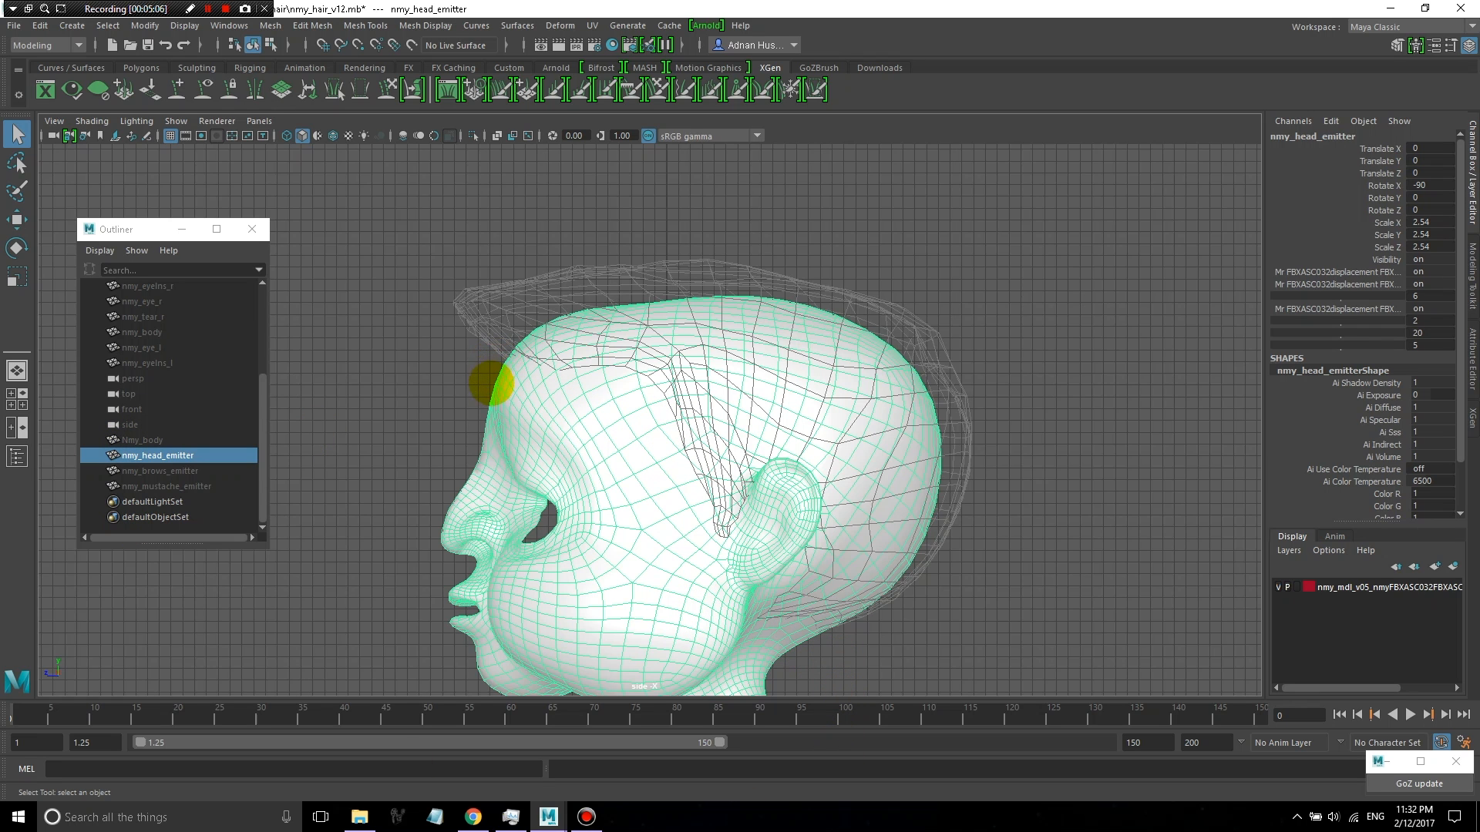
{"action": "mouse_move", "coordinate": [671, 476]}
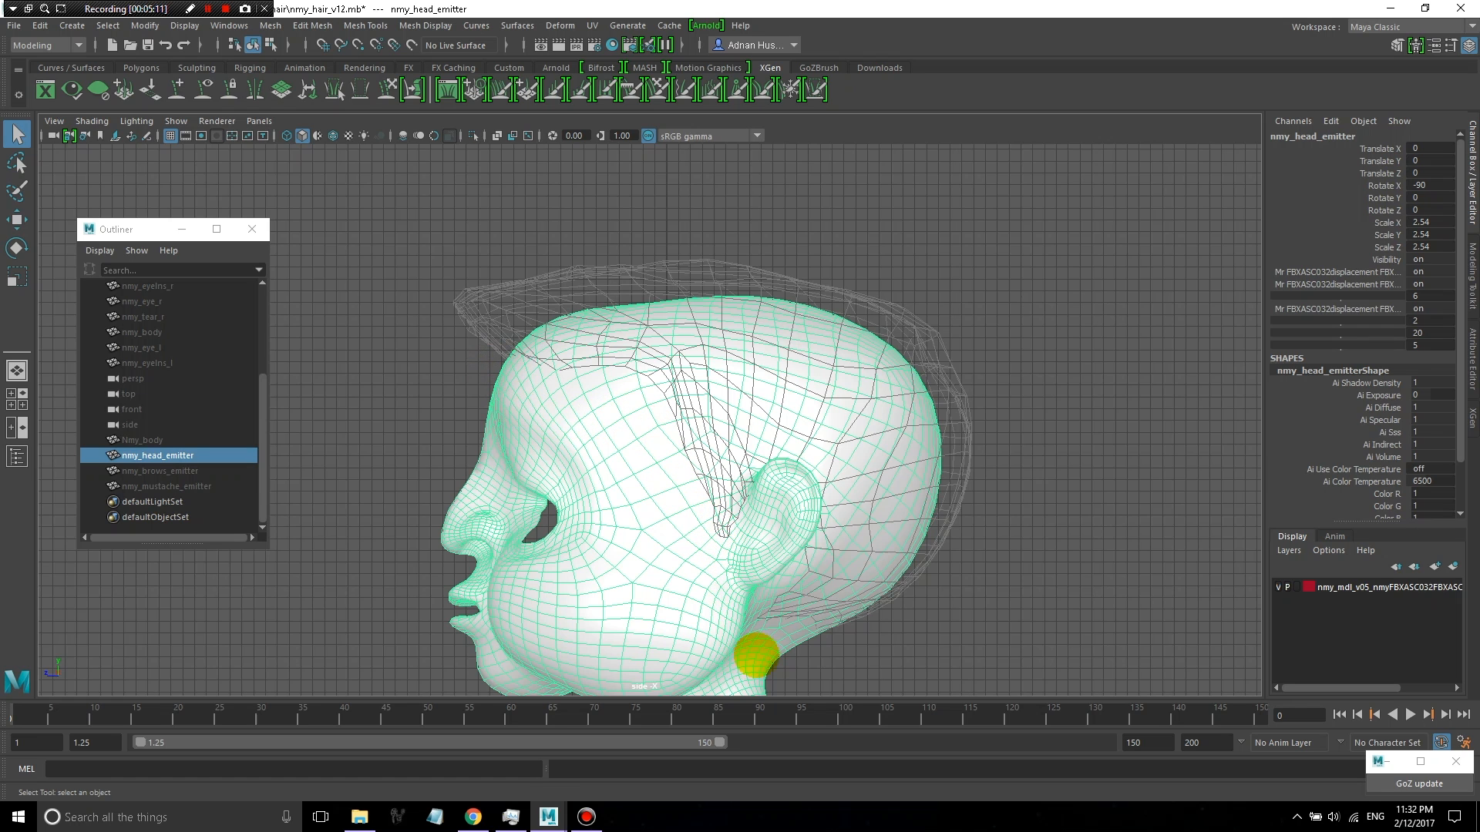
{"action": "left_click_drag", "start_coordinate": [755, 650], "coordinate": [552, 382]}
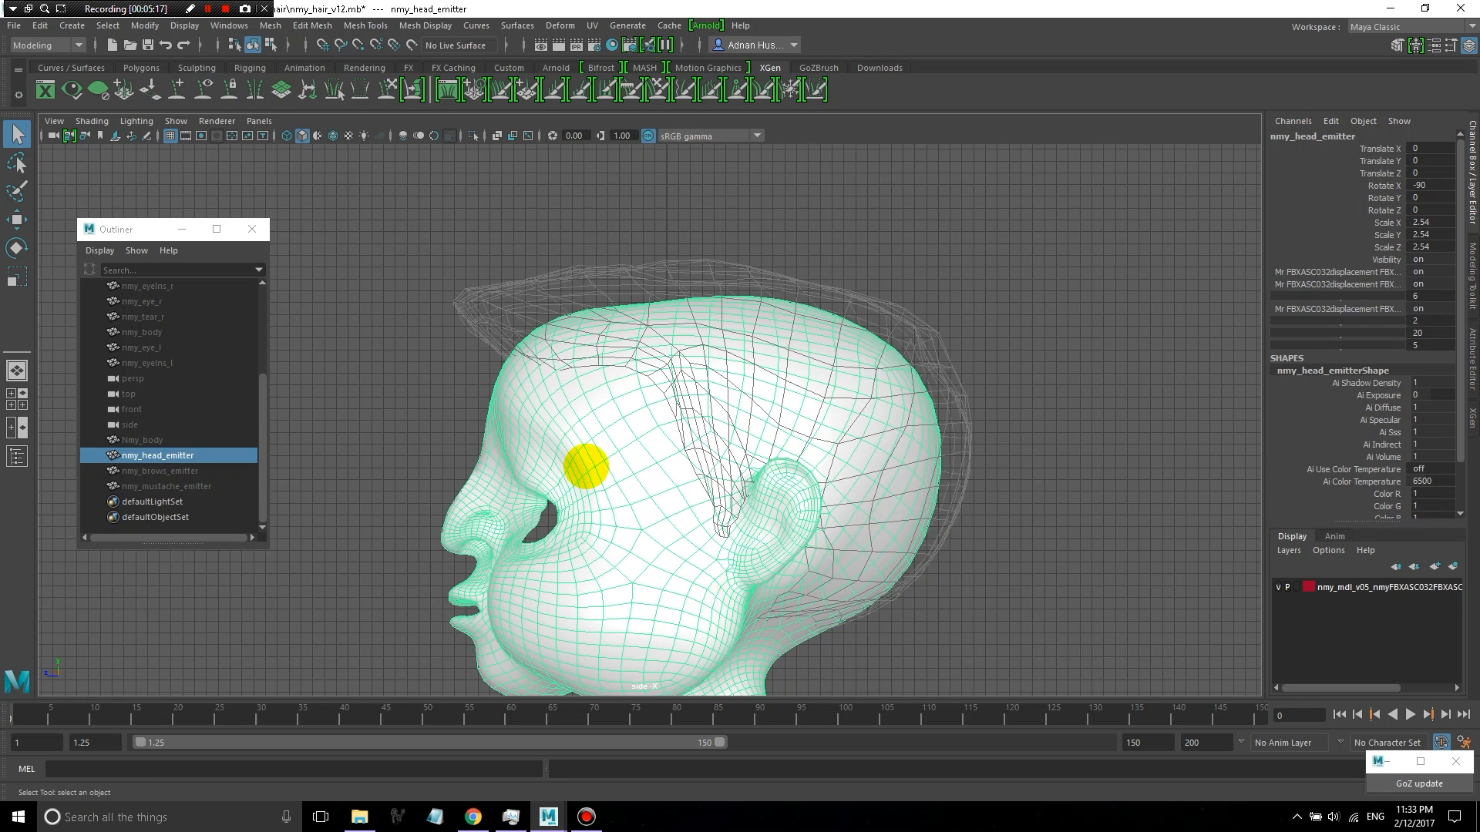
{"action": "left_click_drag", "start_coordinate": [581, 464], "coordinate": [512, 379]}
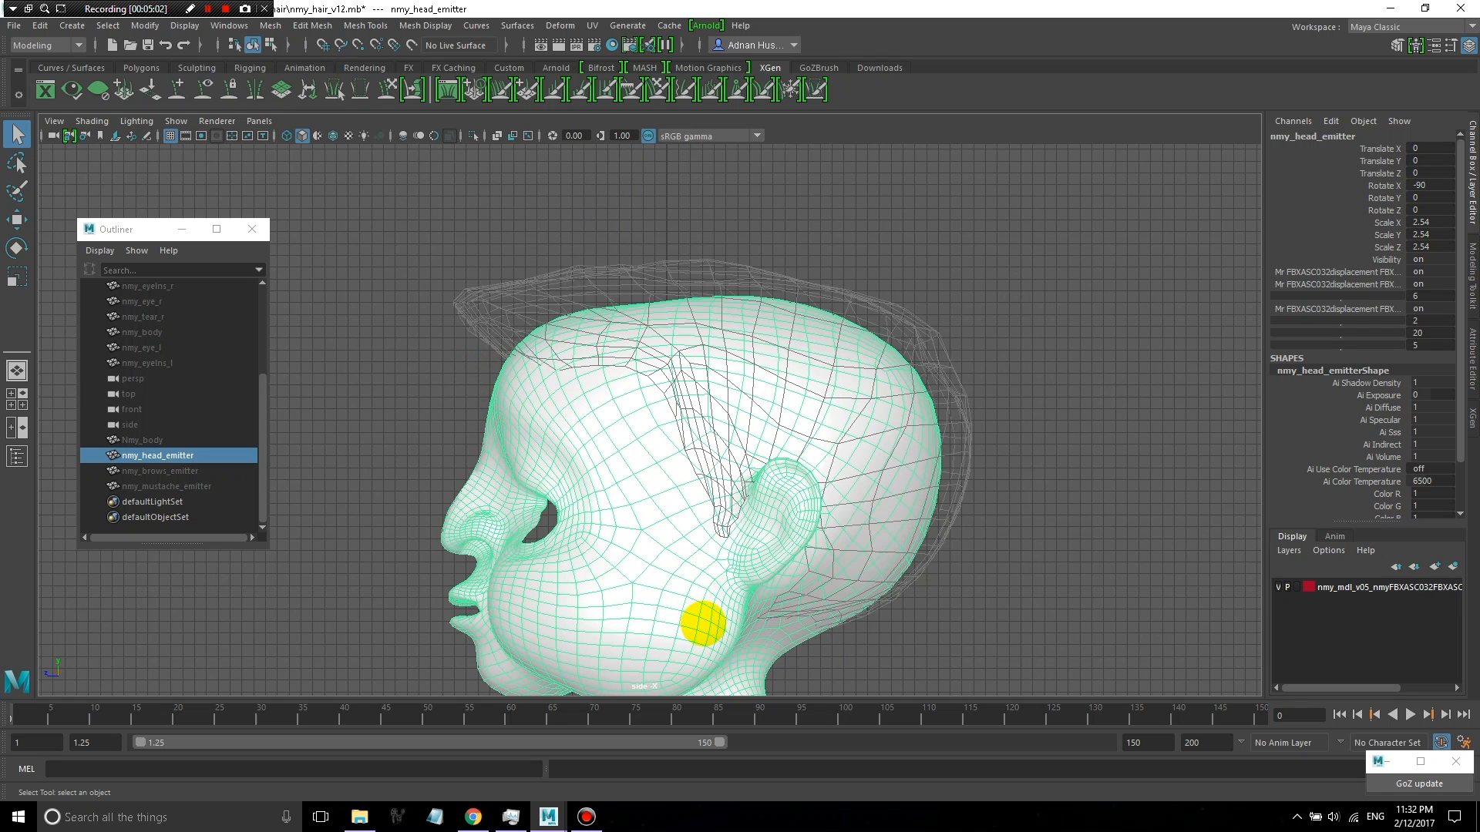
{"action": "left_click_drag", "start_coordinate": [697, 624], "coordinate": [672, 427]}
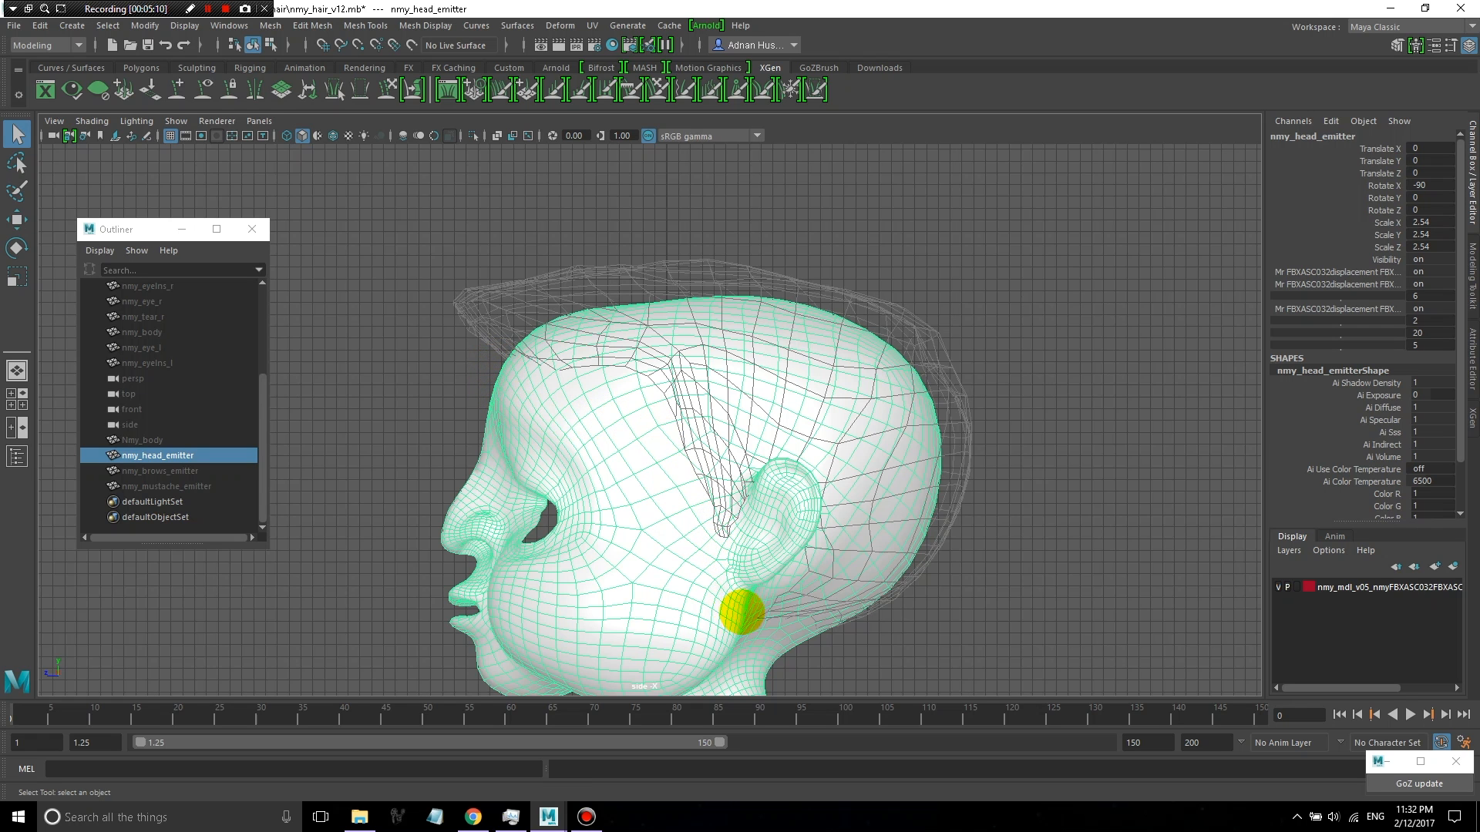
{"action": "left_click_drag", "start_coordinate": [741, 614], "coordinate": [495, 368]}
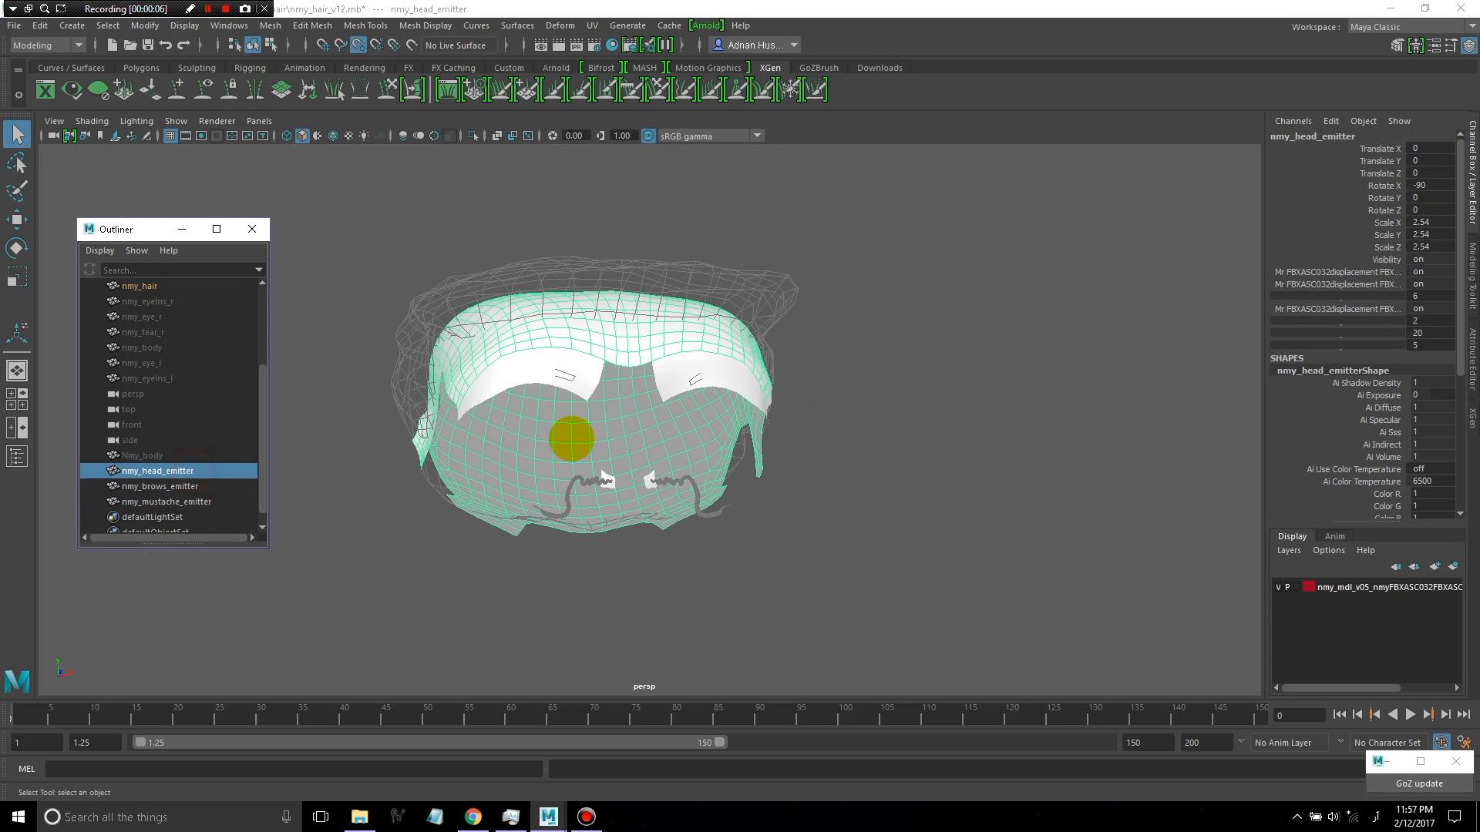
{"action": "left_click", "coordinate": [161, 485]}
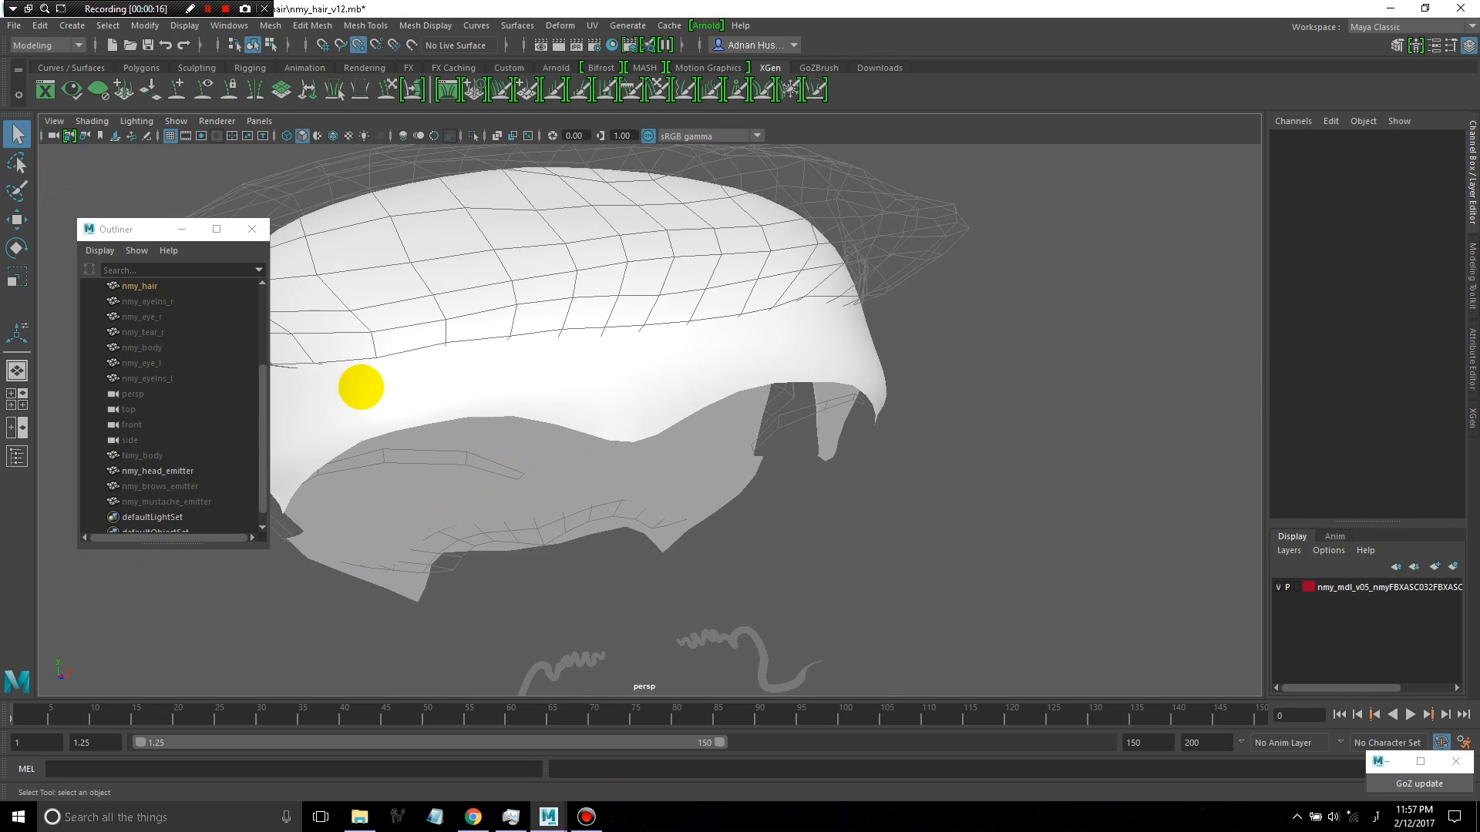
{"action": "left_click", "coordinate": [158, 472]}
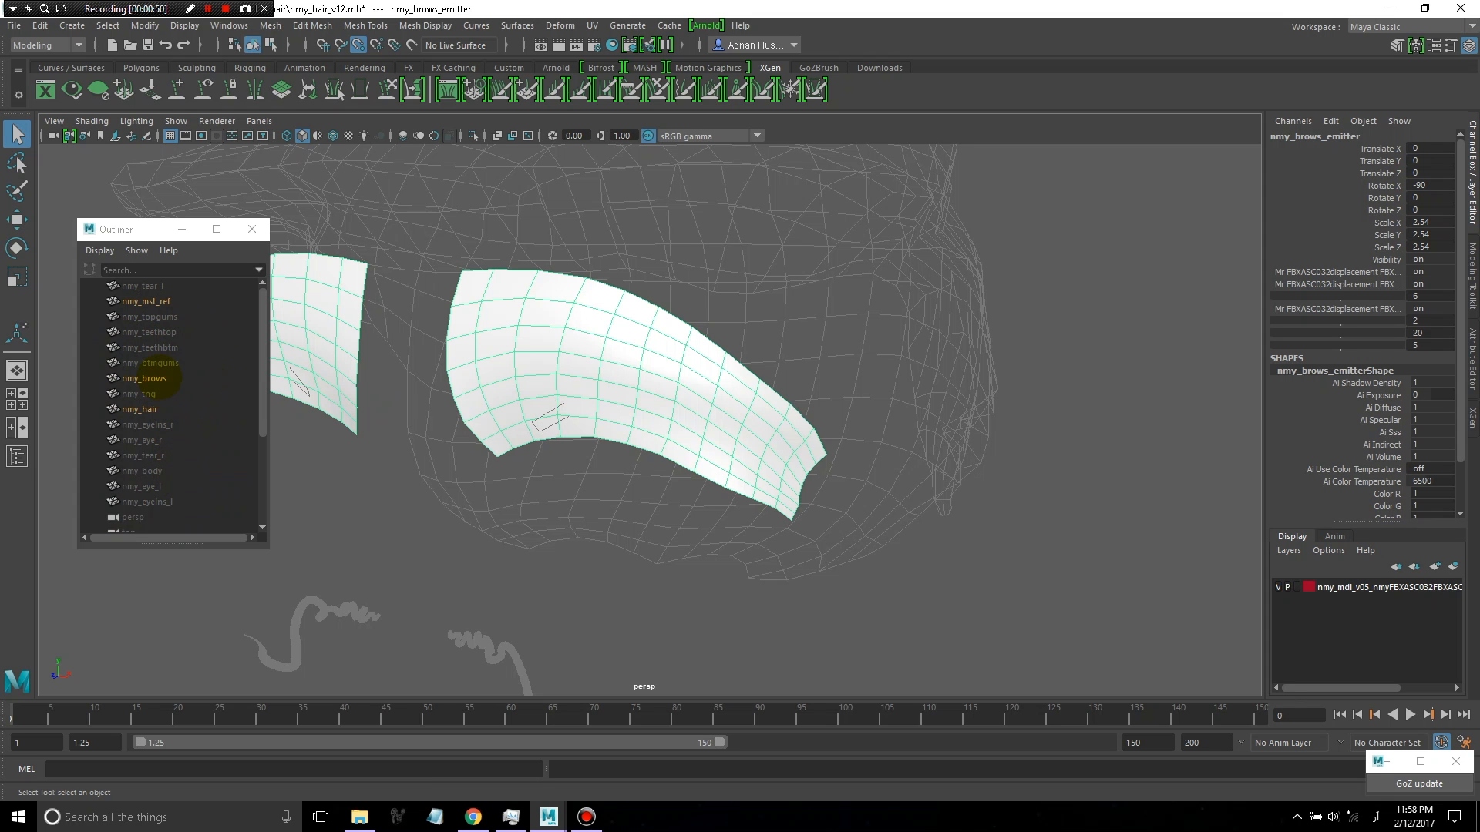
Switch the viewport to wireframe with nmy_brows selected and hide nmy_brows_emitter
{"action": "left_click", "coordinate": [145, 378]}
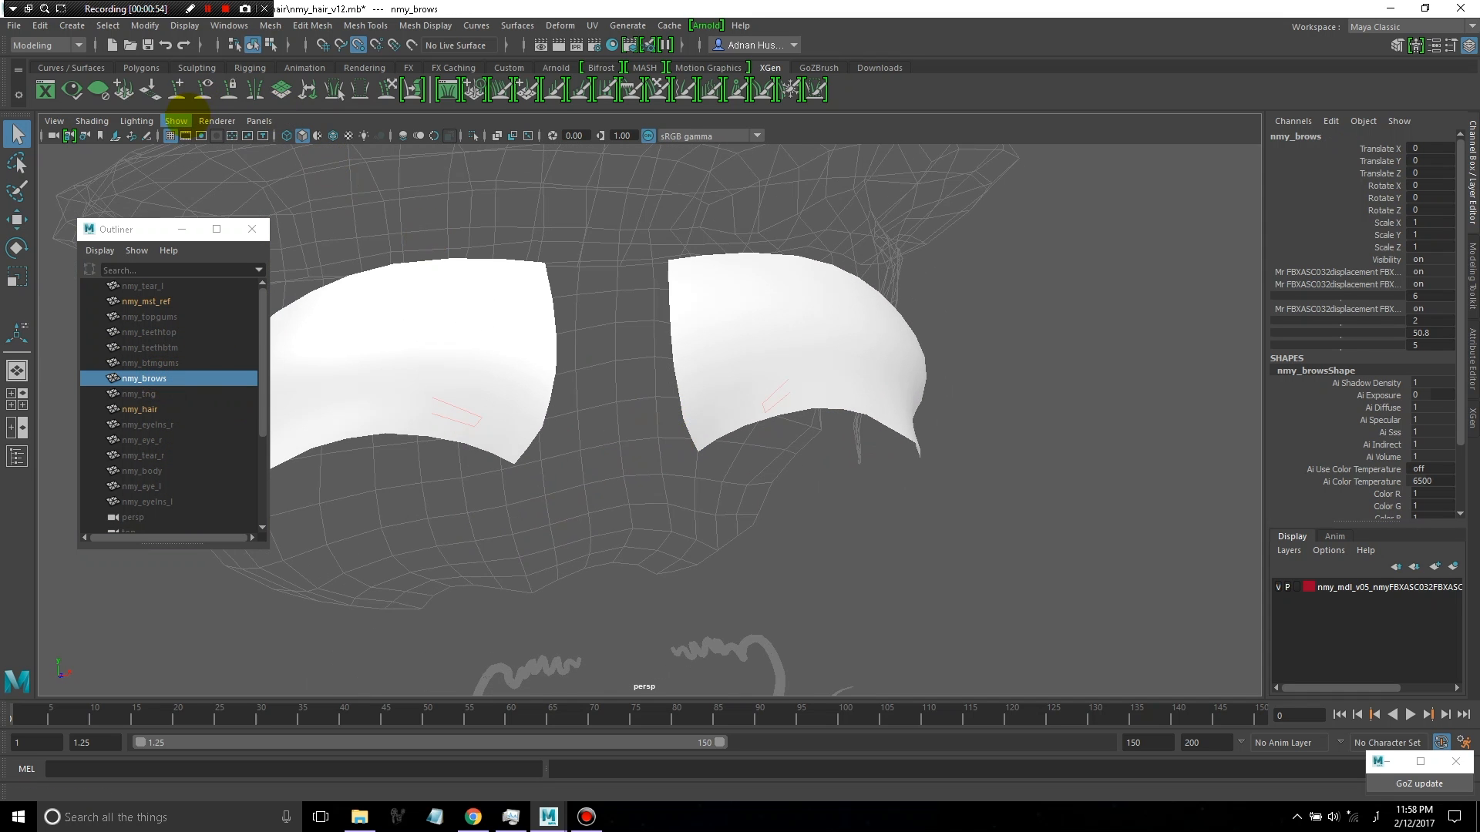
{"action": "left_click", "coordinate": [91, 120]}
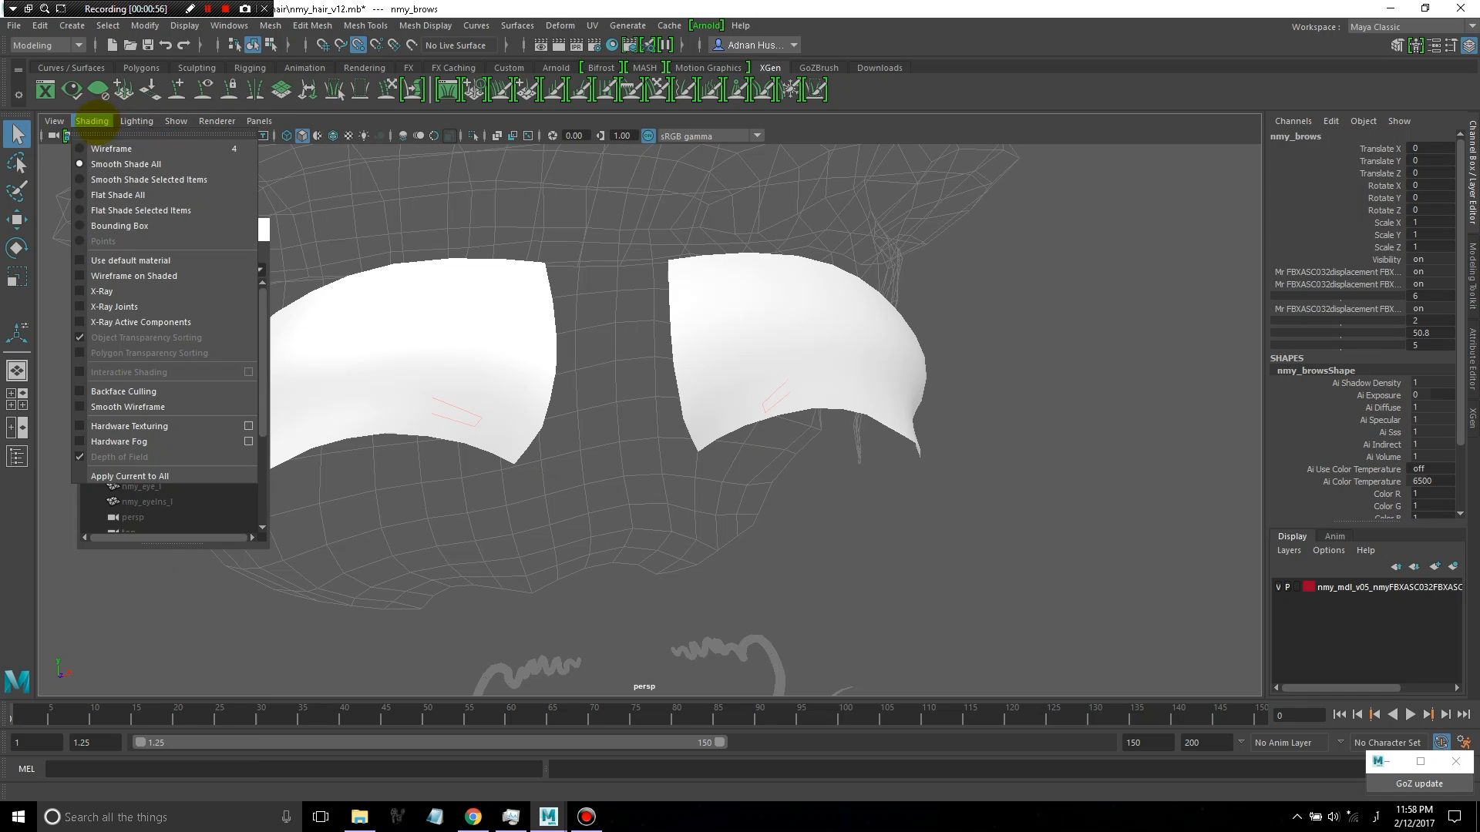
{"action": "key", "text": "4"}
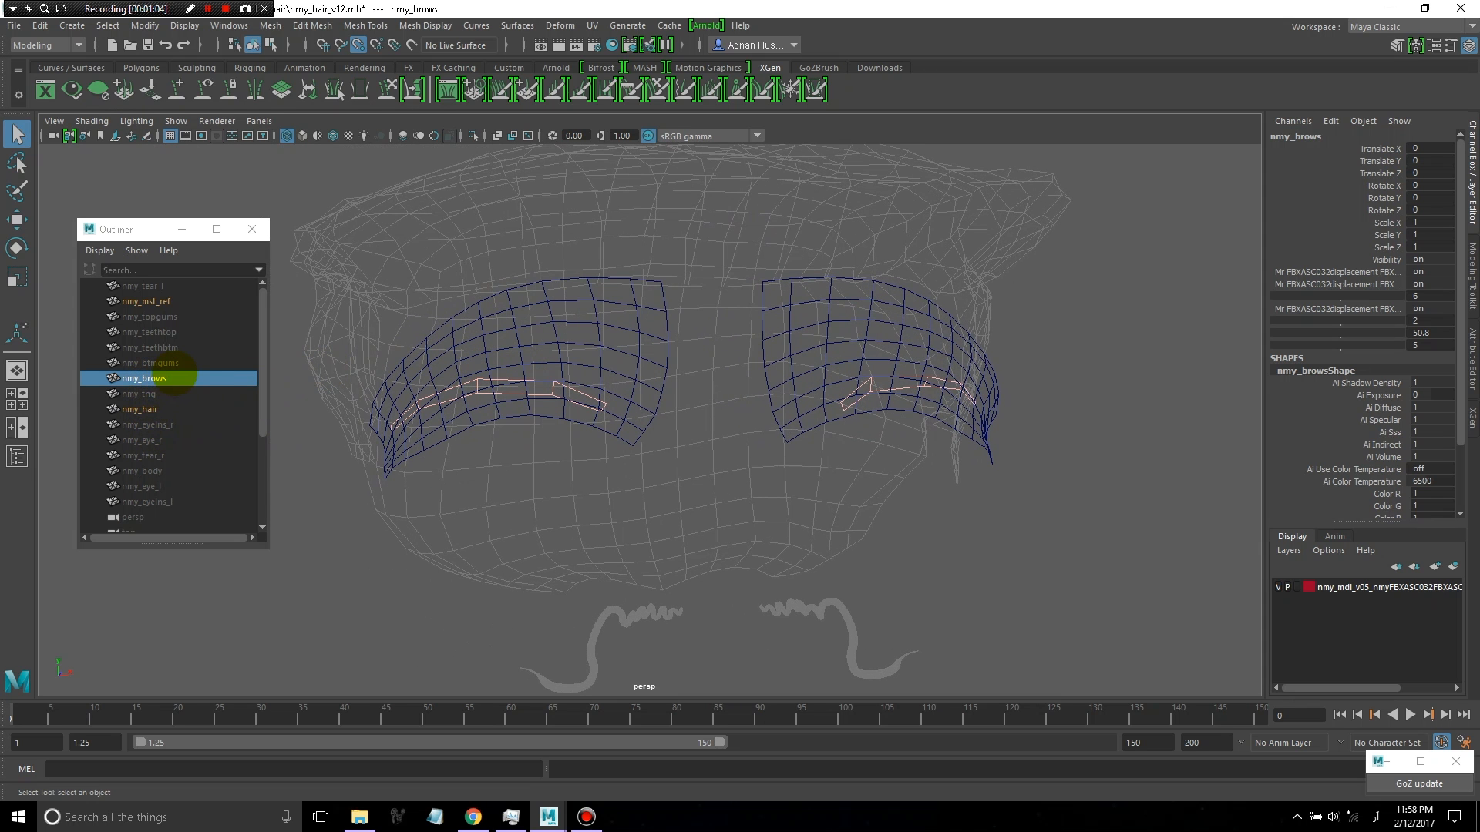
{"action": "scroll", "scroll_direction": "down", "scroll_amount": 3}
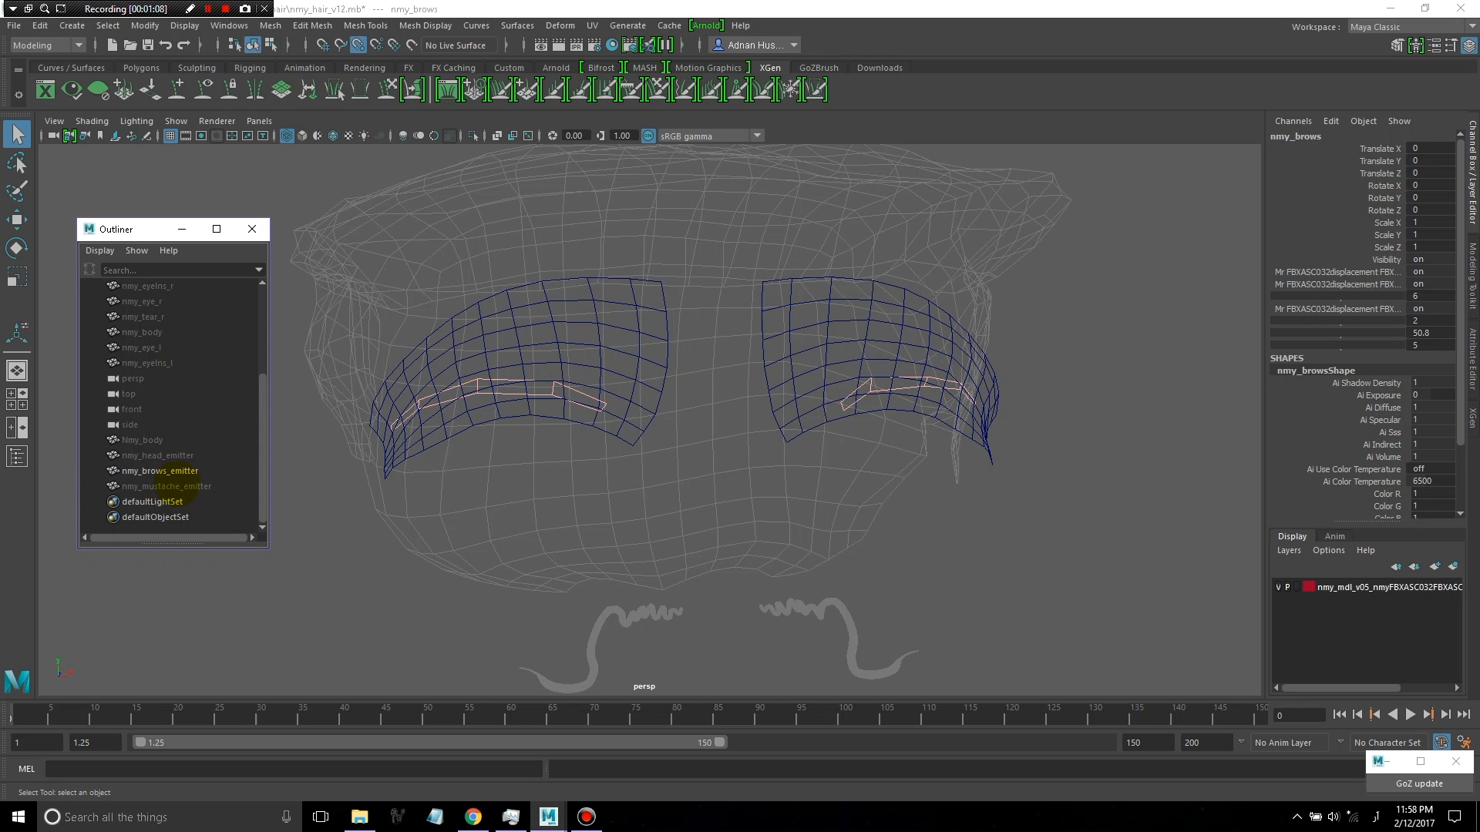
{"action": "left_click", "coordinate": [158, 470]}
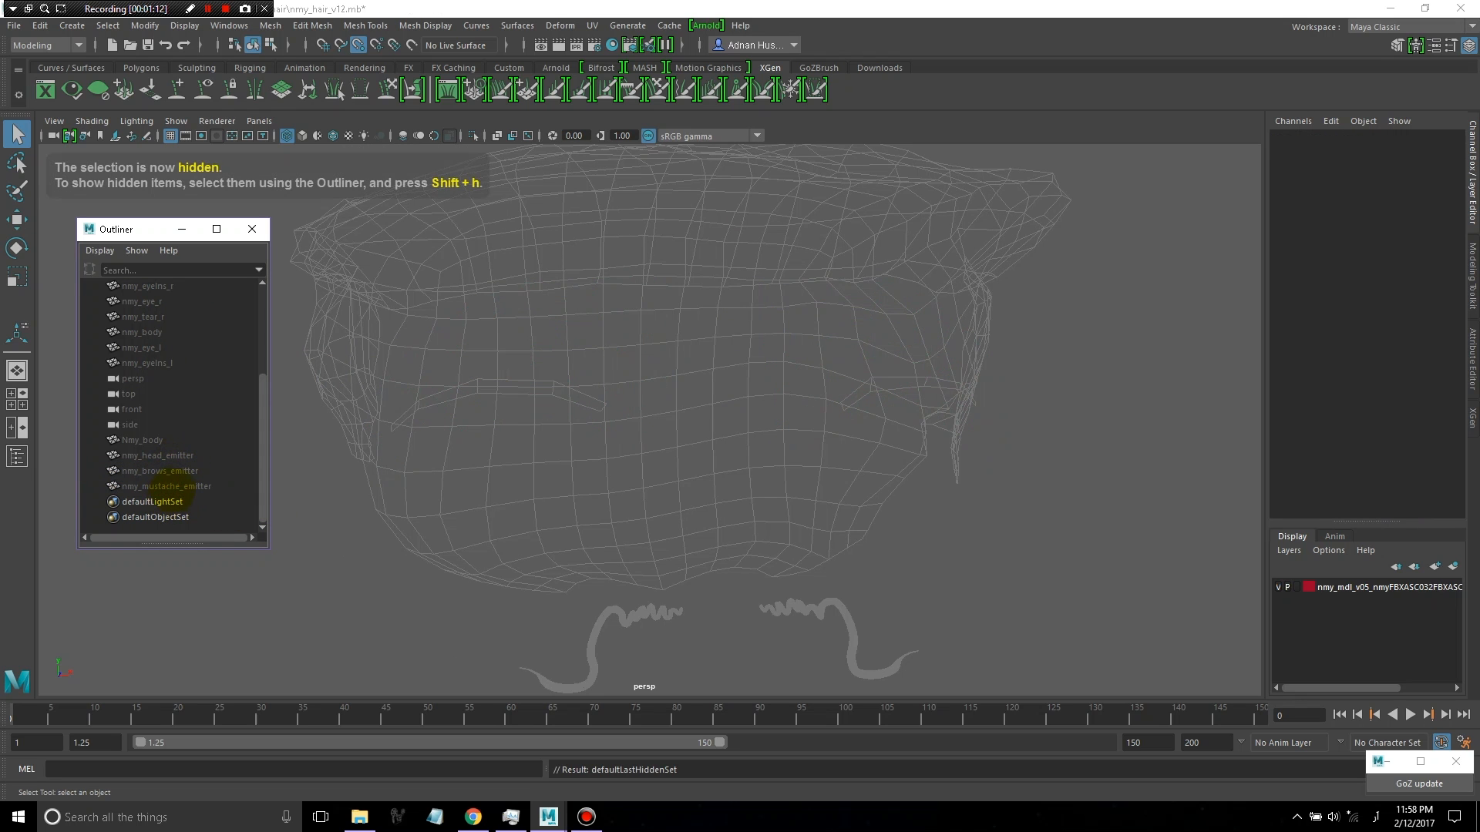
{"action": "left_click", "coordinate": [167, 485]}
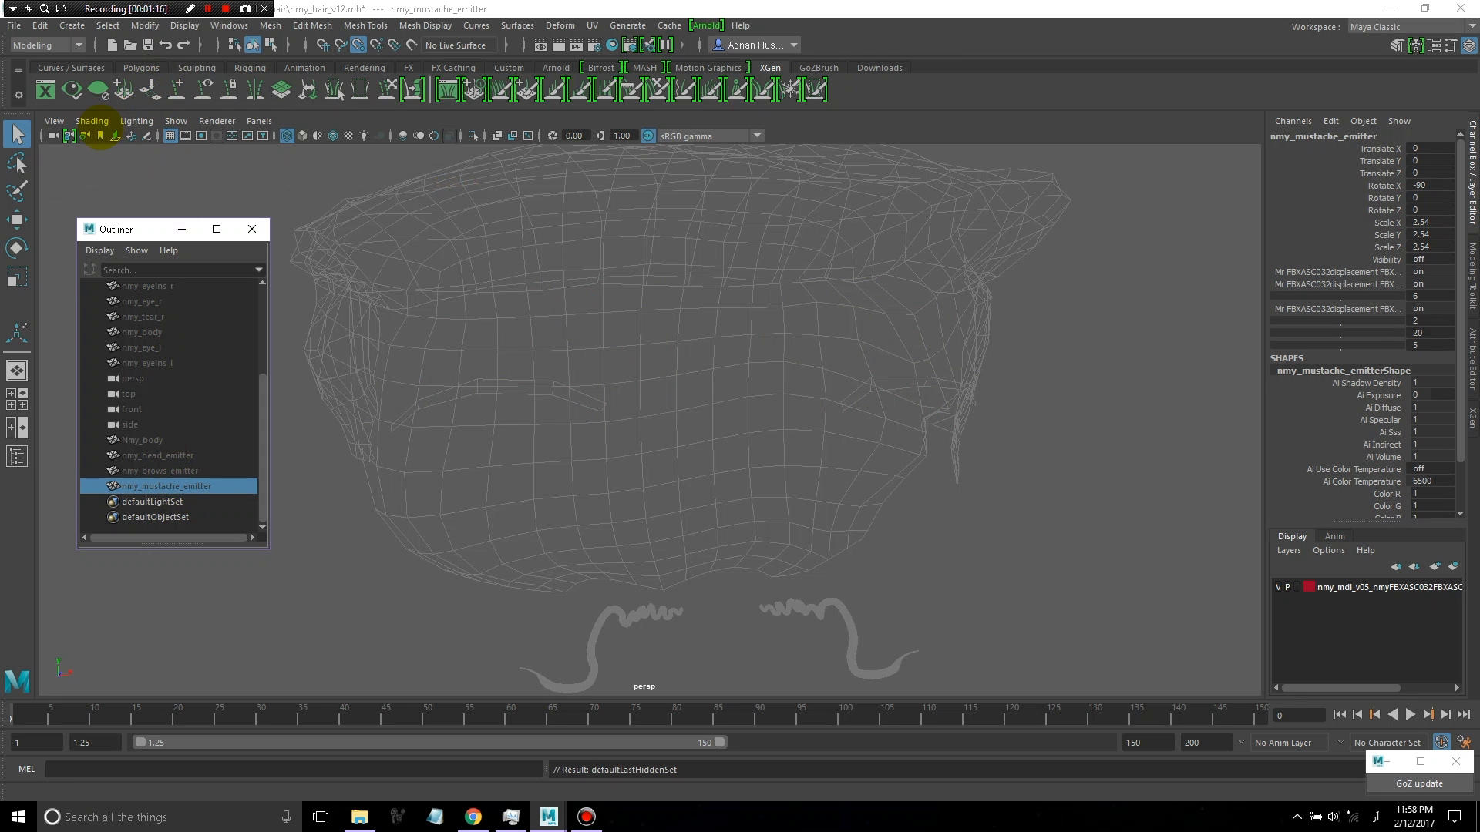
Look through the viewport Lighting and Renderer menus without changing any settings
{"action": "left_click", "coordinate": [176, 120]}
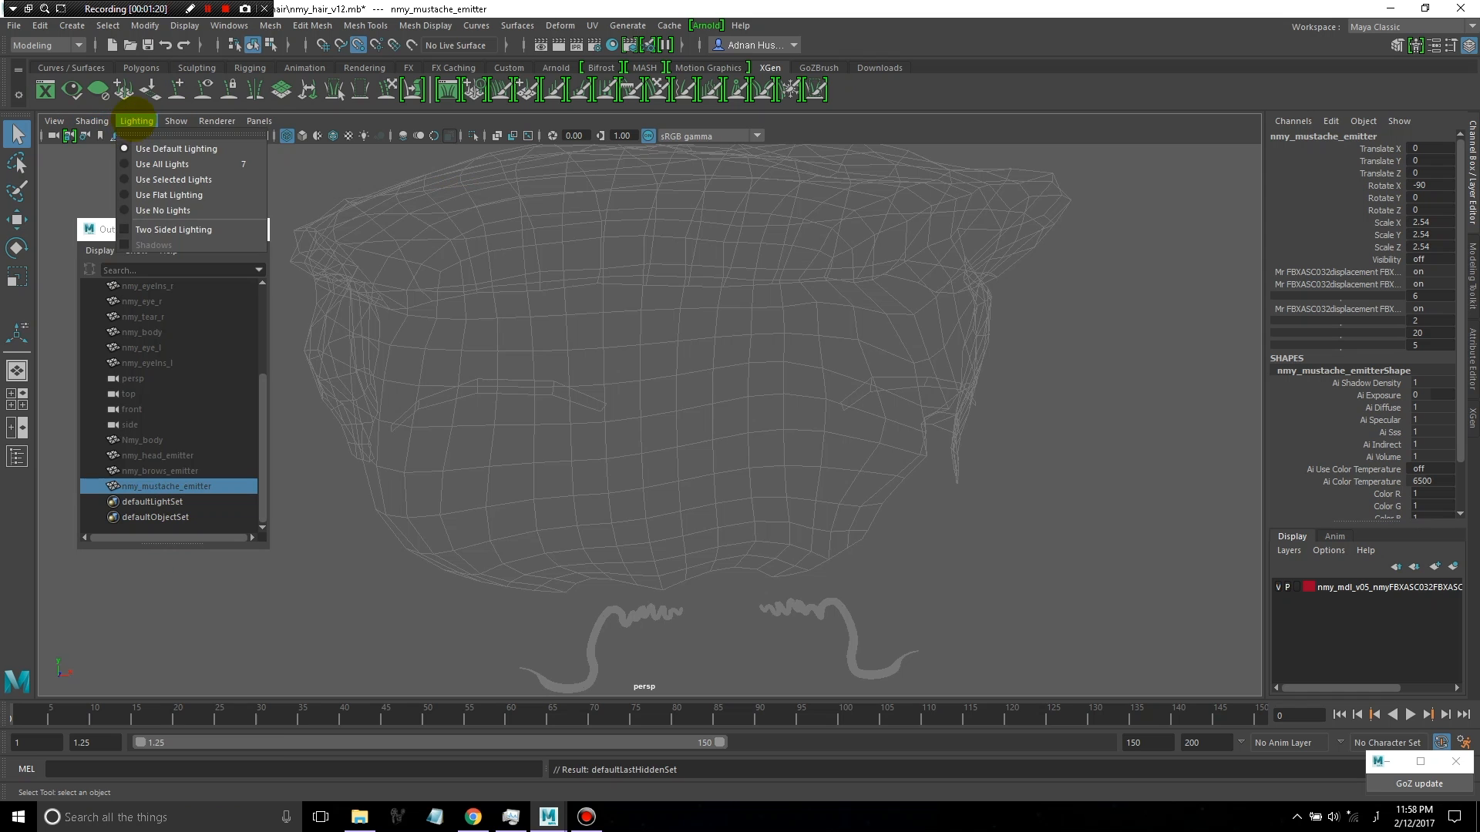
{"action": "left_click", "coordinate": [184, 26]}
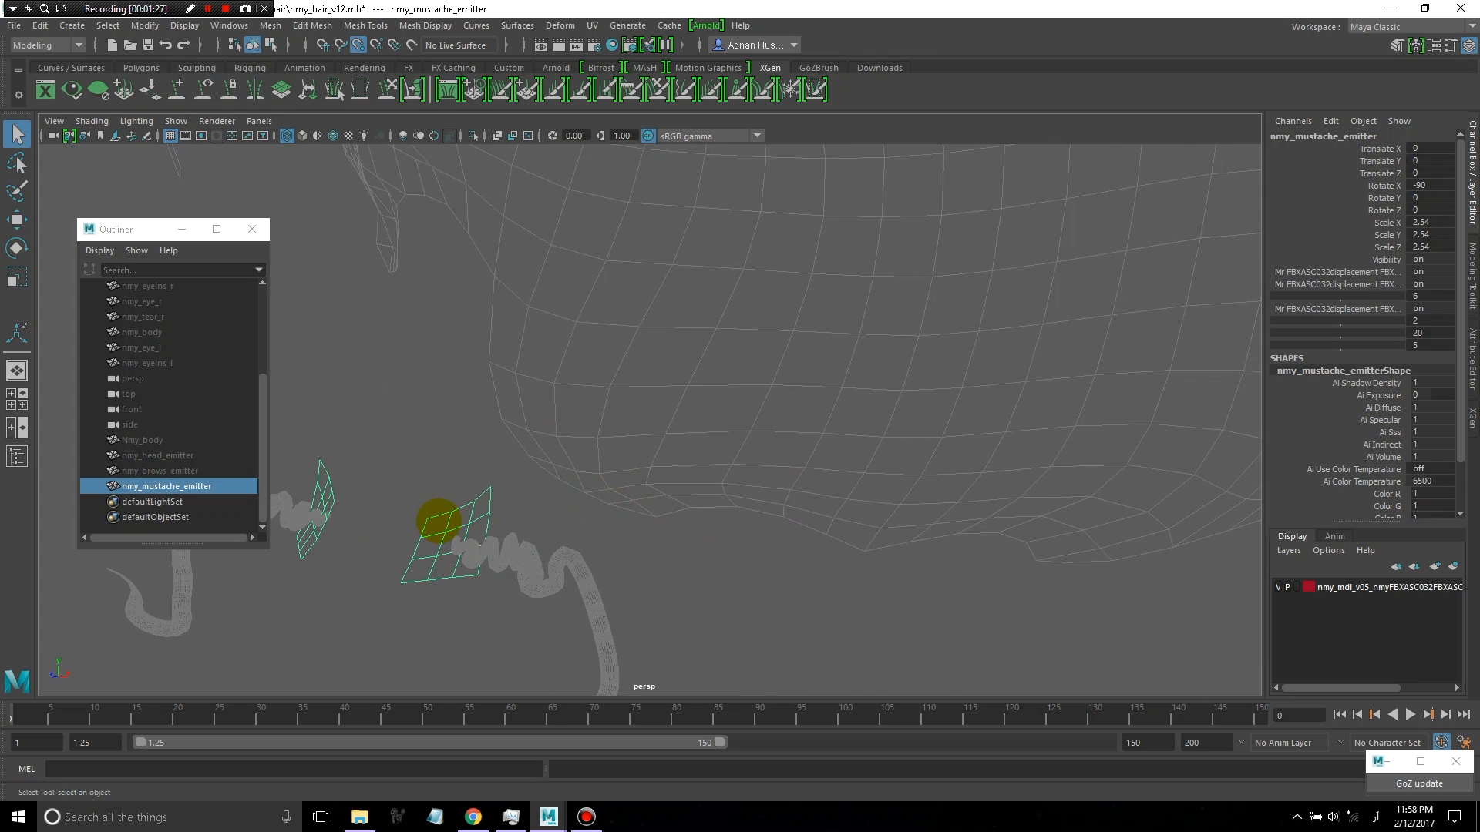
{"action": "left_click", "coordinate": [216, 120]}
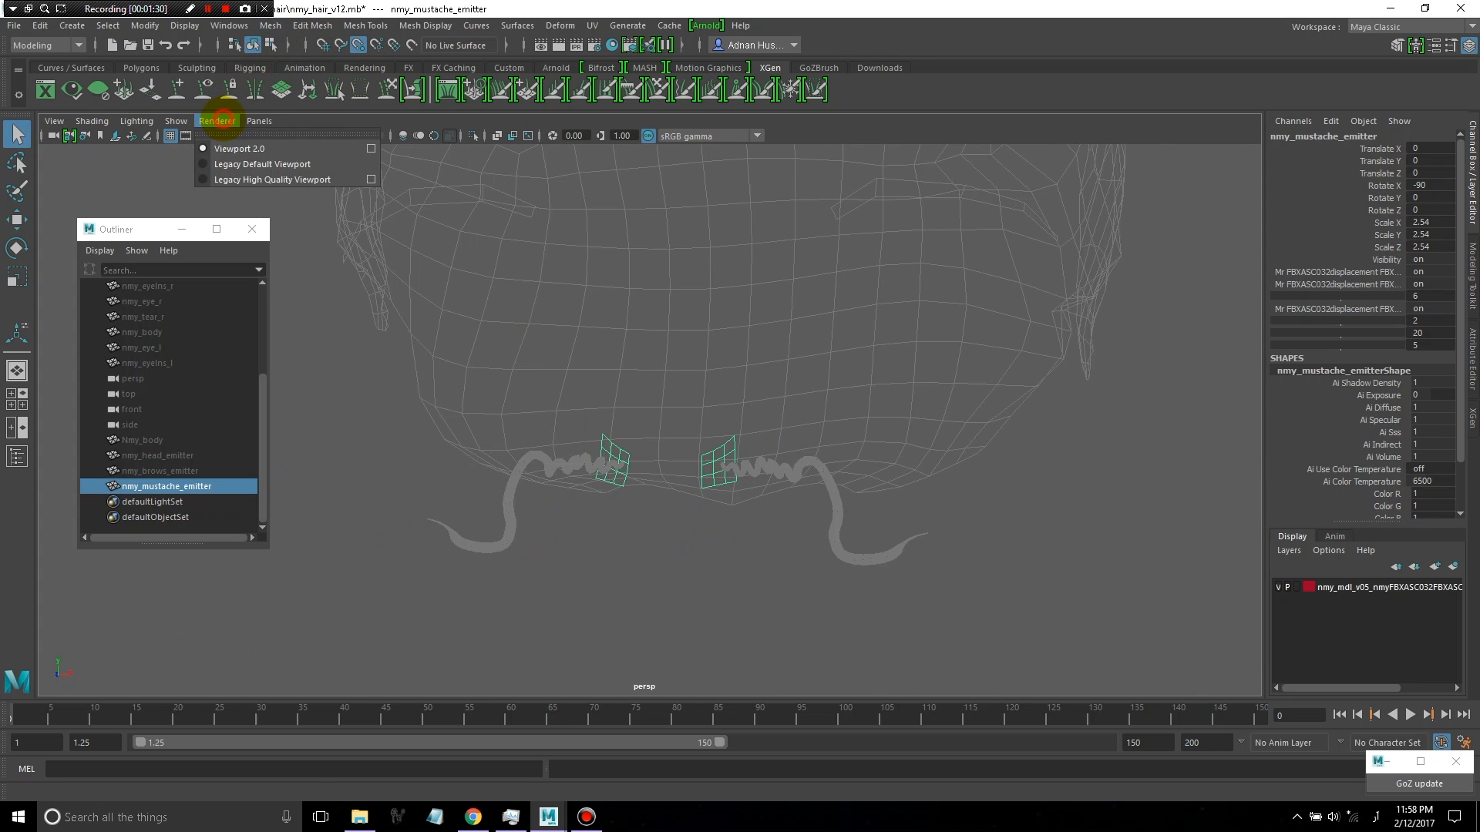
{"action": "left_click", "coordinate": [176, 121]}
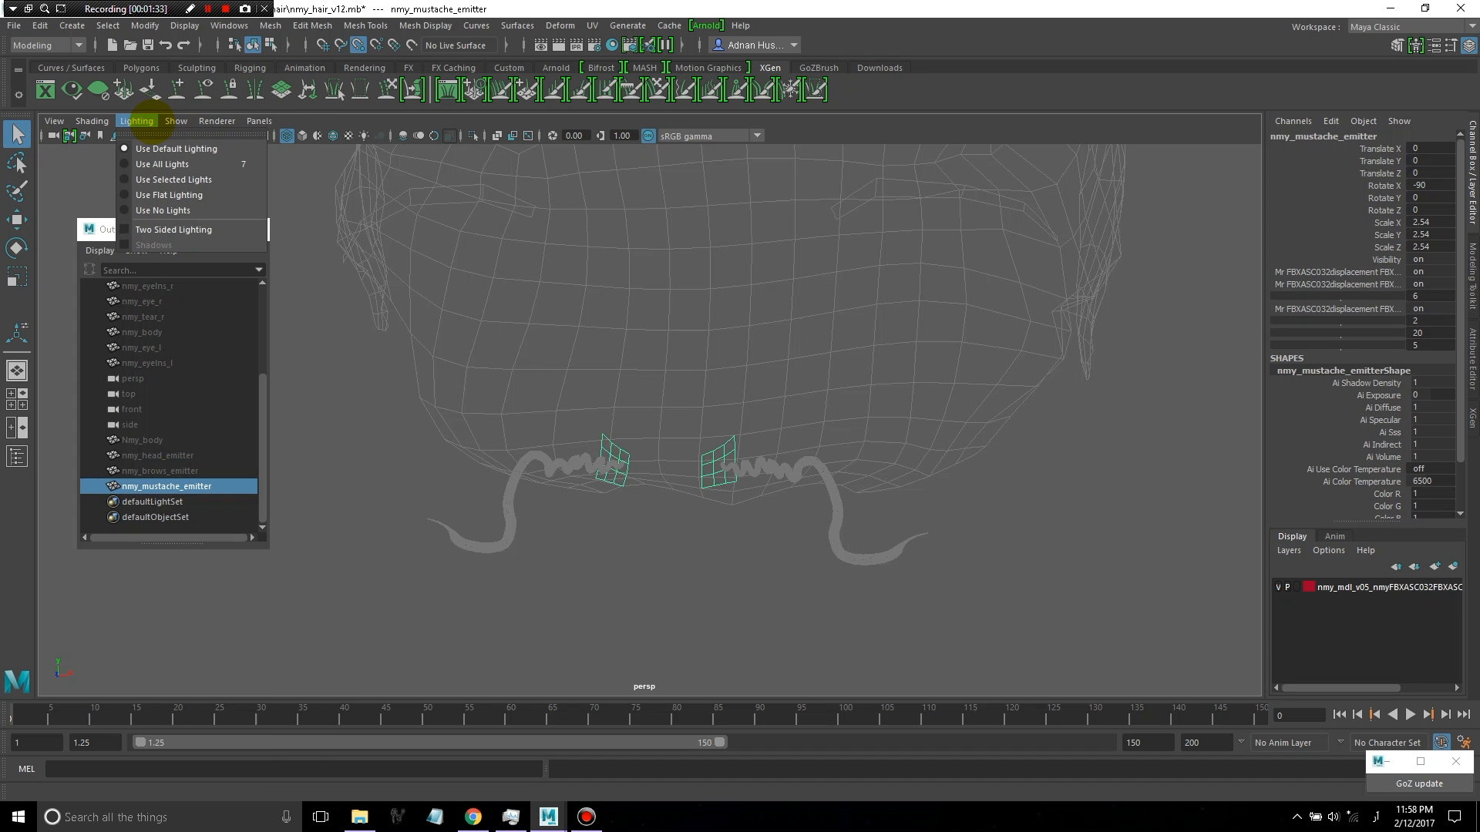
{"action": "left_click", "coordinate": [91, 121]}
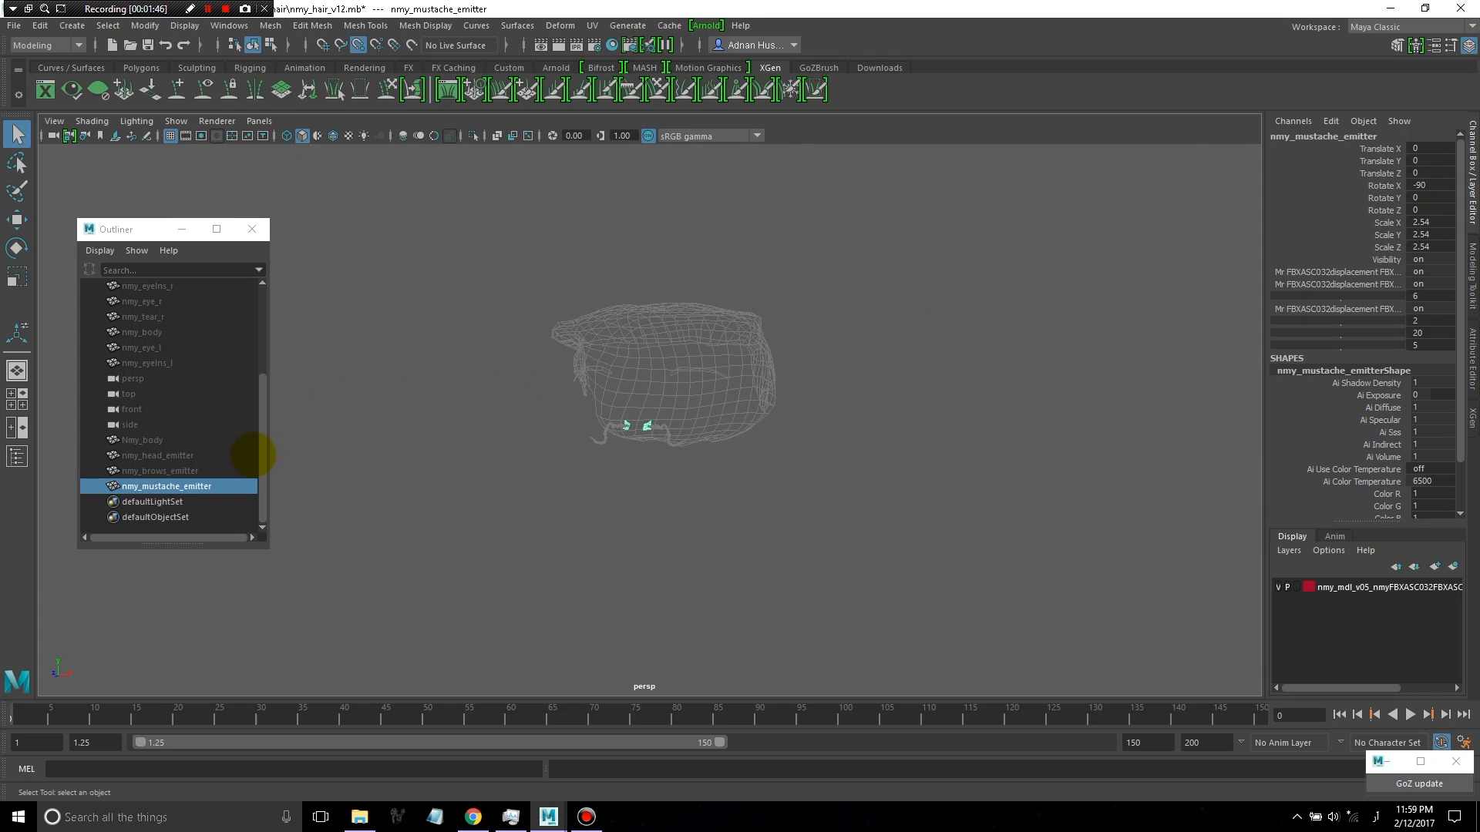
Show the hidden emitters and freeze translate, rotate and scale on all three emitter meshes
{"action": "left_click", "coordinate": [157, 455]}
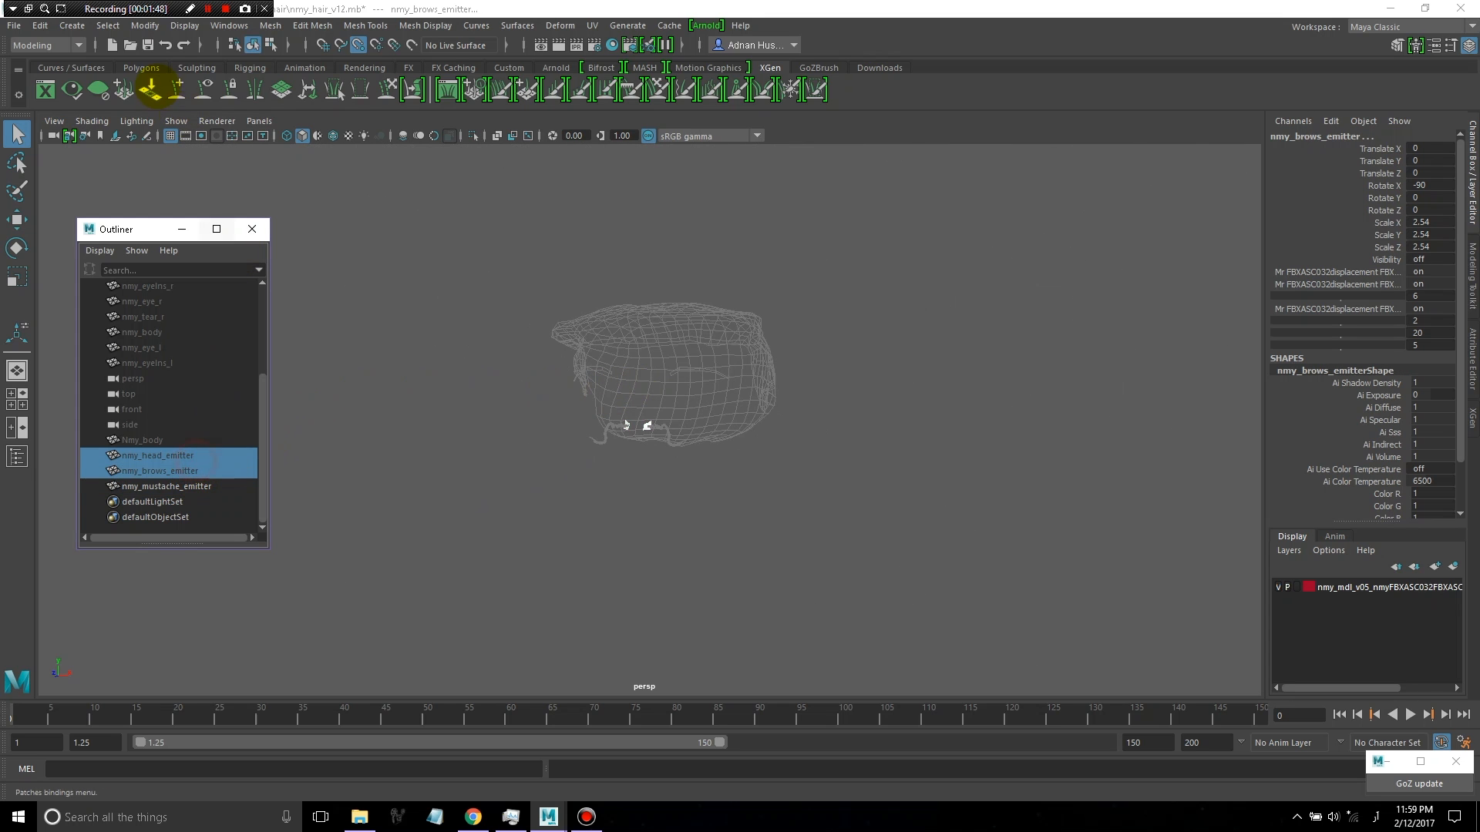
{"action": "left_click", "coordinate": [183, 26]}
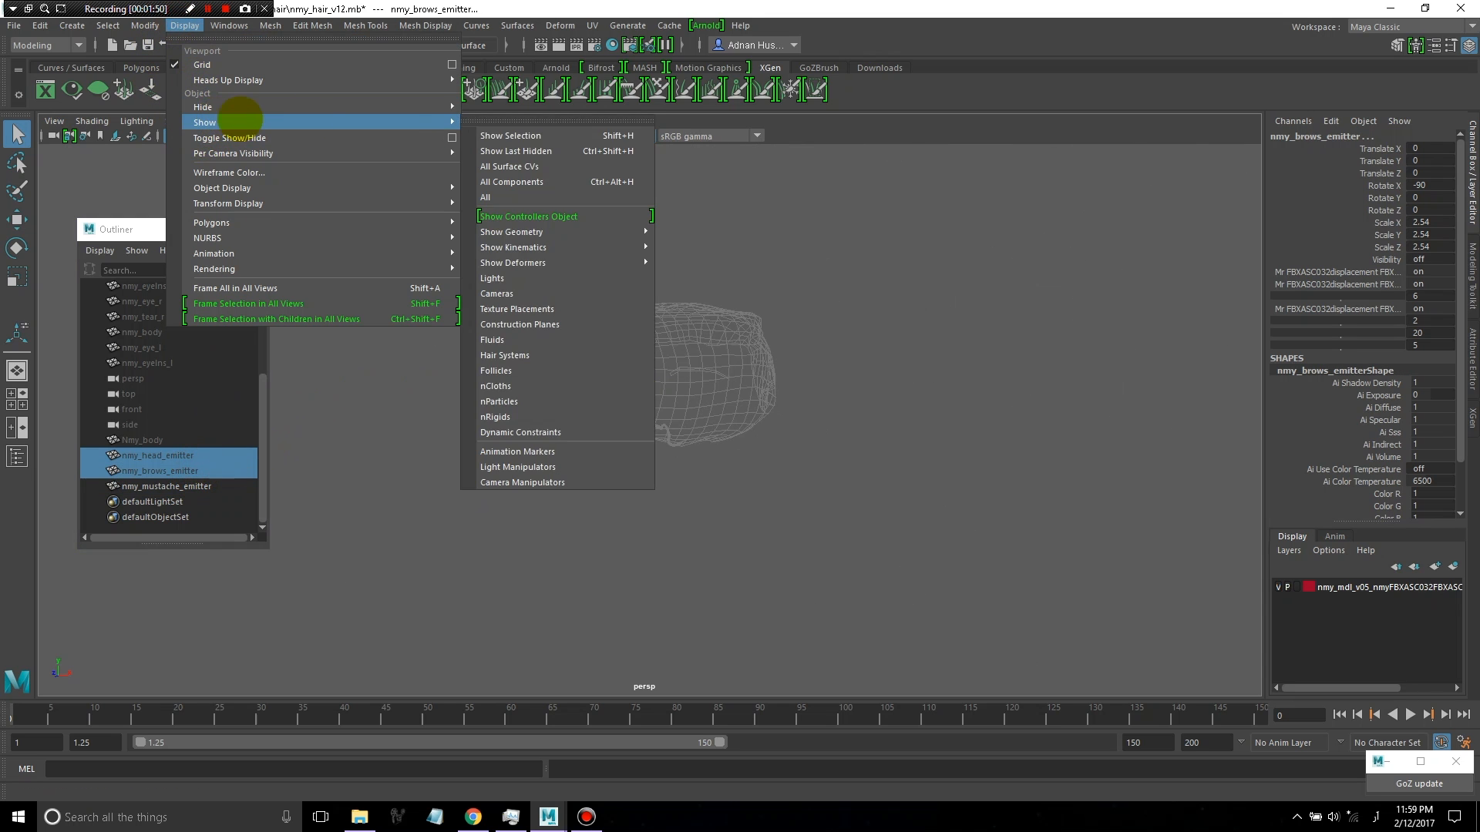
{"action": "left_click", "coordinate": [527, 216]}
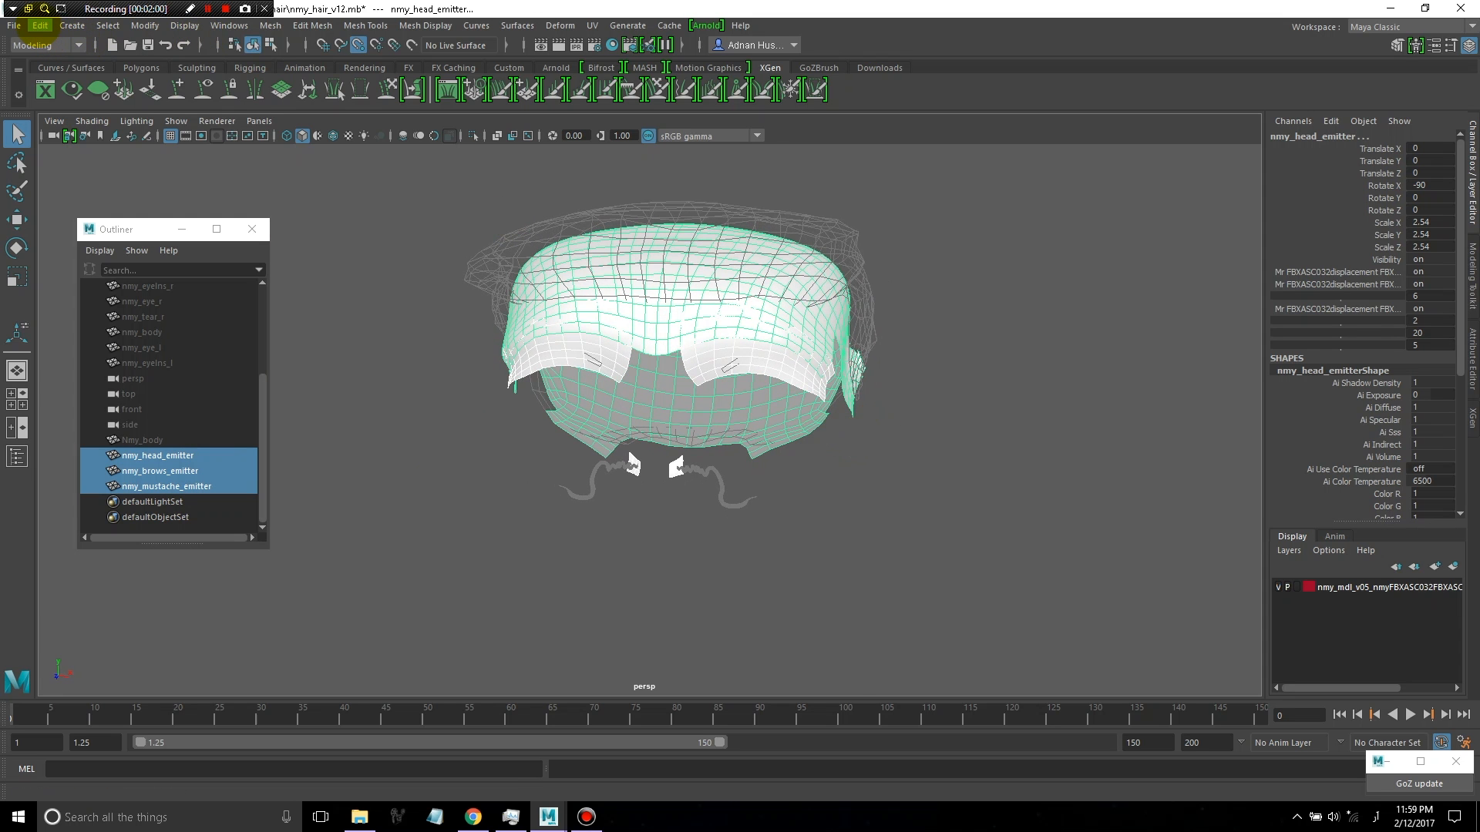
{"action": "left_click", "coordinate": [143, 26]}
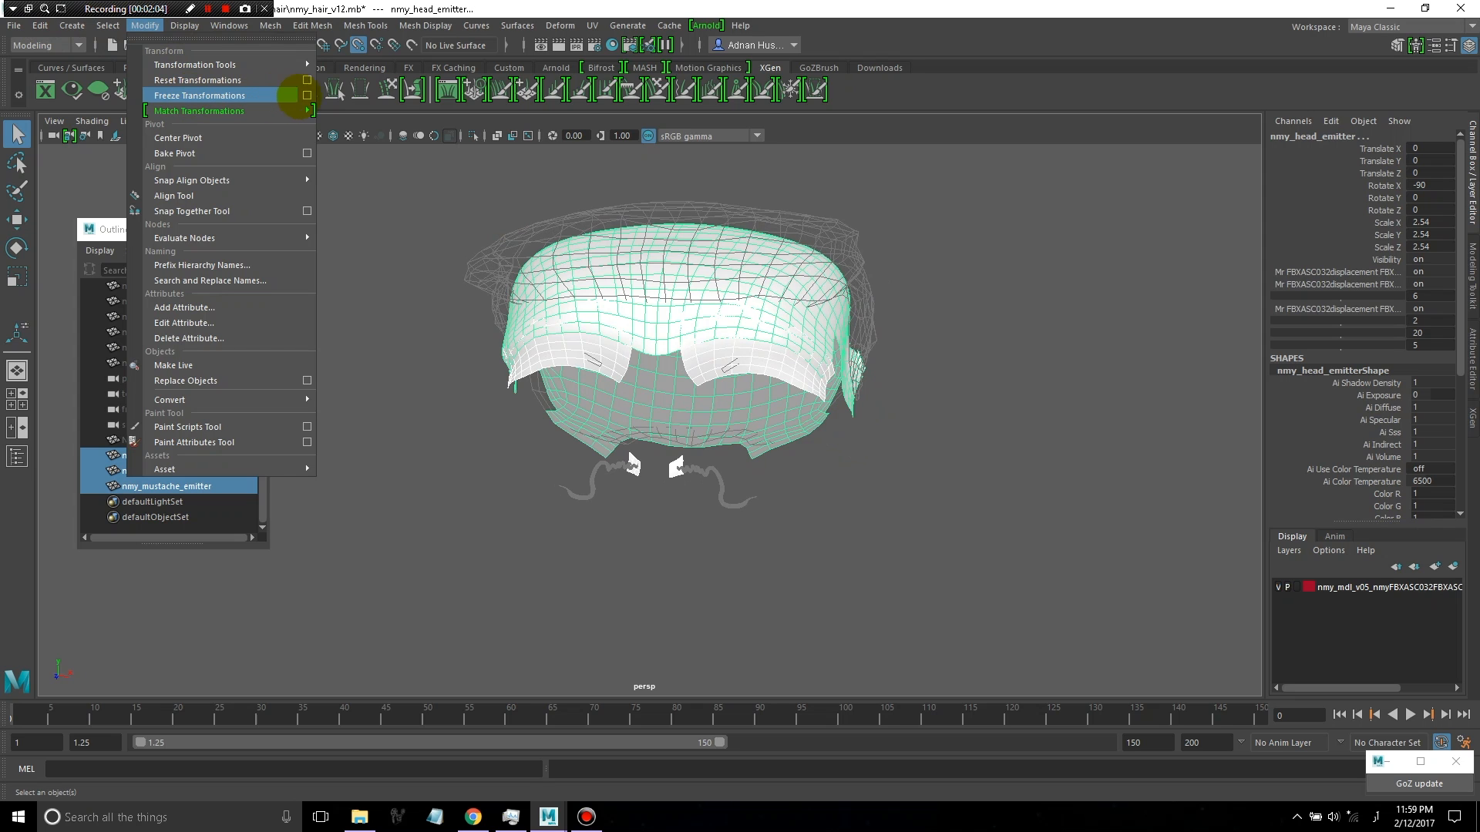
{"action": "left_click", "coordinate": [307, 94]}
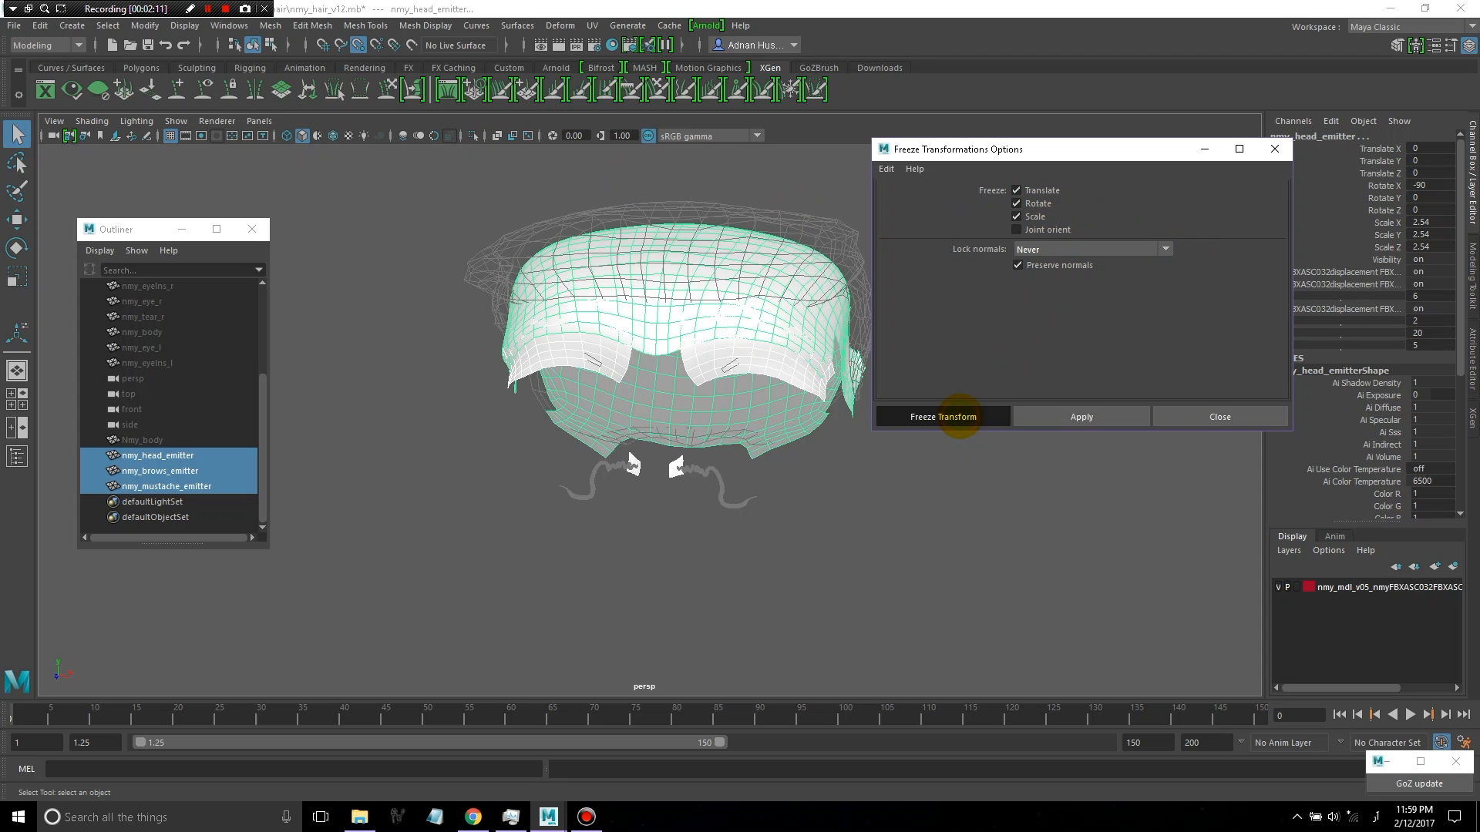
{"action": "left_click", "coordinate": [941, 416]}
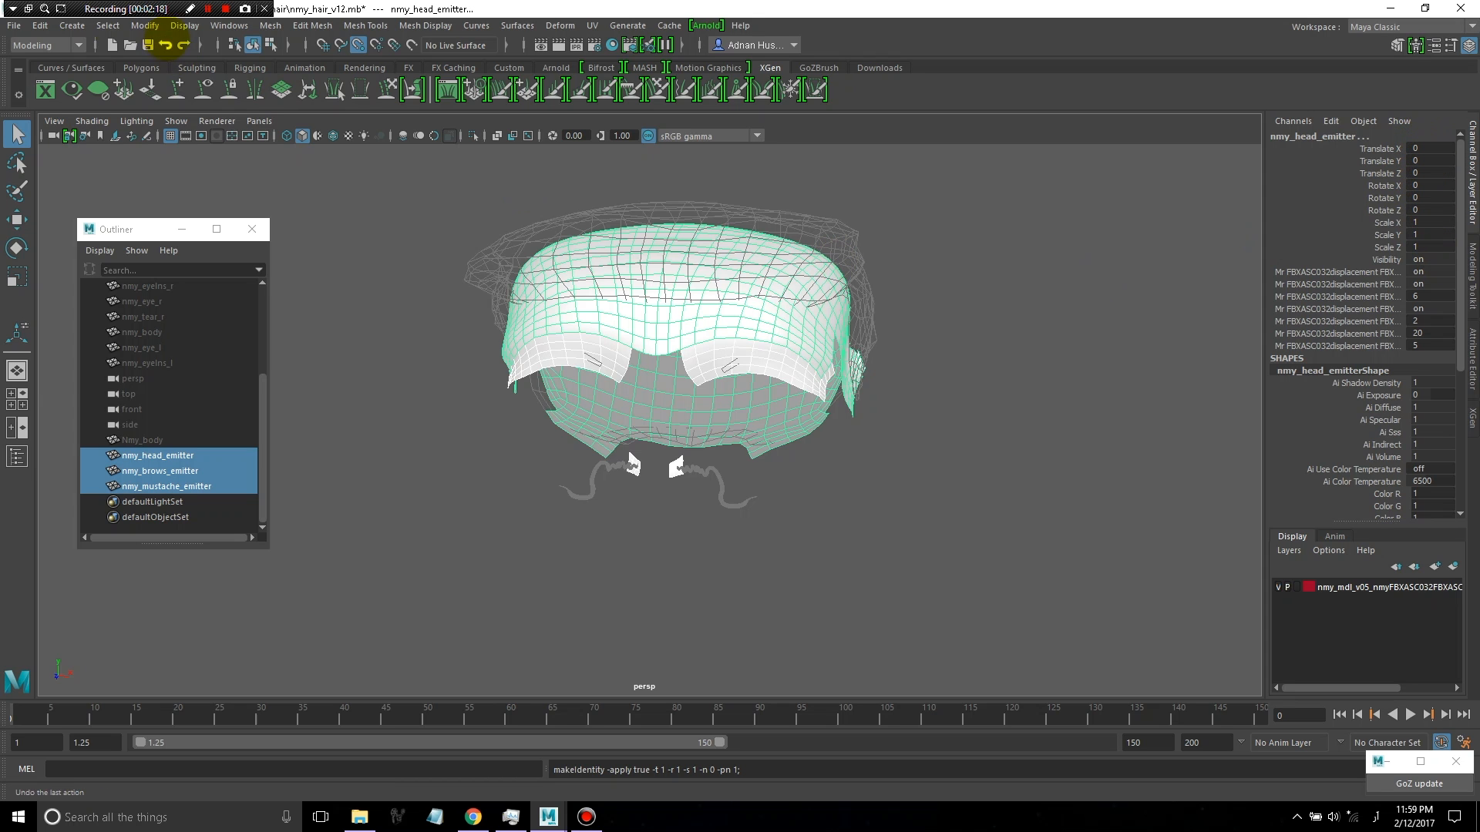
Delete construction history on the three emitter meshes and clear the selection
{"action": "left_click", "coordinate": [39, 27]}
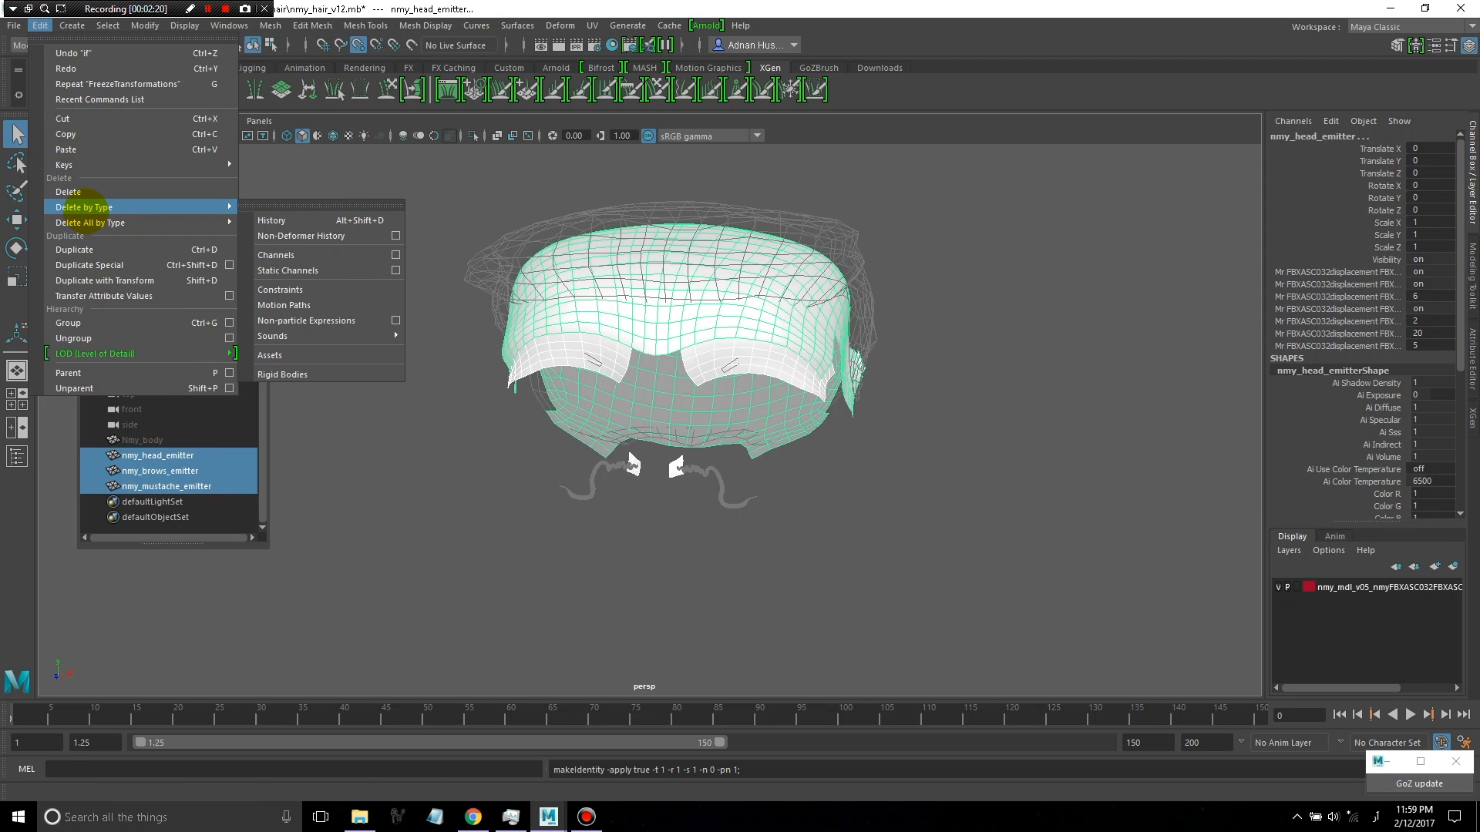
{"action": "mouse_move", "coordinate": [90, 222]}
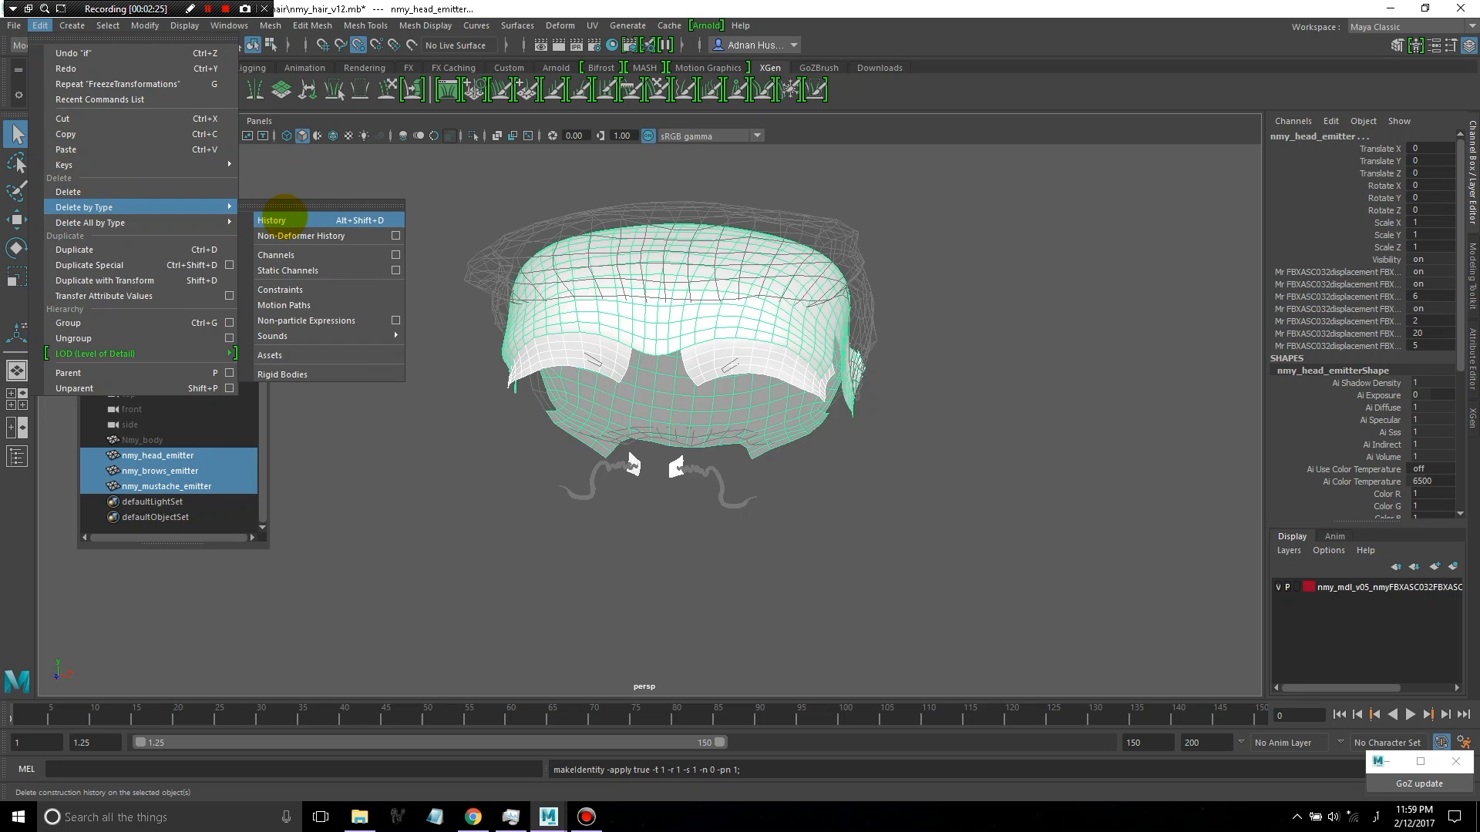
{"action": "left_click", "coordinate": [273, 221]}
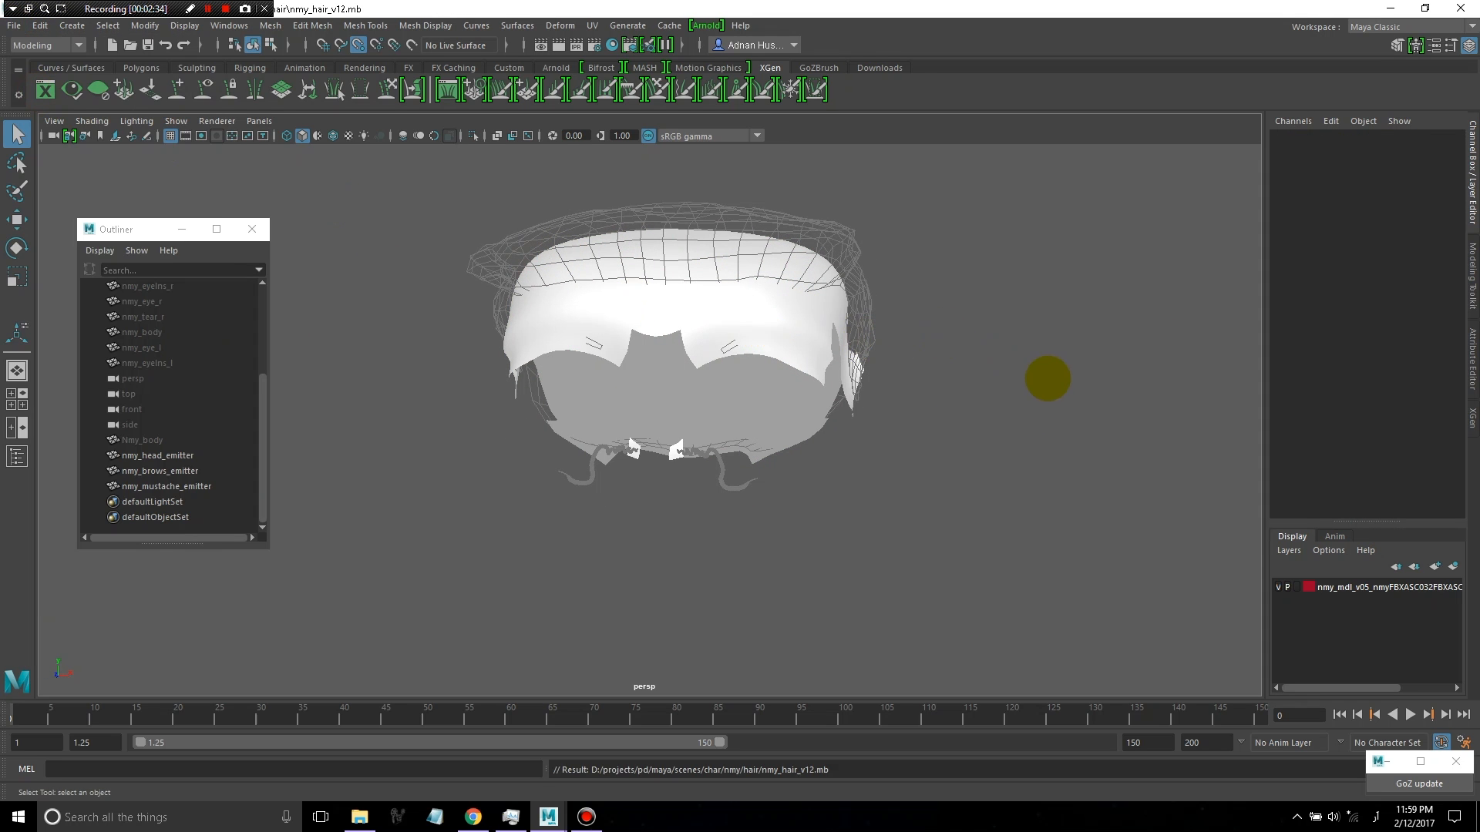
{"action": "left_click", "coordinate": [159, 472]}
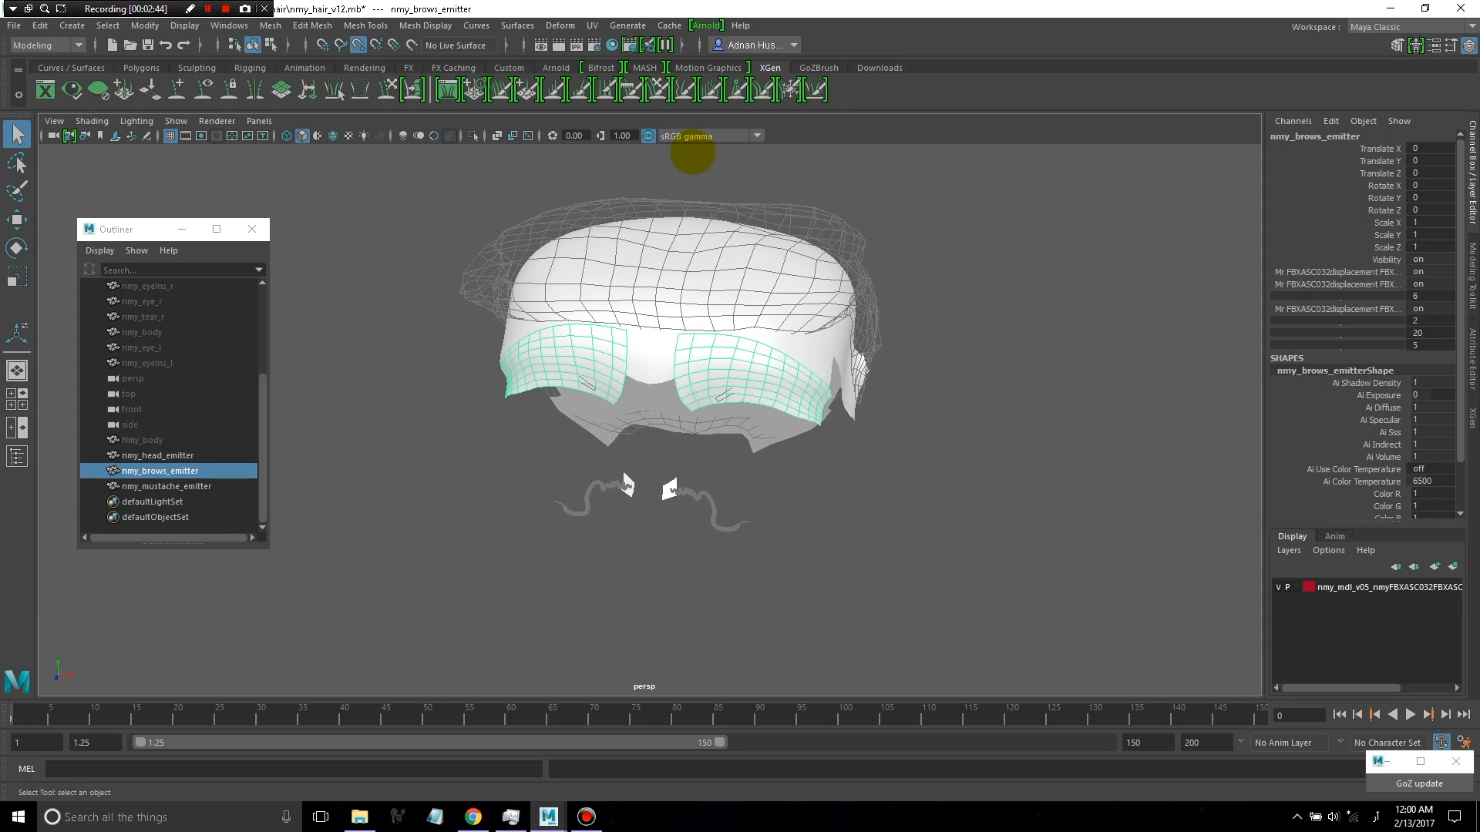
Apply Best-plane planar UV projections to the brows, head and mustache emitters in turn
{"action": "left_click", "coordinate": [590, 26]}
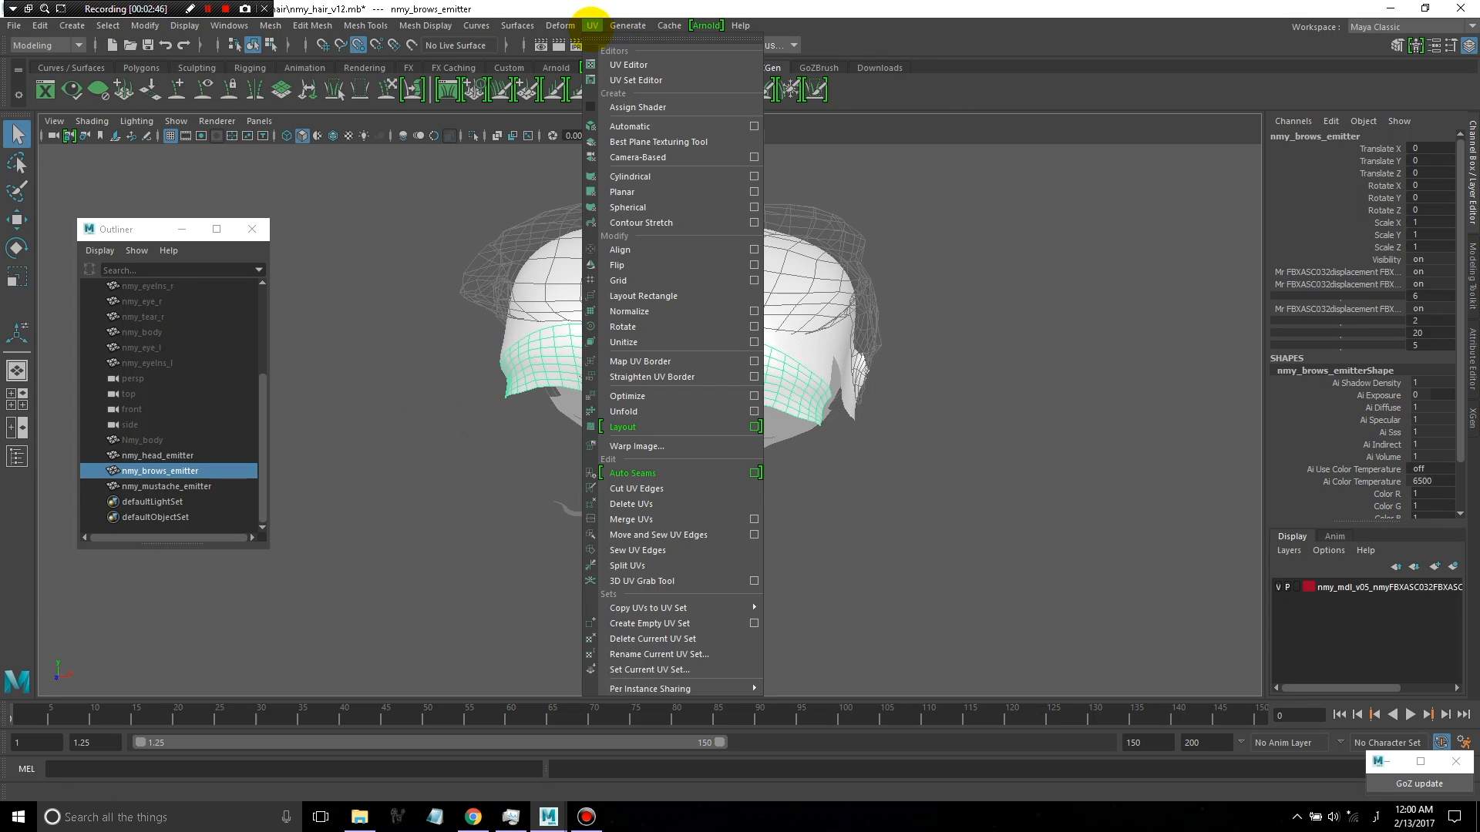
{"action": "mouse_move", "coordinate": [641, 250]}
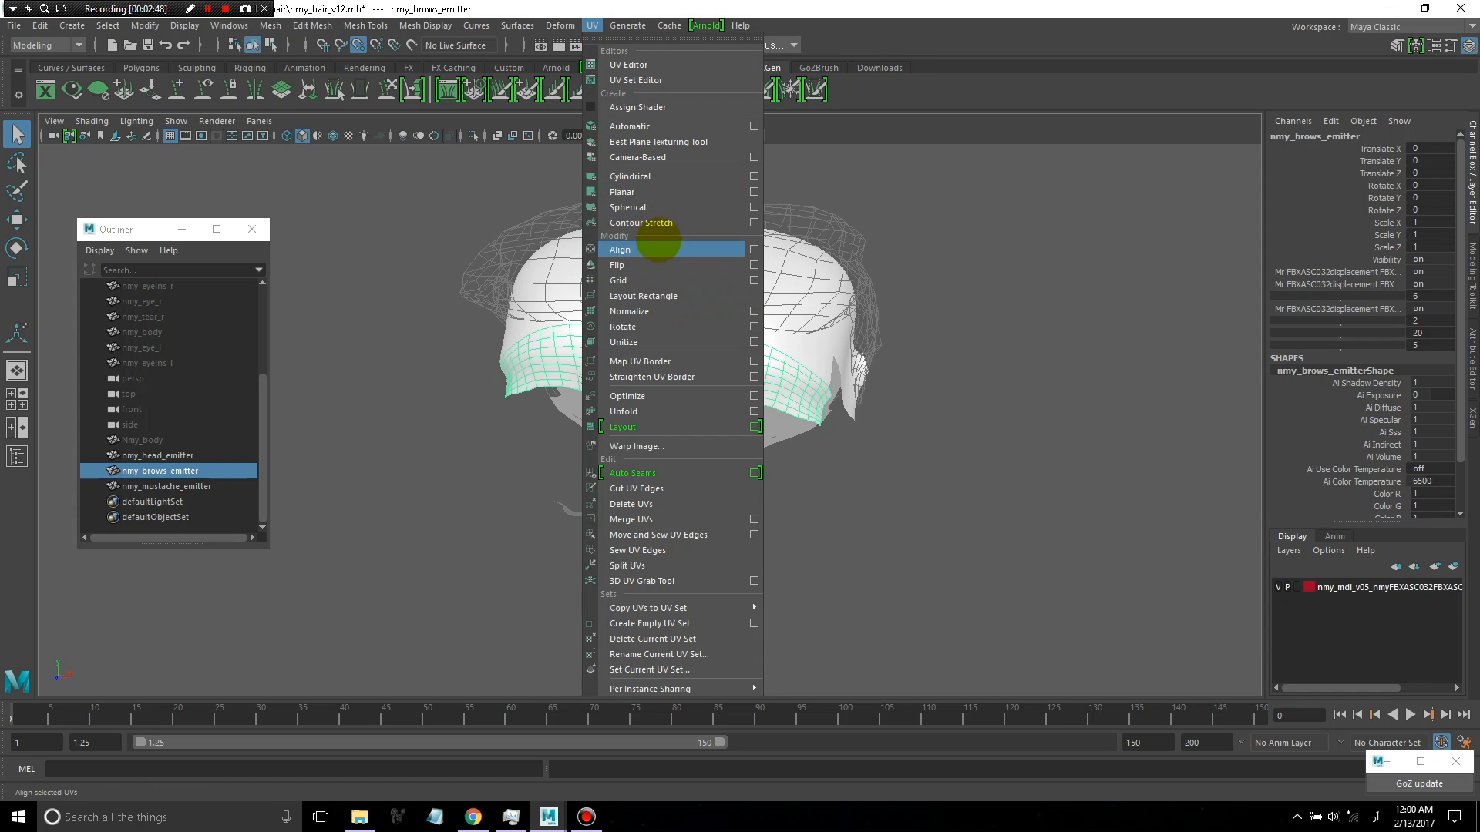
{"action": "mouse_move", "coordinate": [662, 191]}
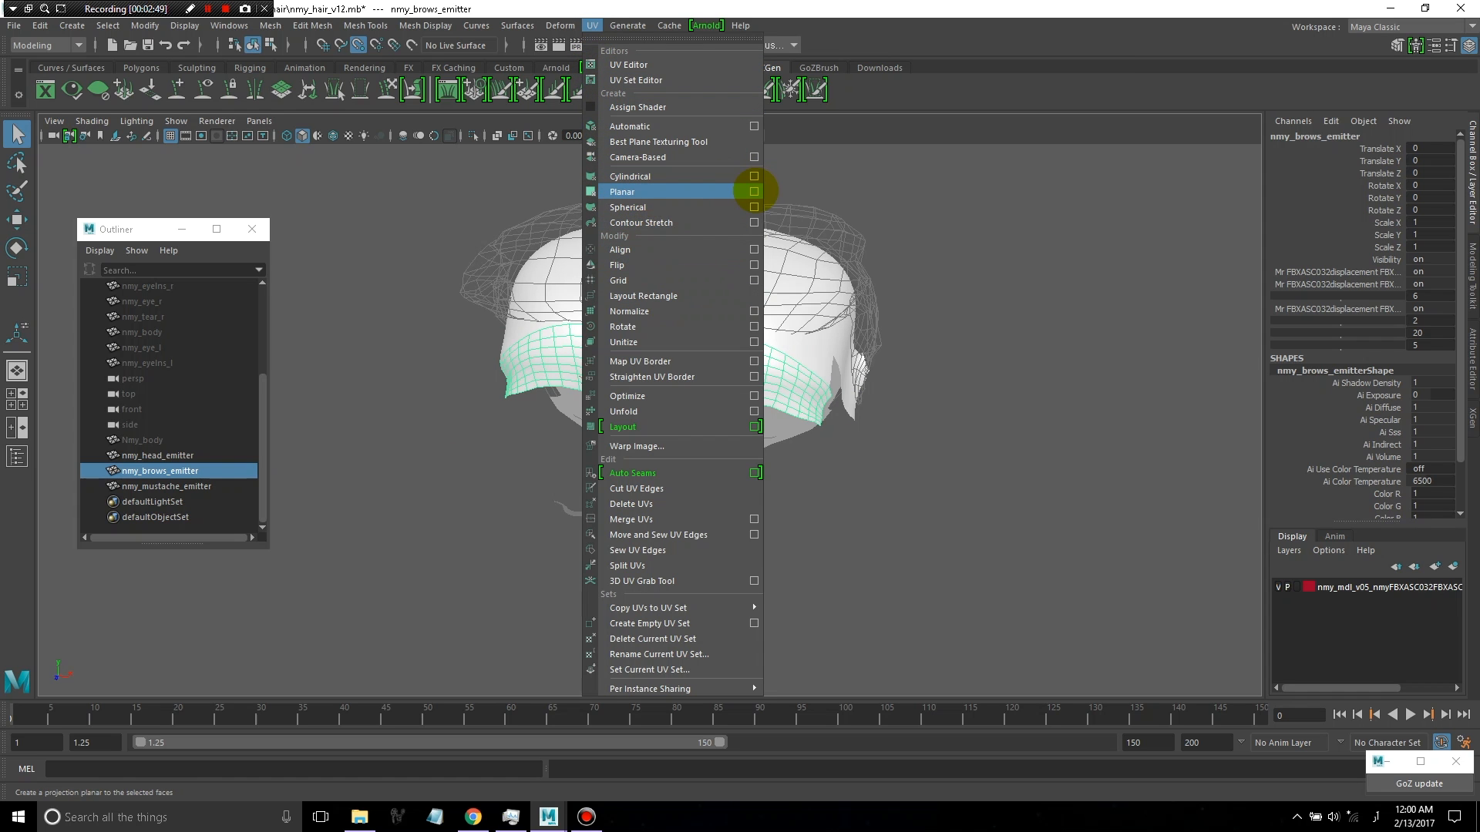
{"action": "left_click", "coordinate": [754, 191]}
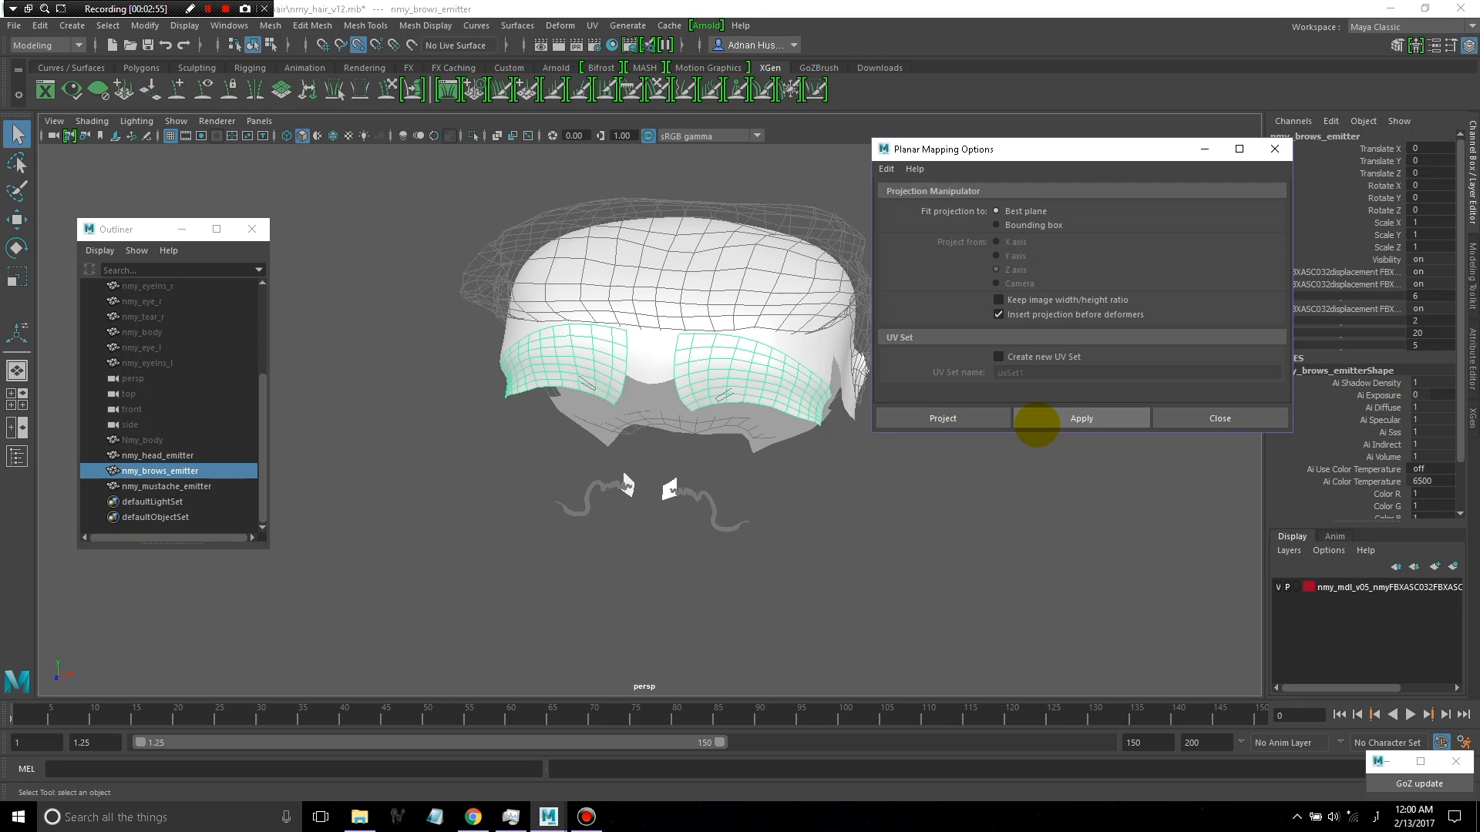
{"action": "left_click", "coordinate": [1080, 418]}
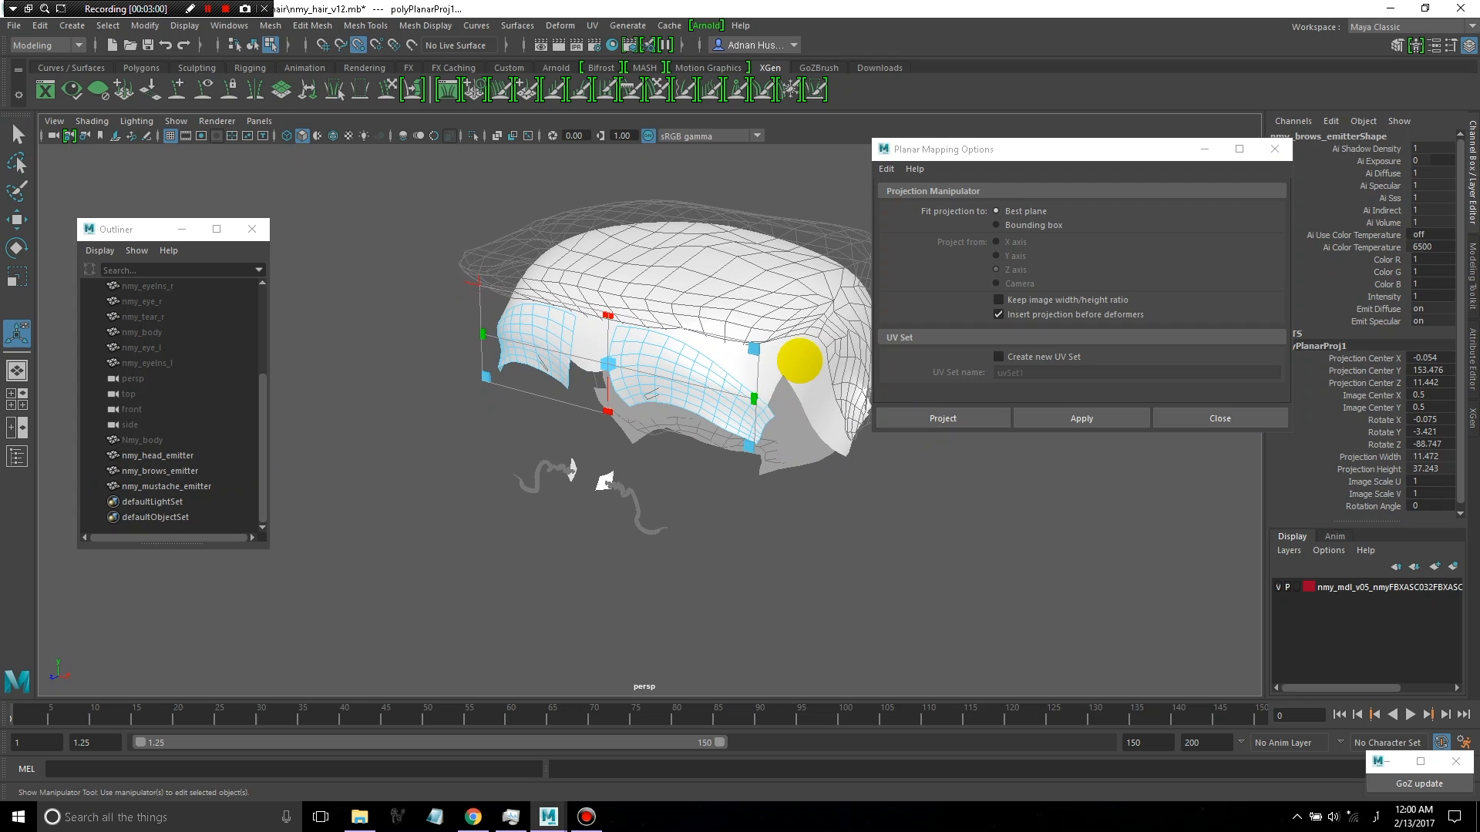
{"action": "left_click", "coordinate": [160, 470]}
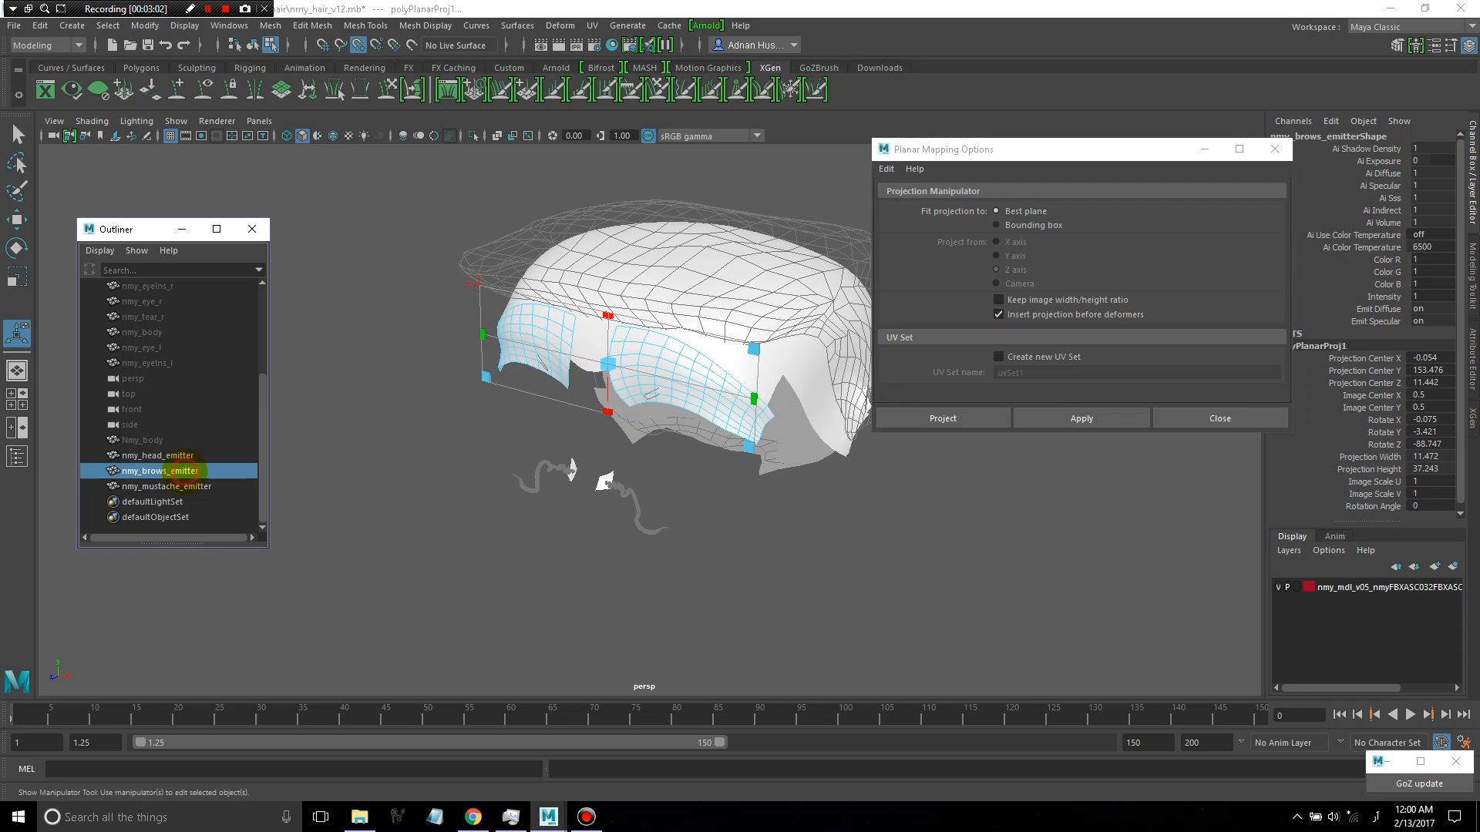
{"action": "left_click", "coordinate": [159, 454]}
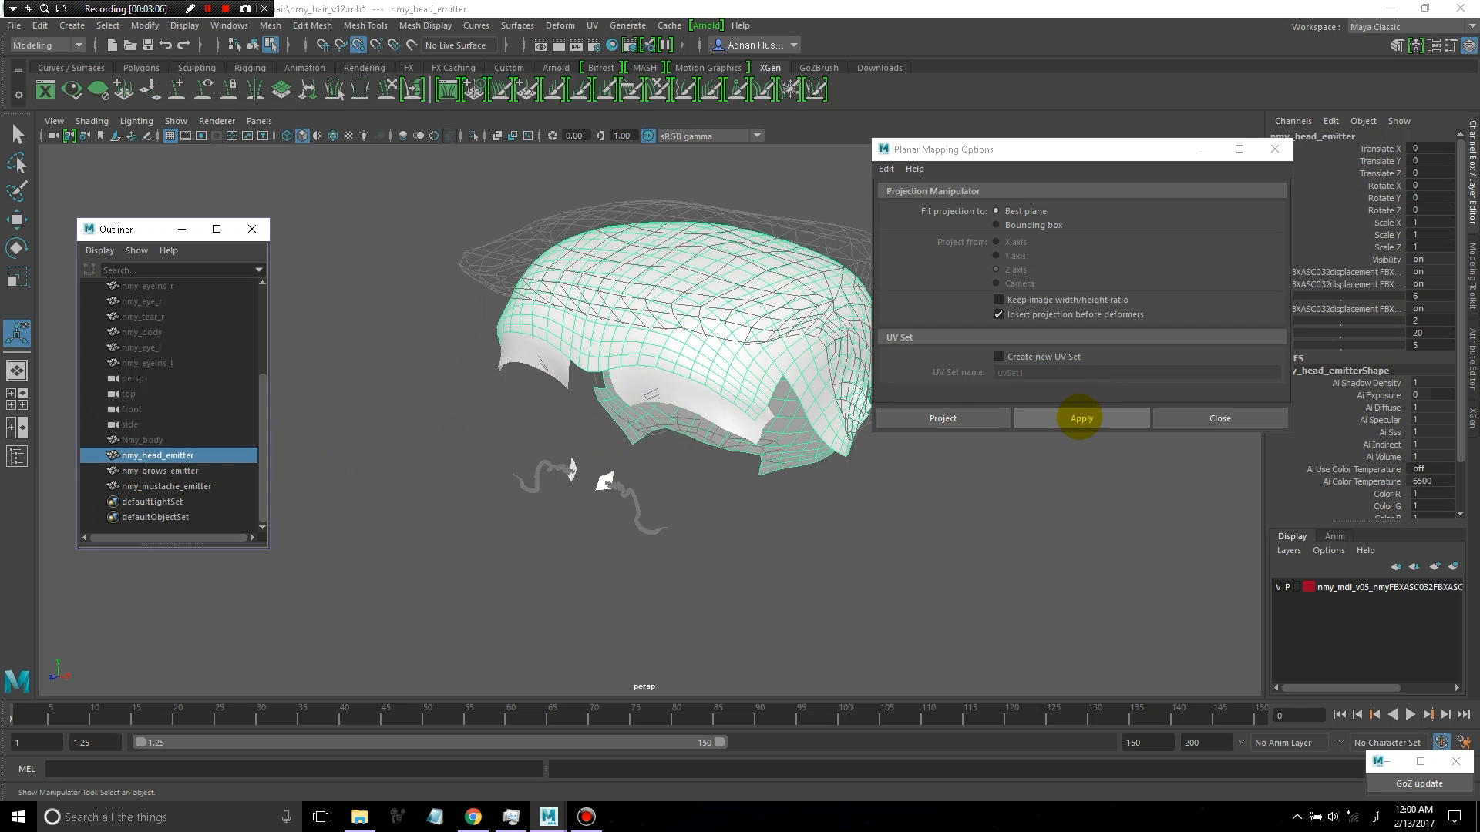
{"action": "left_click", "coordinate": [1079, 417]}
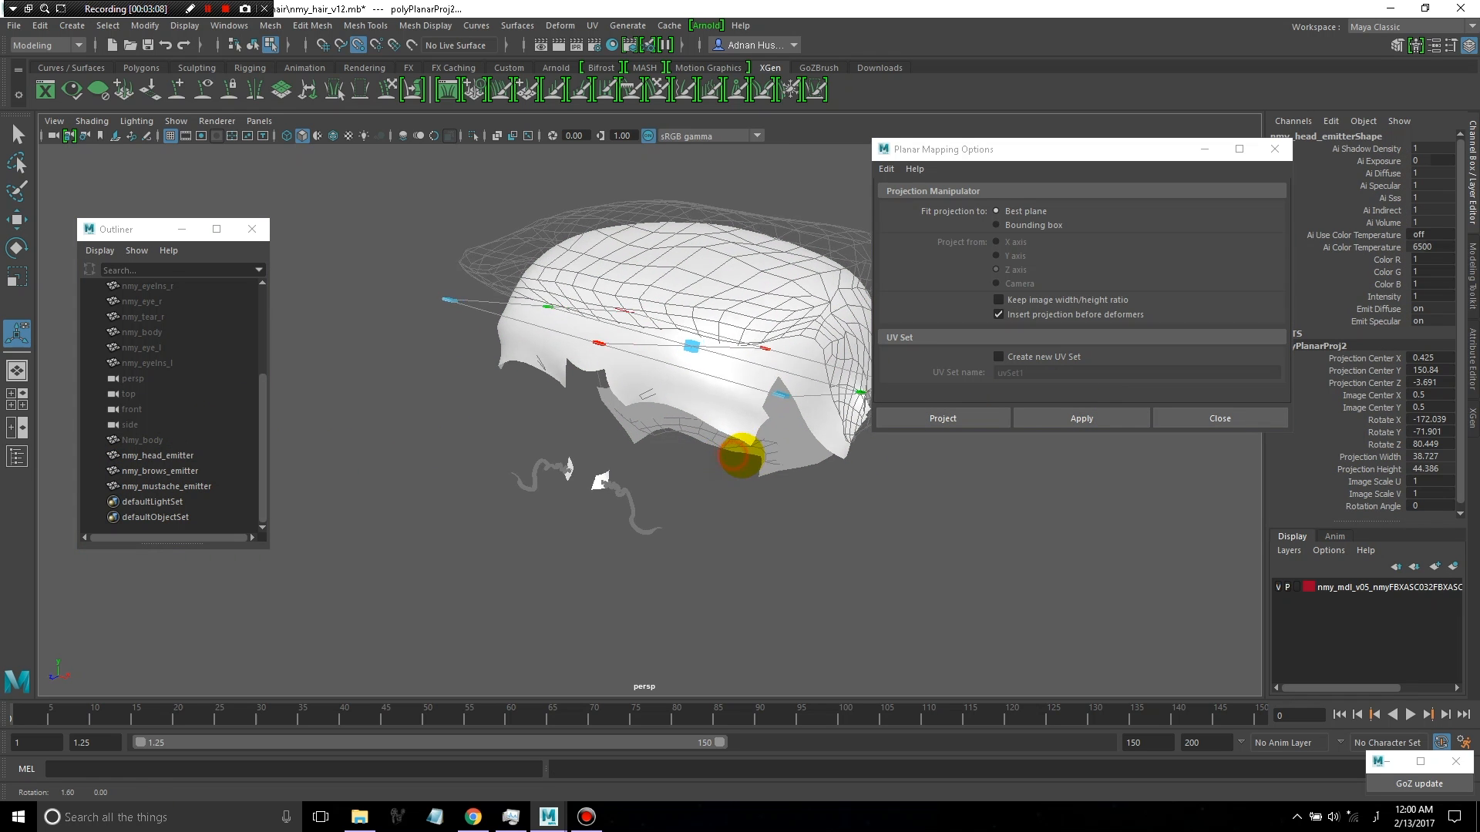
{"action": "left_click", "coordinate": [165, 486]}
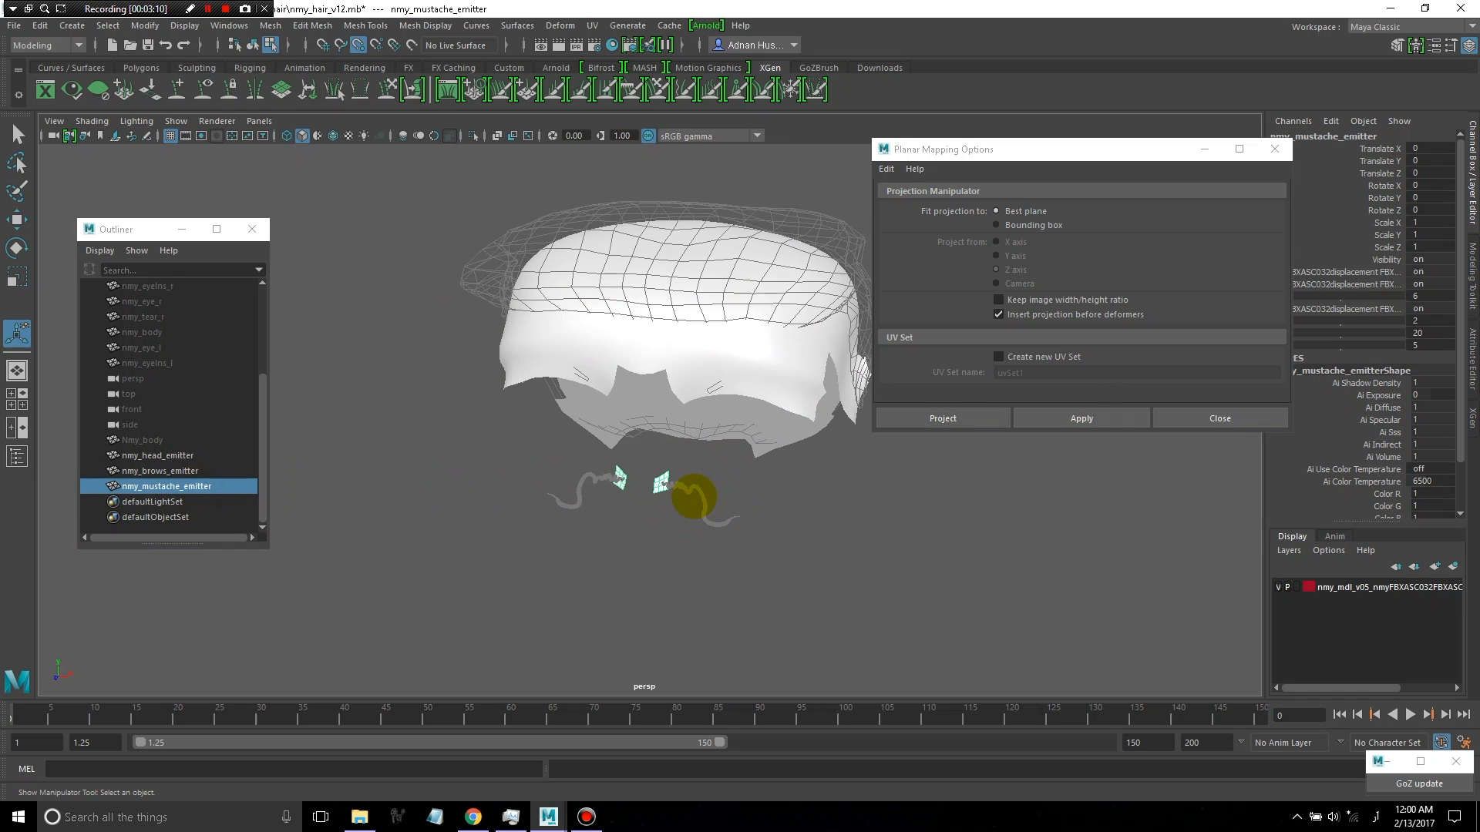
{"action": "left_click", "coordinate": [1082, 417]}
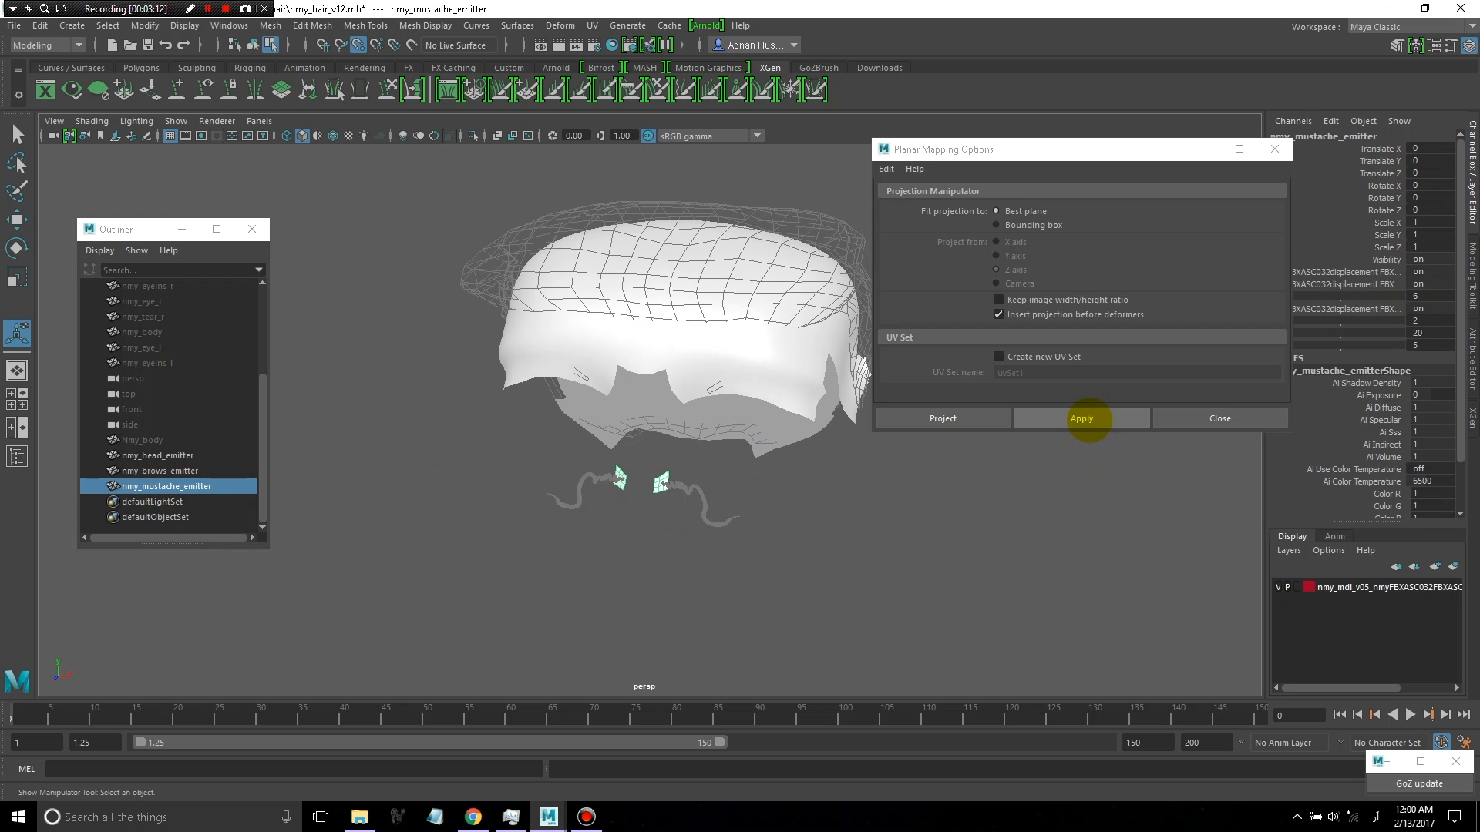
{"action": "left_click", "coordinate": [1082, 418]}
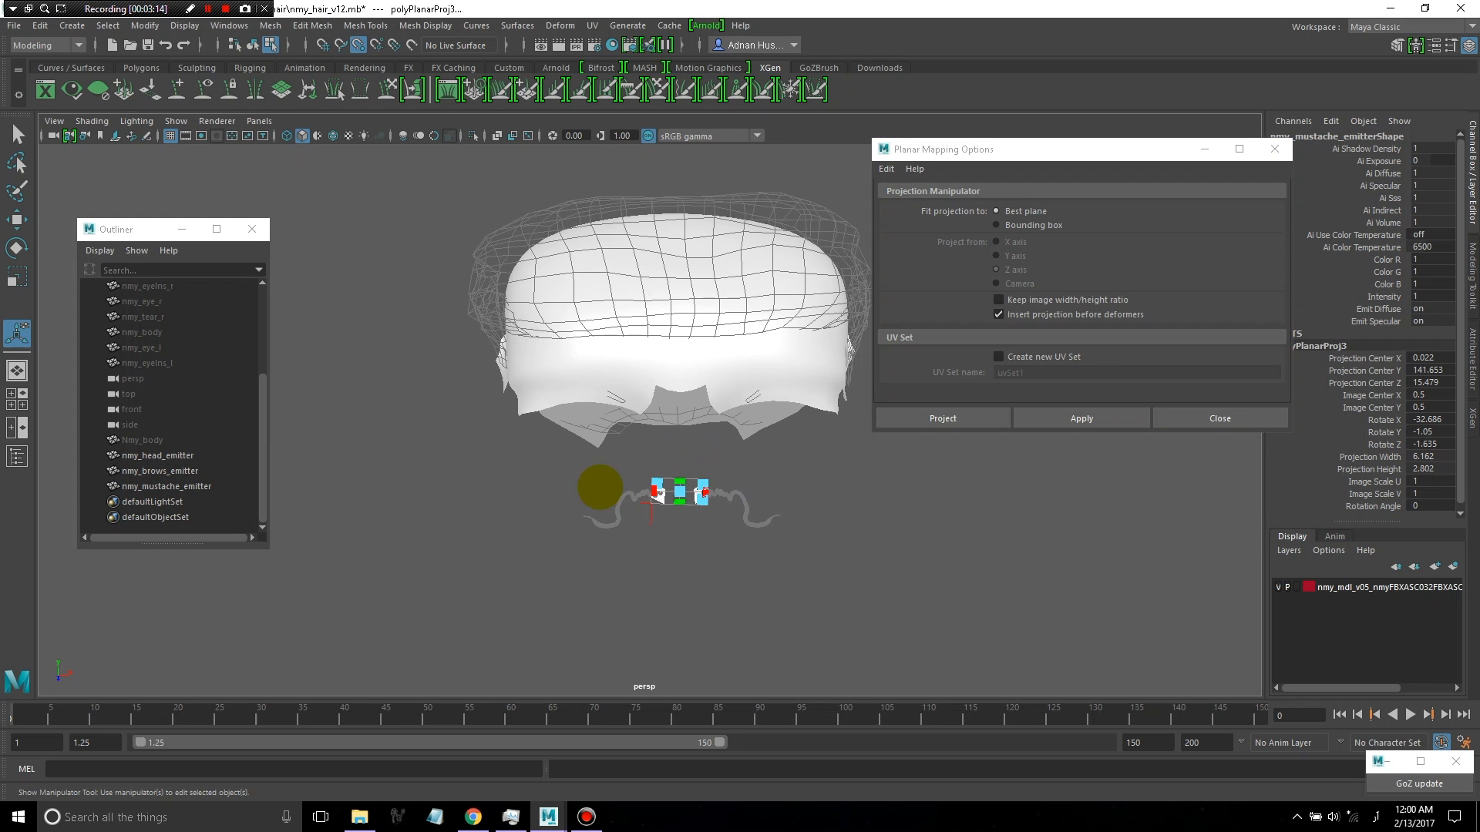
{"action": "left_click", "coordinate": [158, 456]}
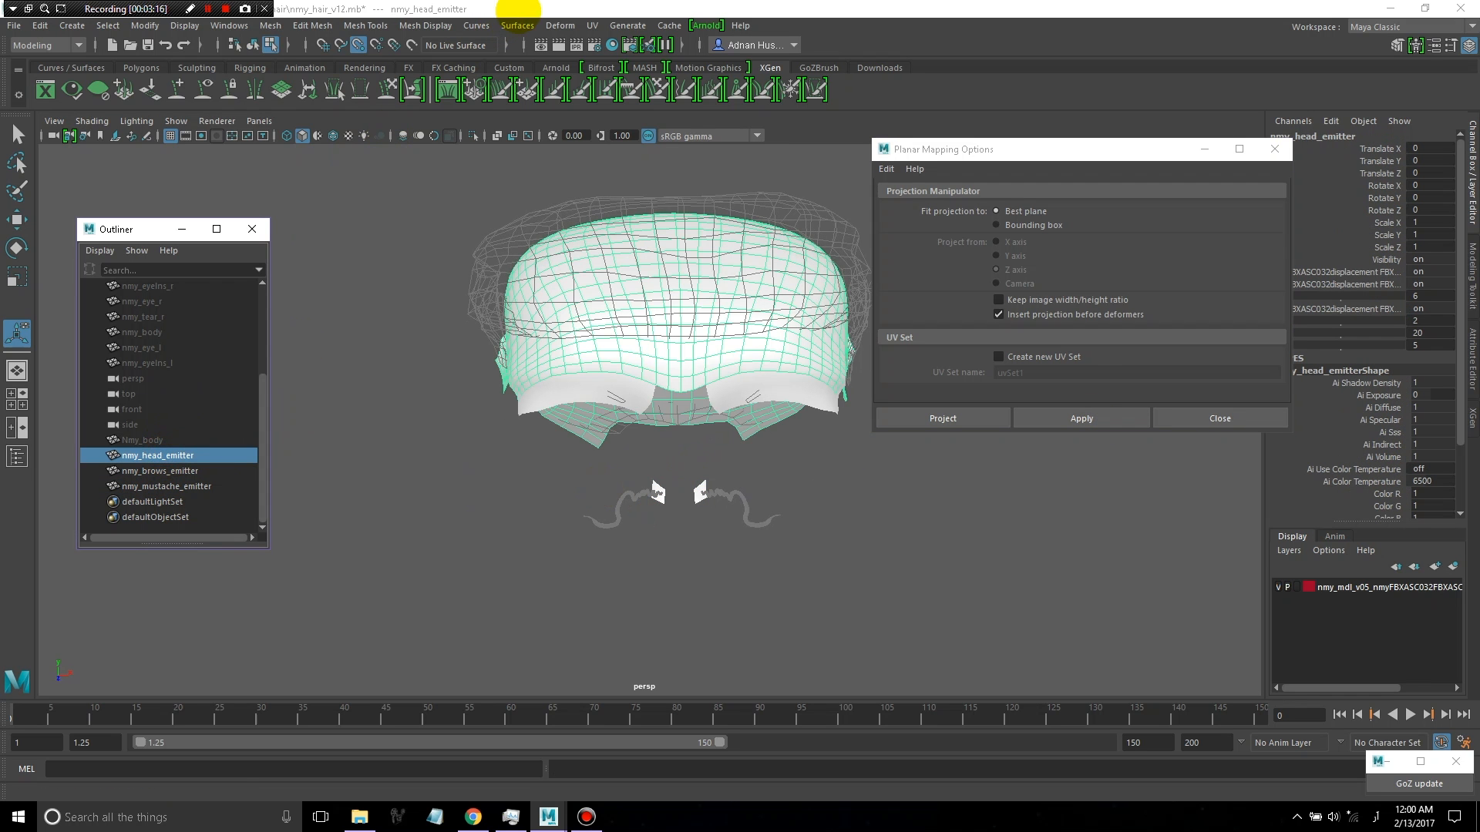
{"action": "left_click", "coordinate": [590, 26]}
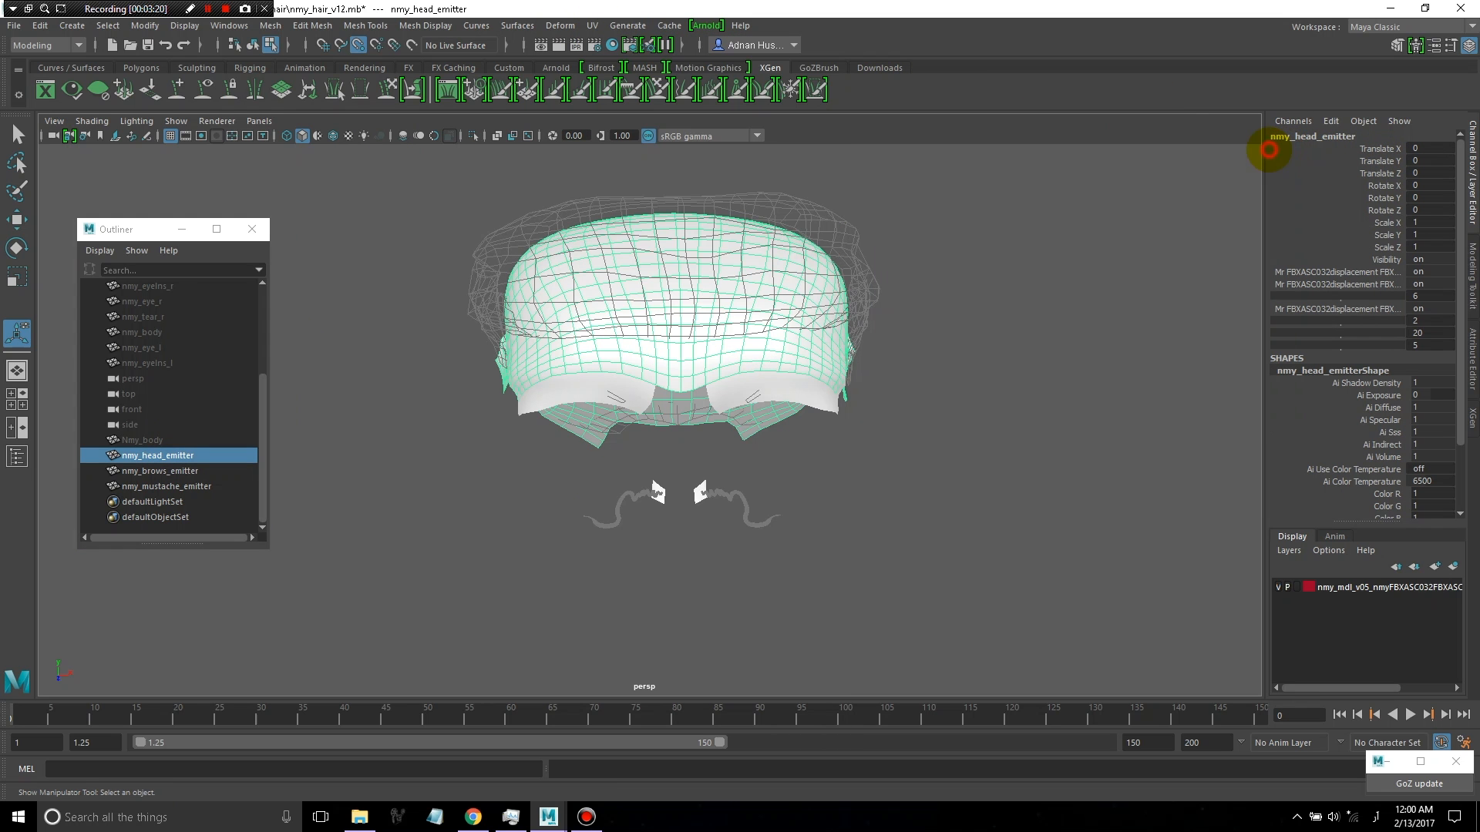
Unfold nmy_head_emitter's UVs via the UV Editor's Polygons menu
{"action": "left_click", "coordinate": [591, 26]}
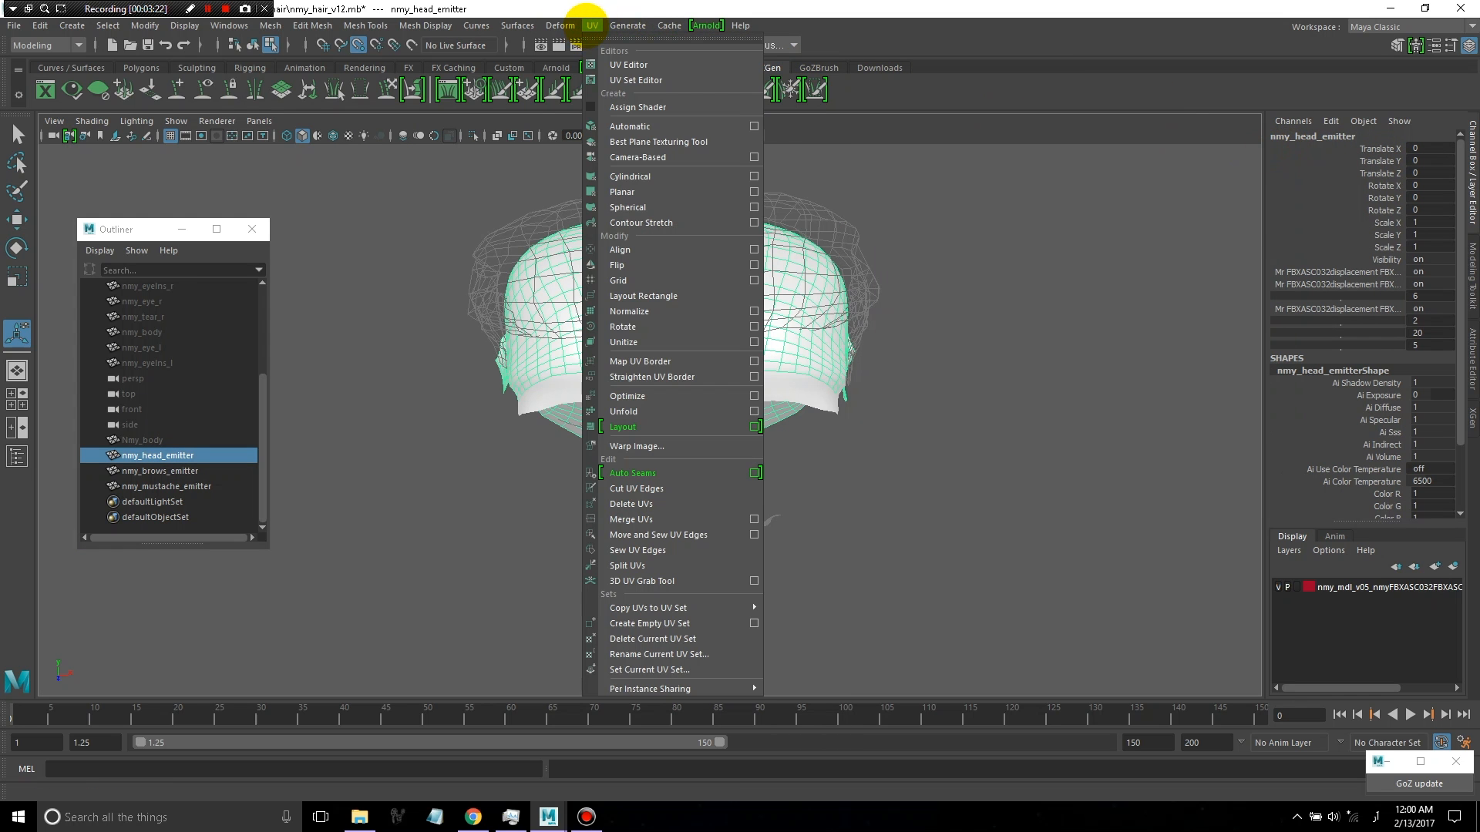
{"action": "mouse_move", "coordinate": [629, 65]}
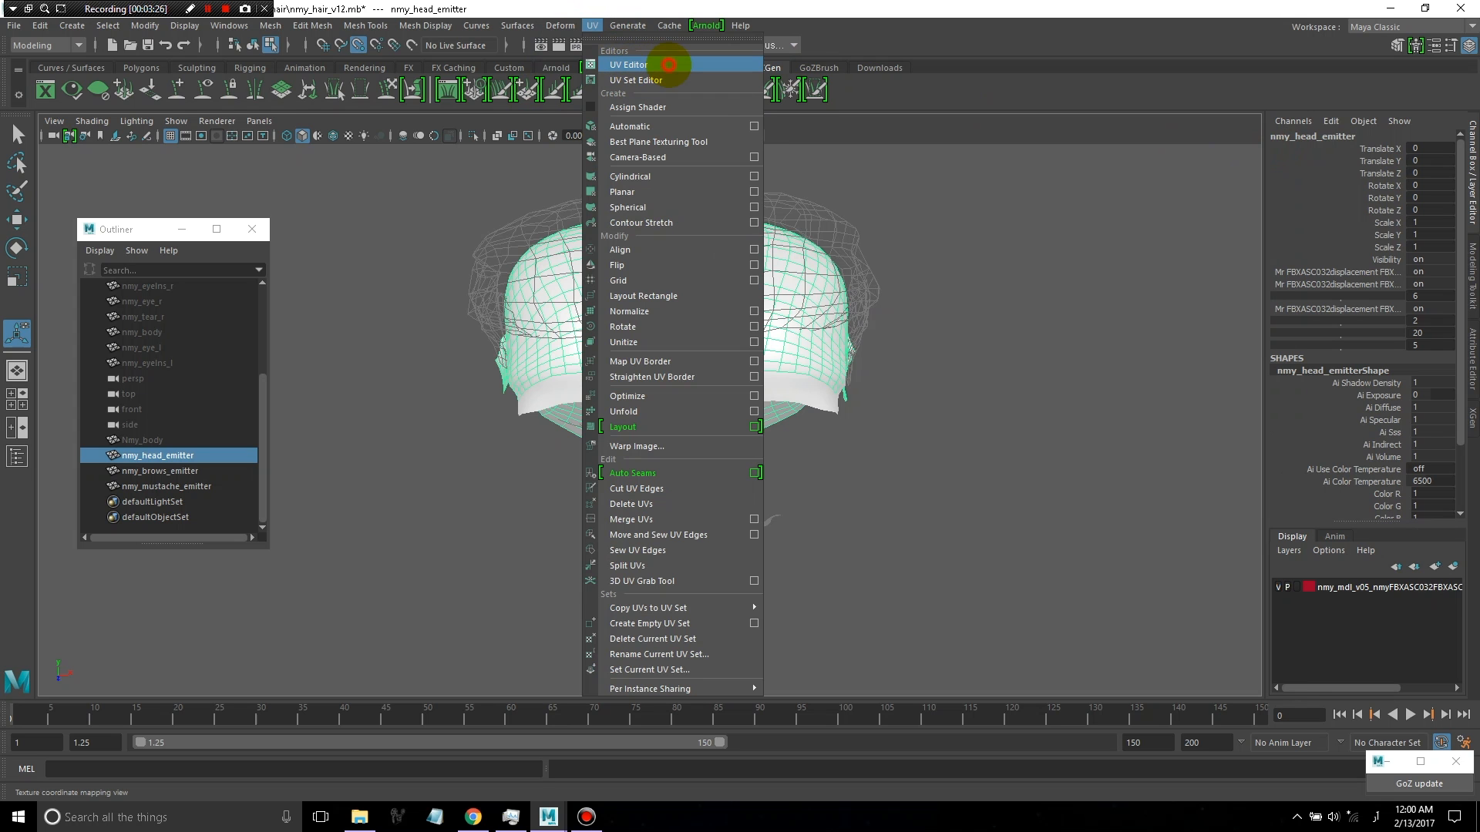
{"action": "left_click", "coordinate": [628, 63]}
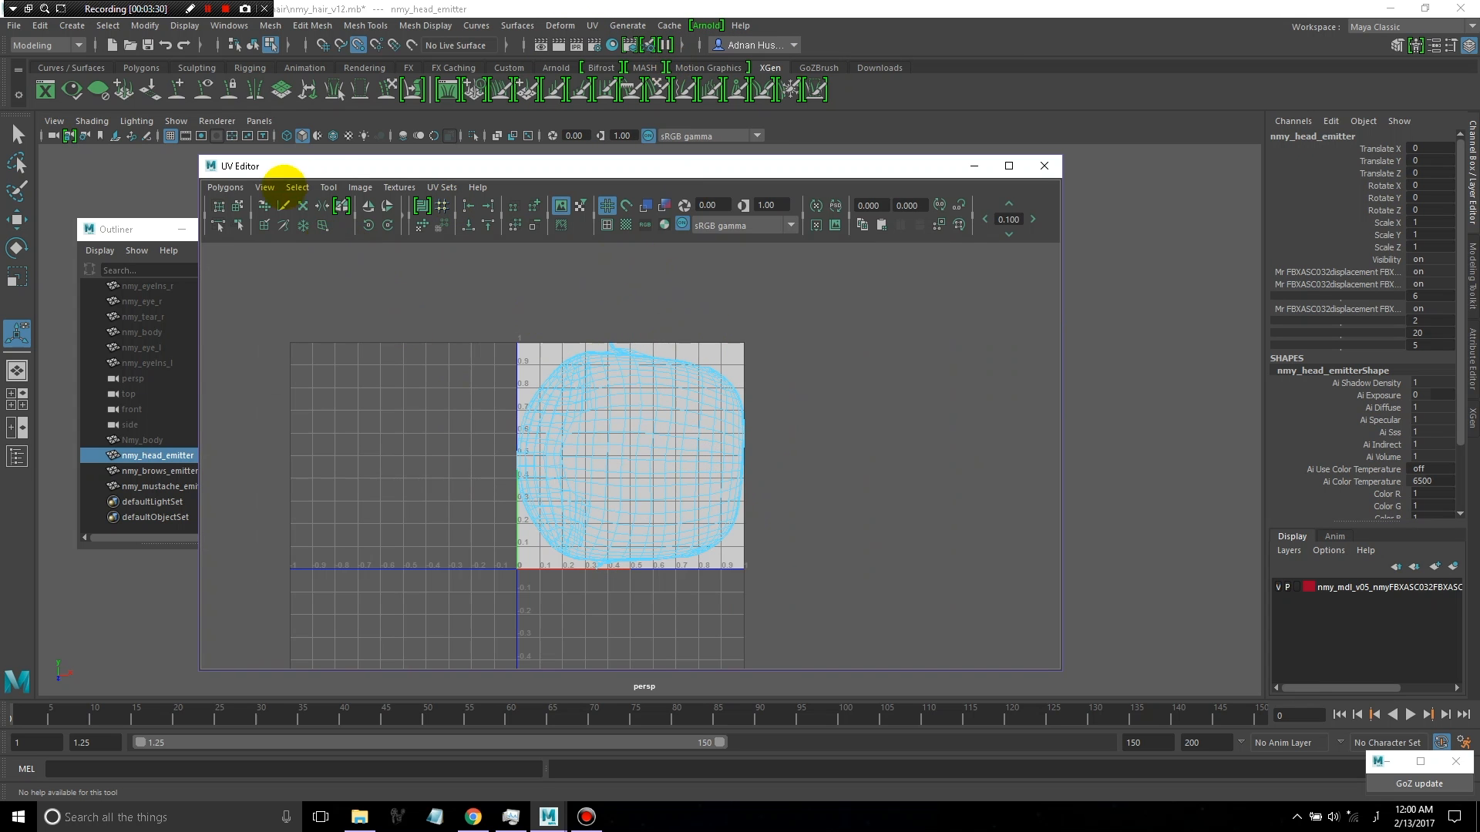
{"action": "left_click", "coordinate": [225, 186]}
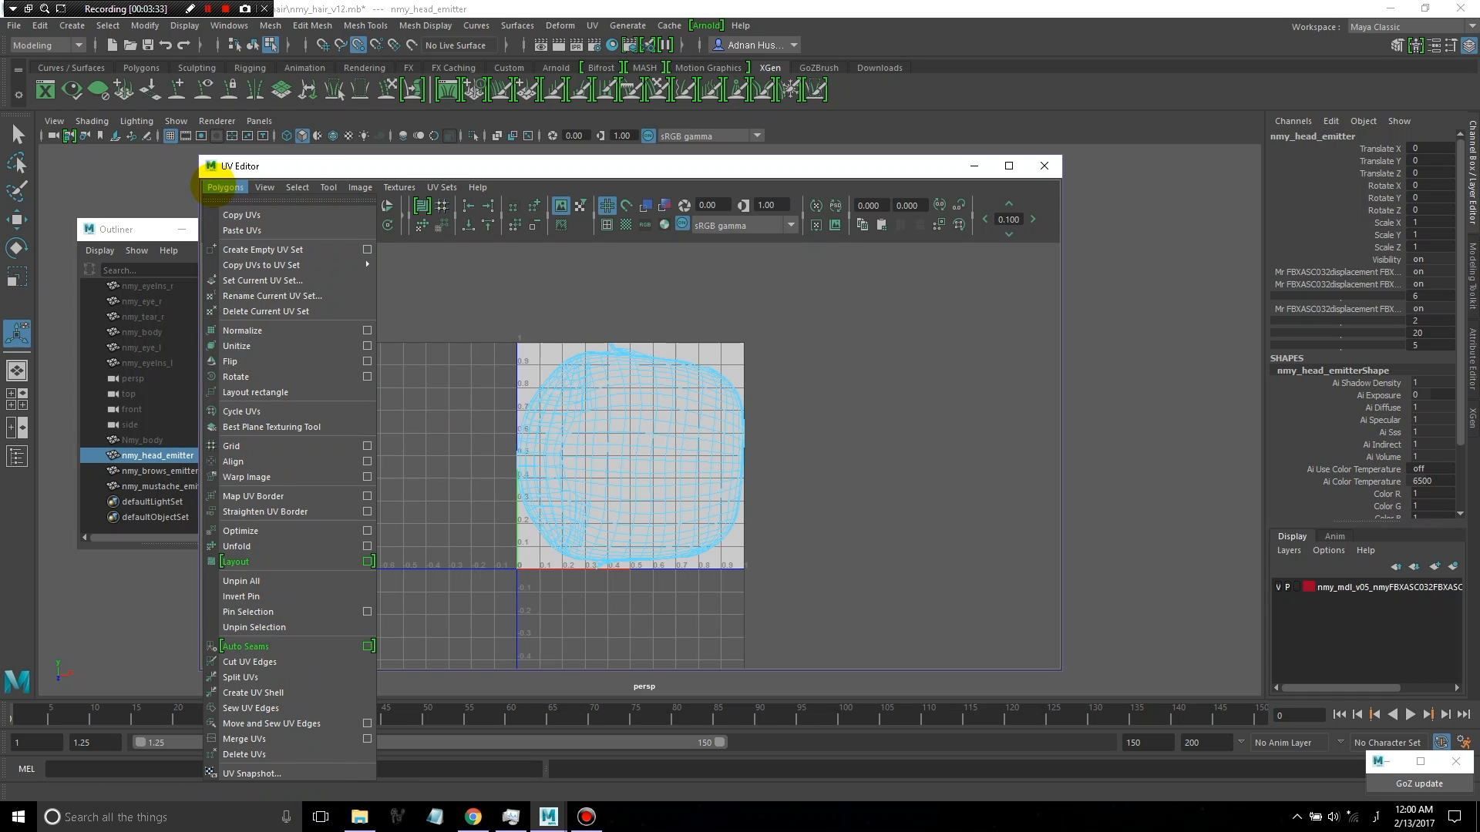
{"action": "mouse_move", "coordinate": [237, 546]}
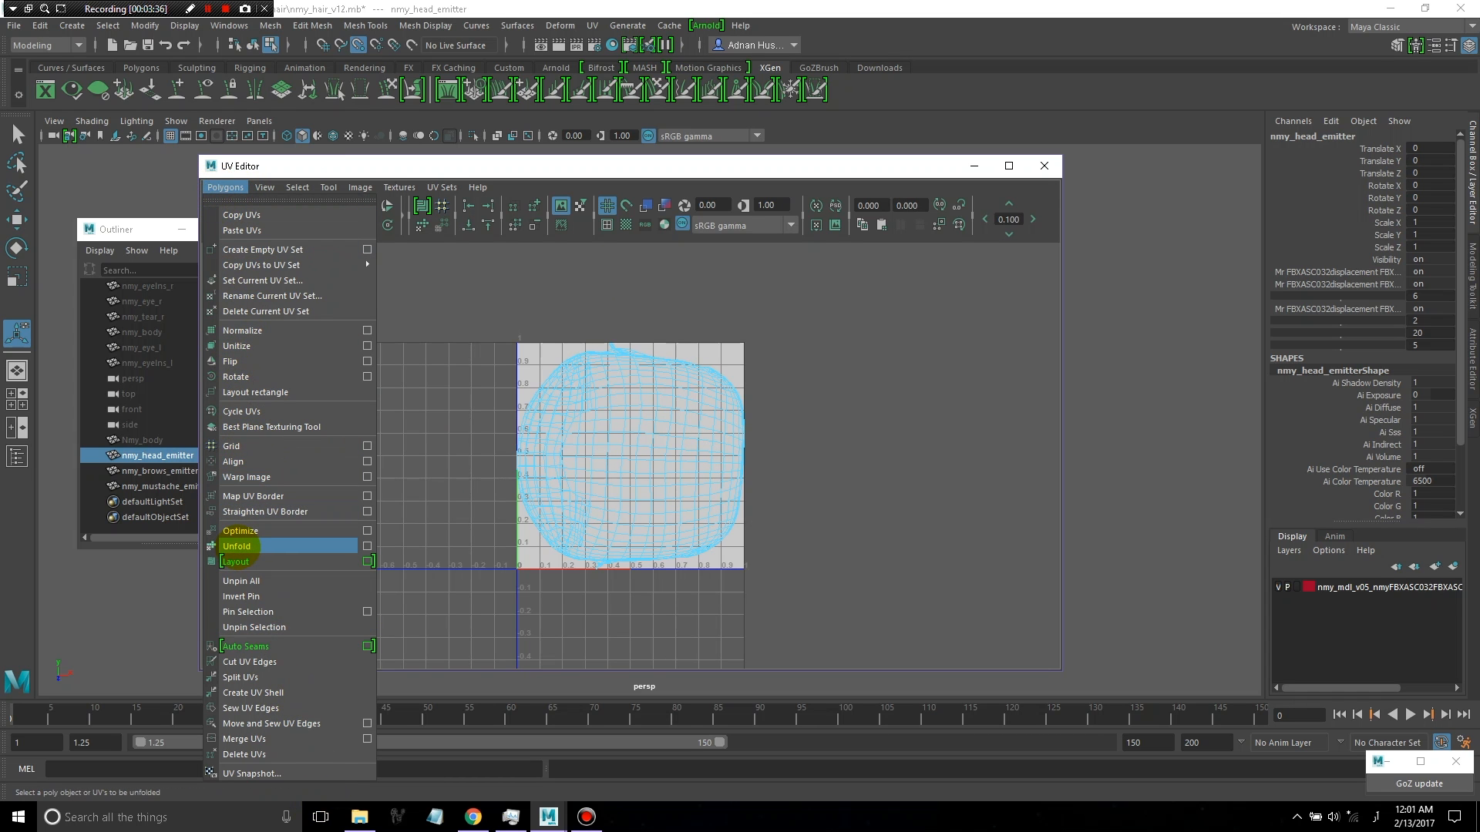
{"action": "left_click", "coordinate": [239, 546]}
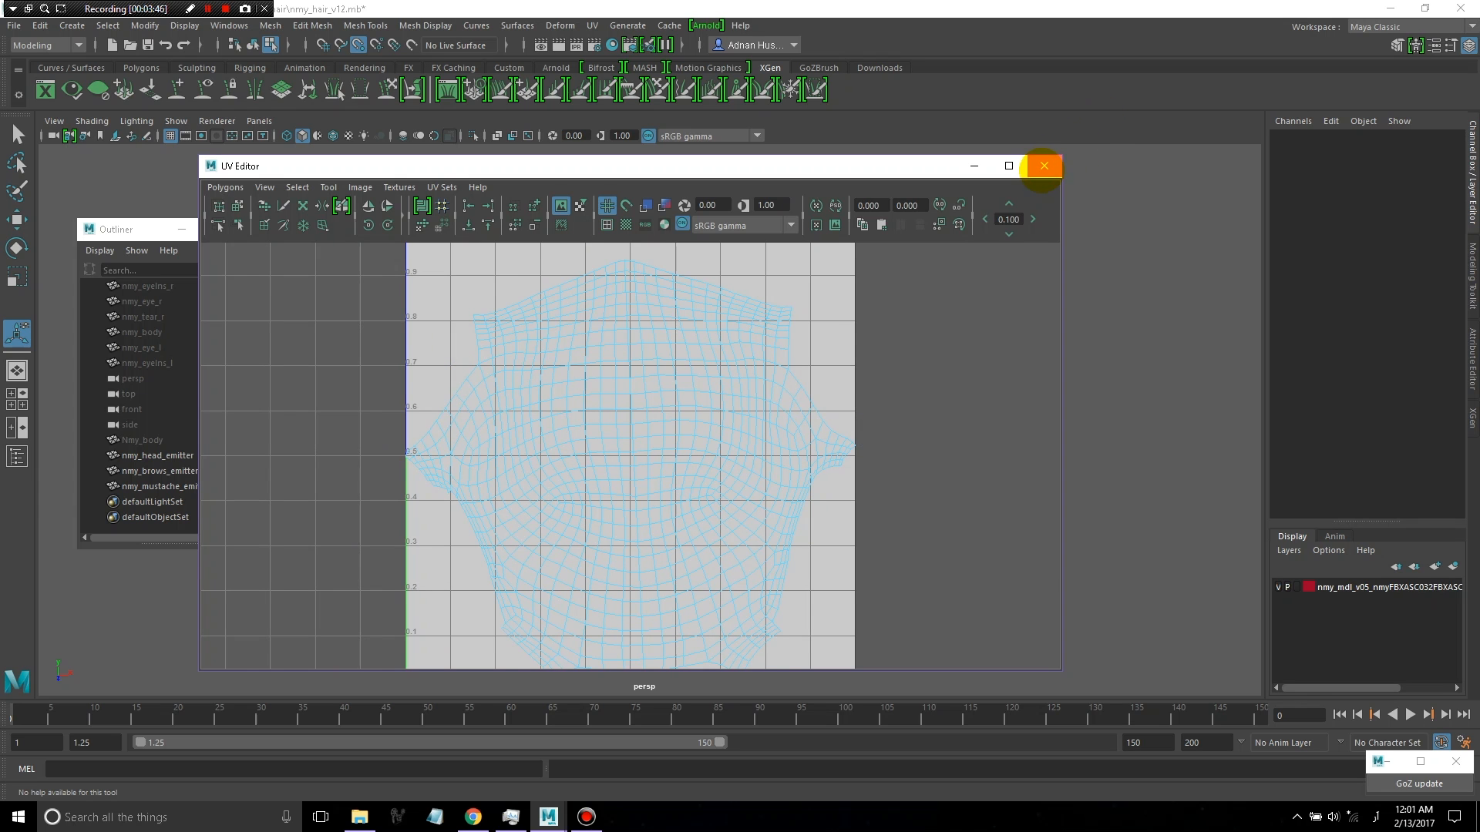
Unfold the brows emitter's projected UVs via Polygons > Unfold and leave the UV Editor
{"action": "left_click", "coordinate": [1042, 165]}
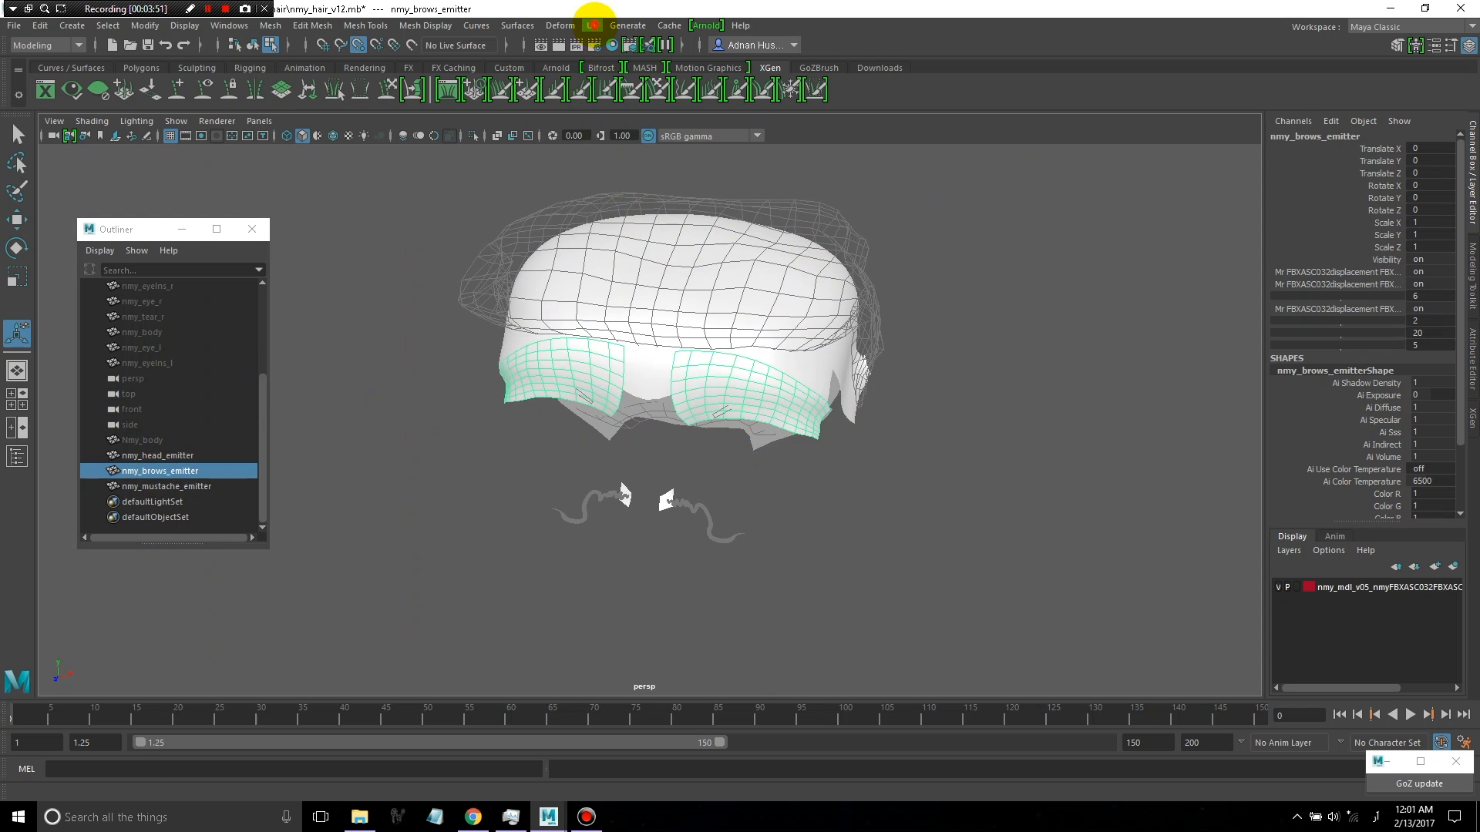
{"action": "left_click", "coordinate": [592, 26]}
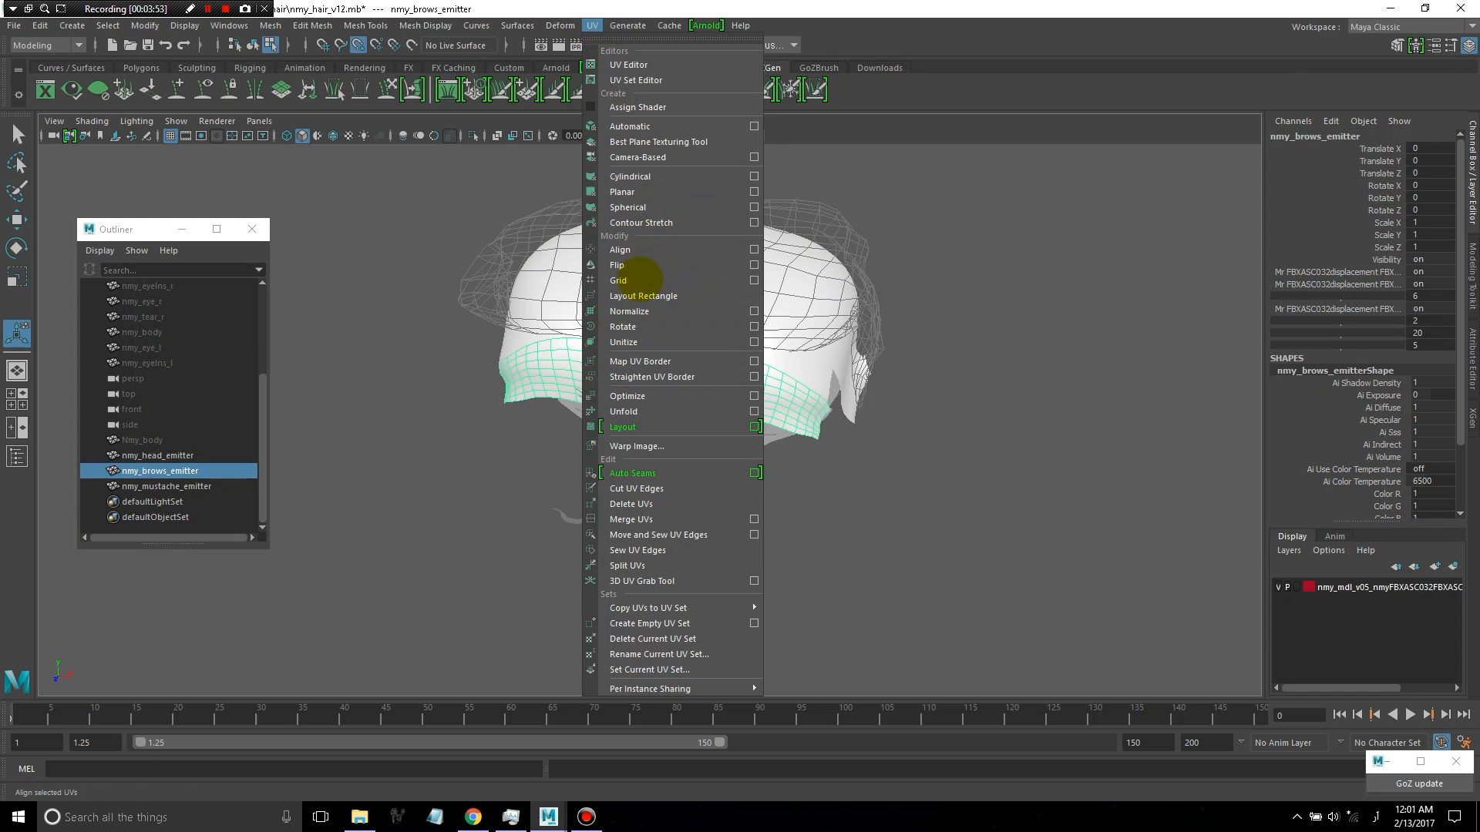
{"action": "left_click", "coordinate": [629, 65]}
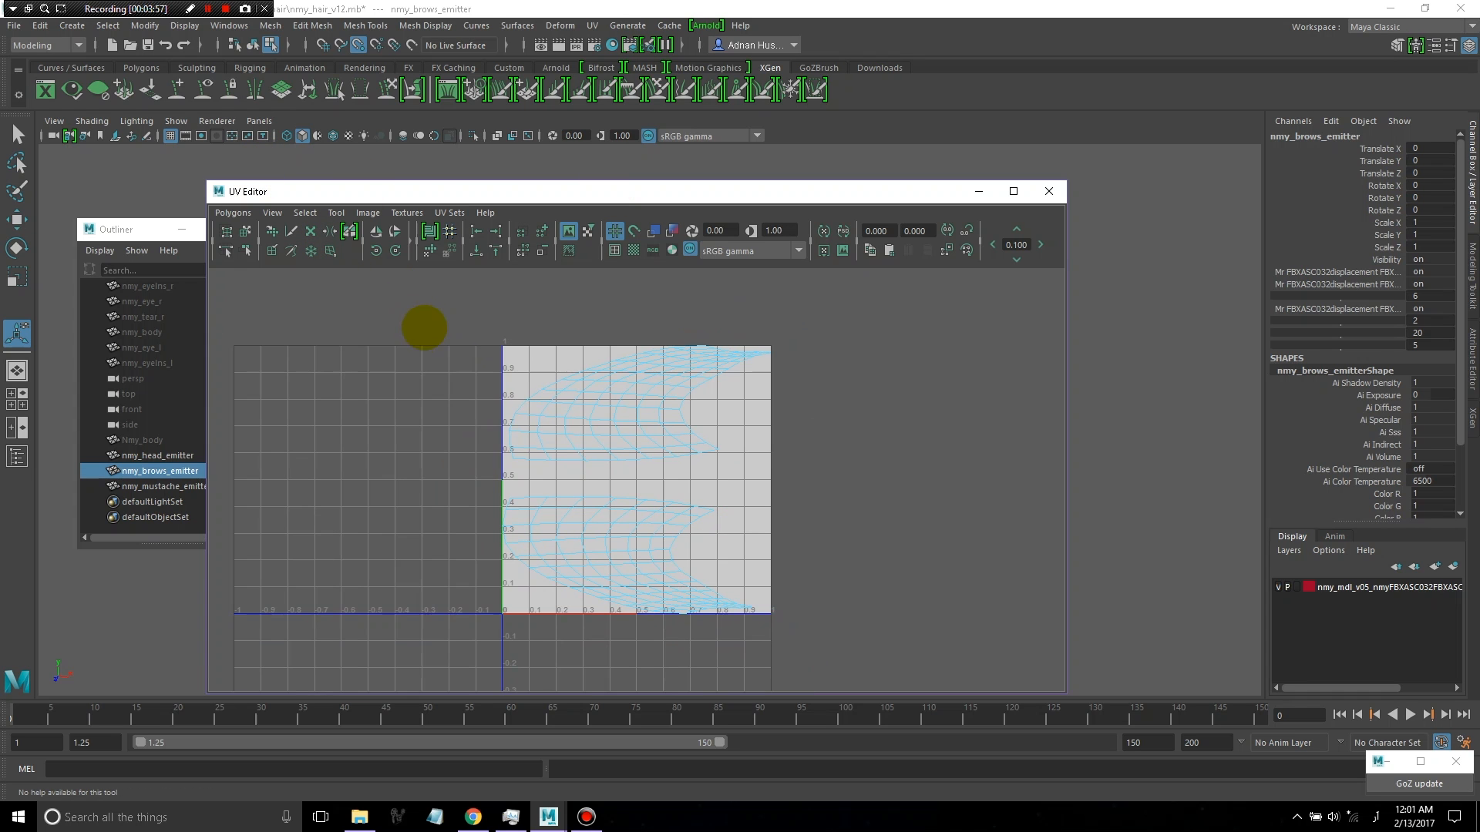
{"action": "left_click", "coordinate": [272, 233]}
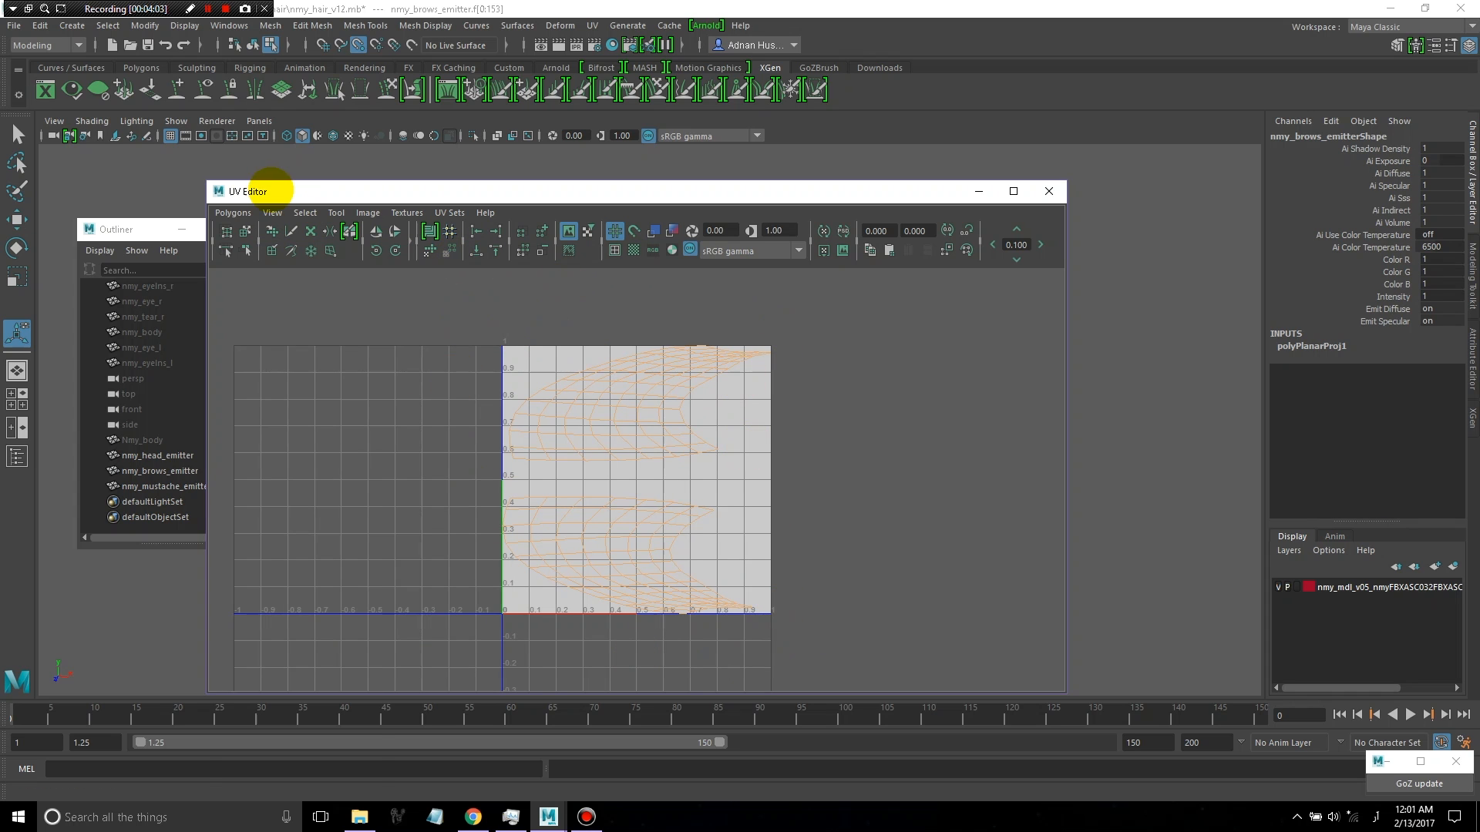
{"action": "left_click", "coordinate": [233, 212]}
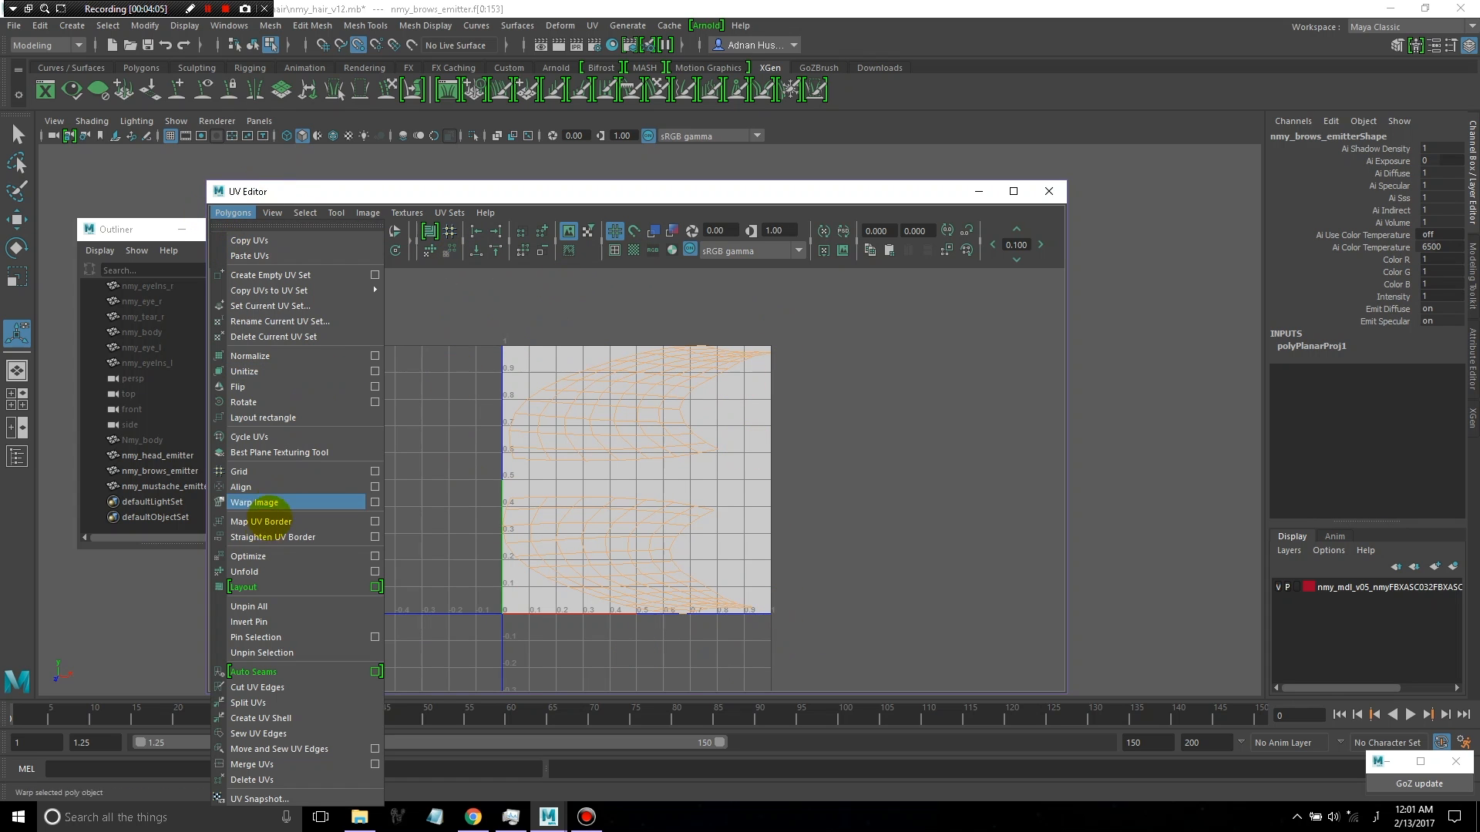
{"action": "left_click", "coordinate": [243, 570]}
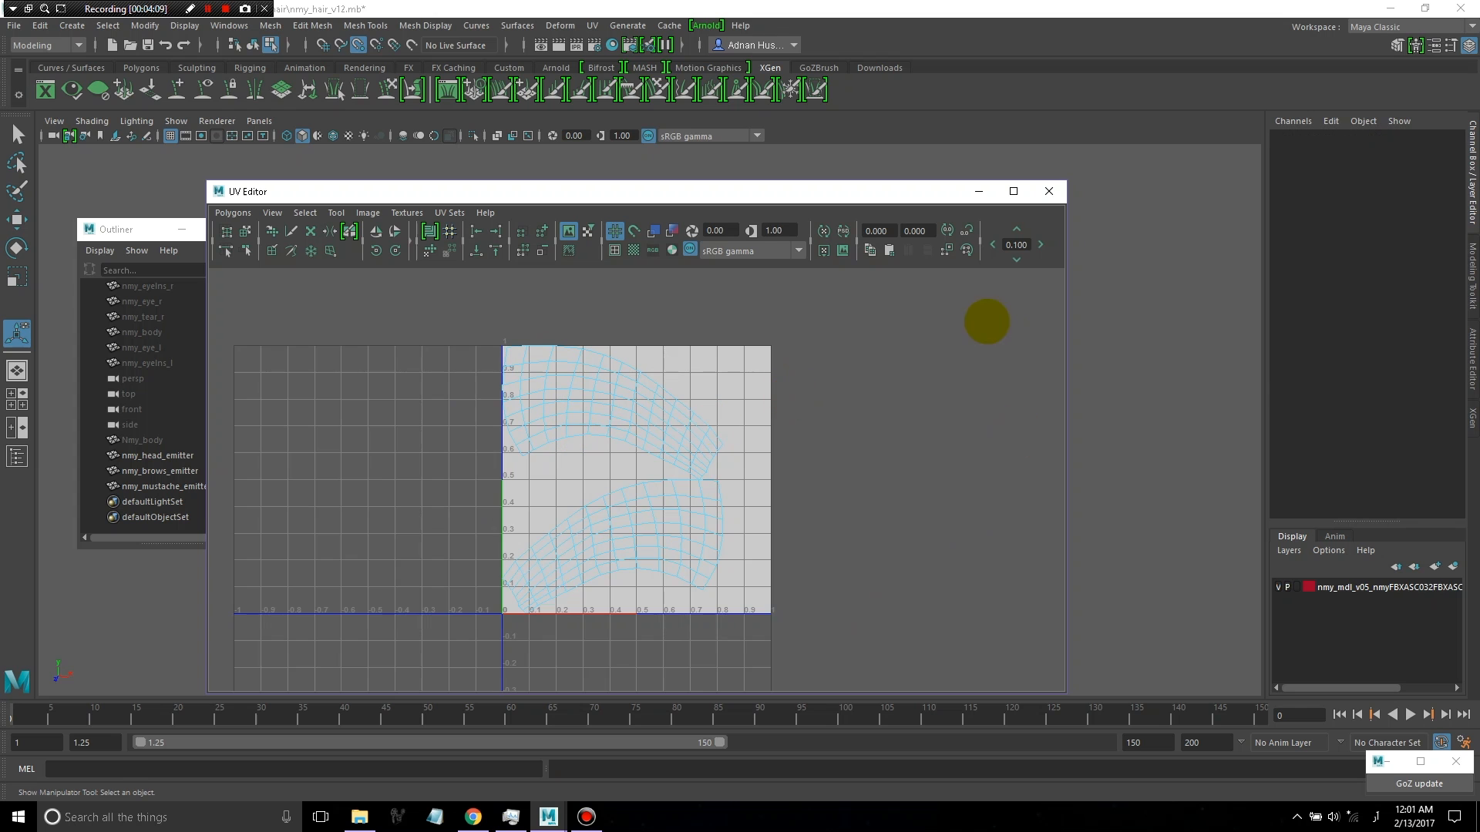
{"action": "left_click", "coordinate": [1048, 191]}
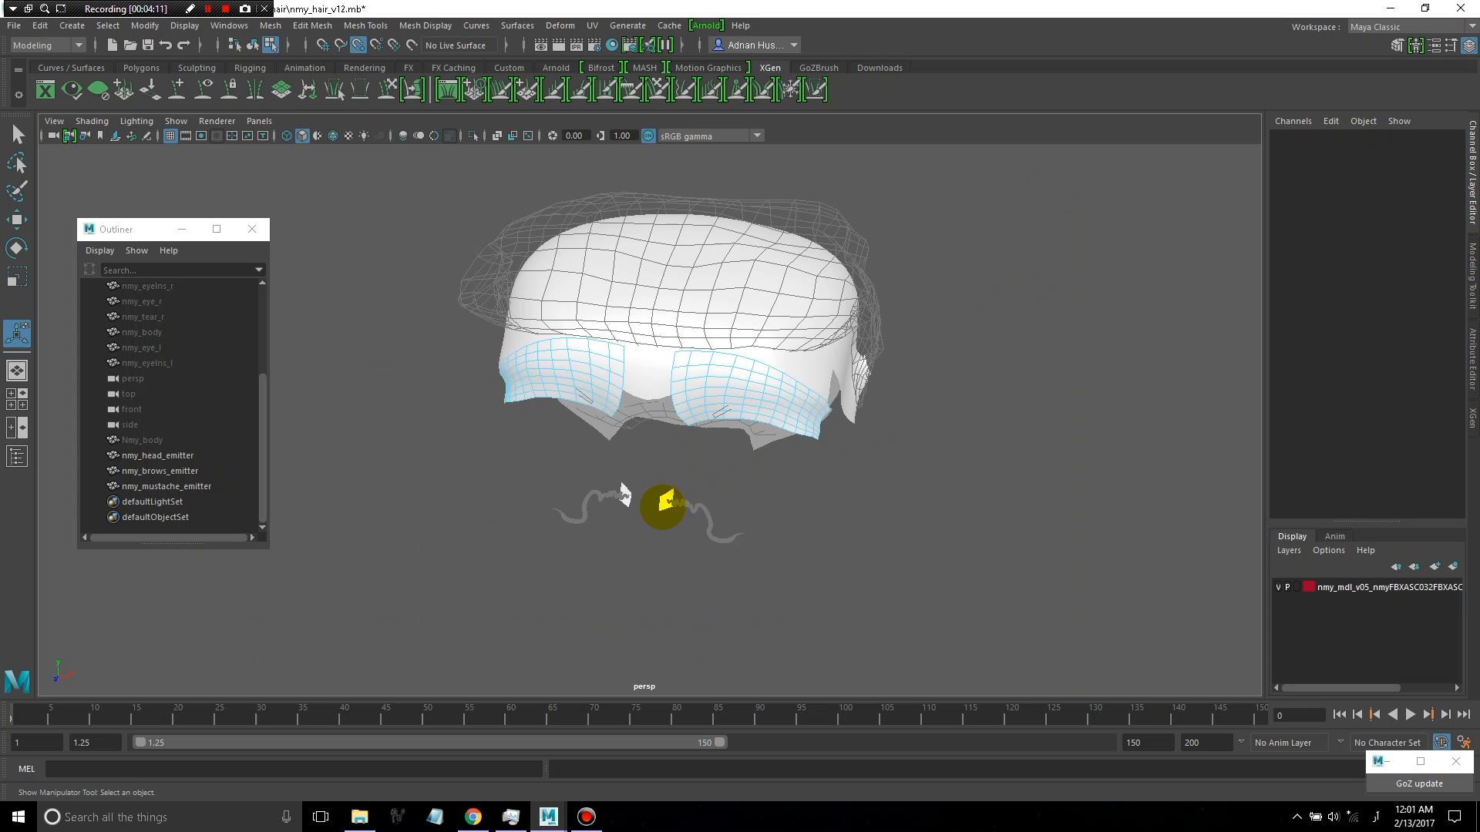
Project the mustache emitter UVs planar, unfold them, and return to the scene
{"action": "left_click", "coordinate": [590, 26]}
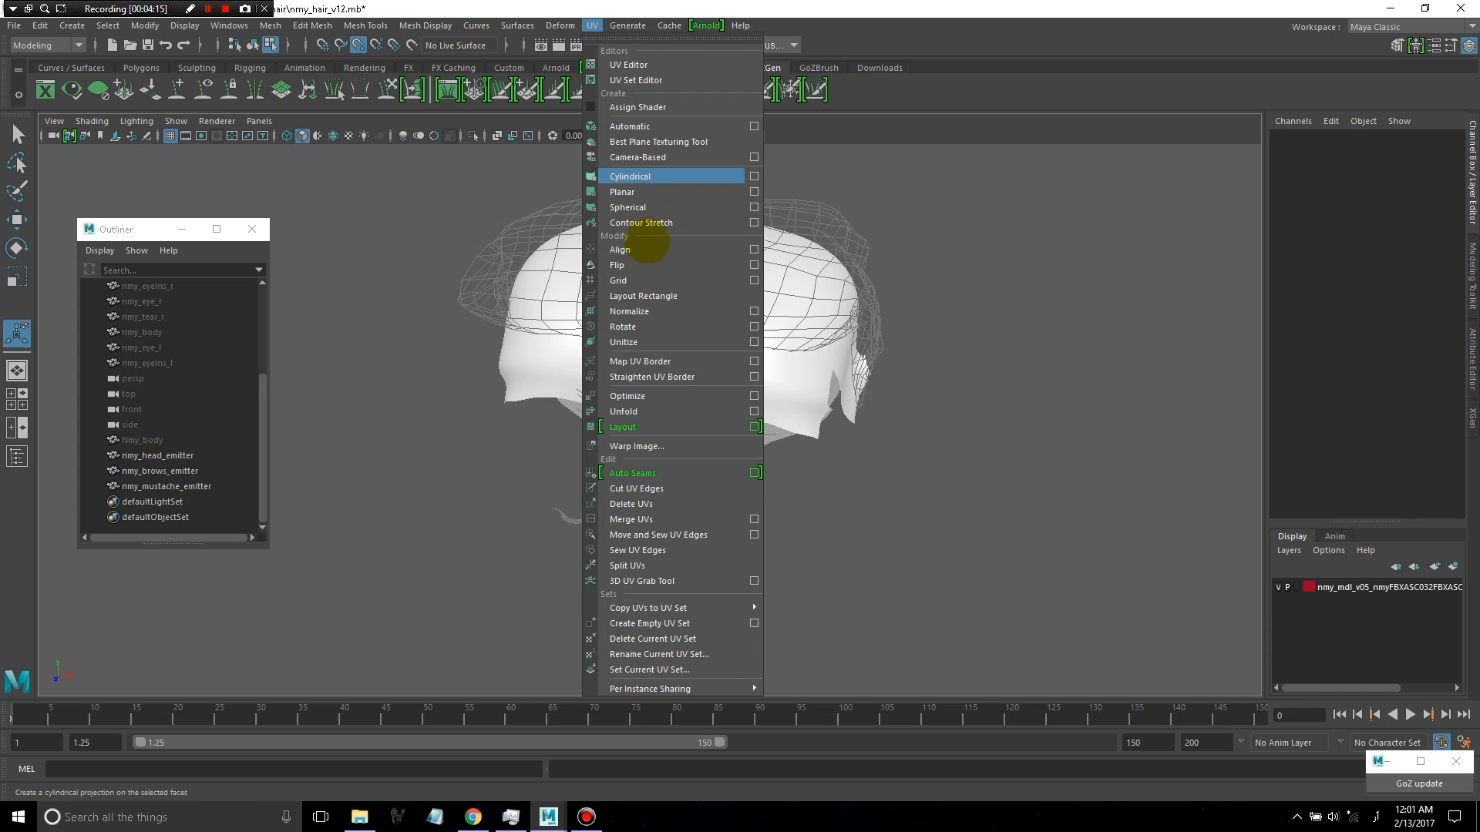
{"action": "left_click", "coordinate": [629, 176]}
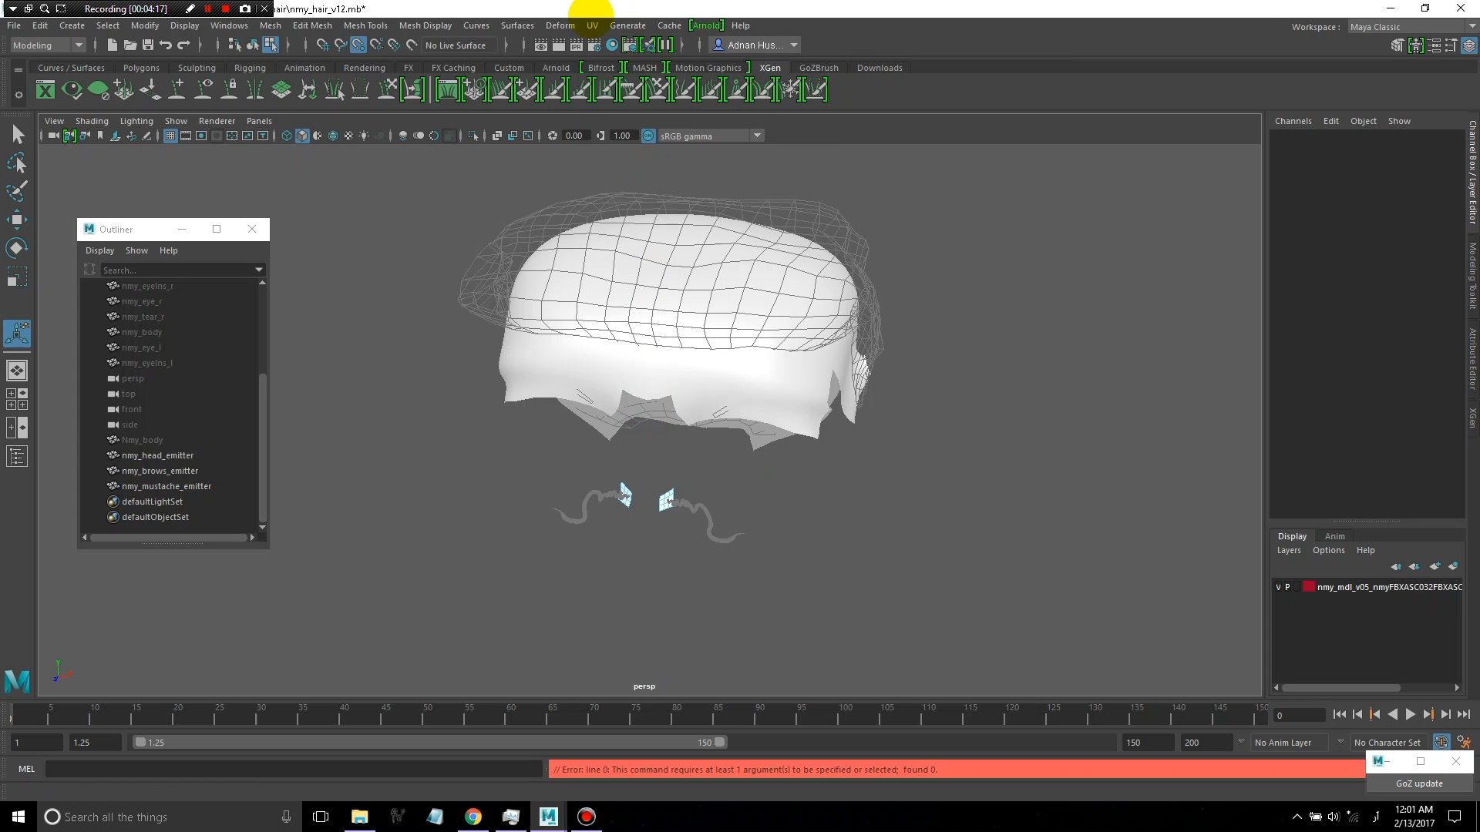
{"action": "left_click", "coordinate": [590, 26]}
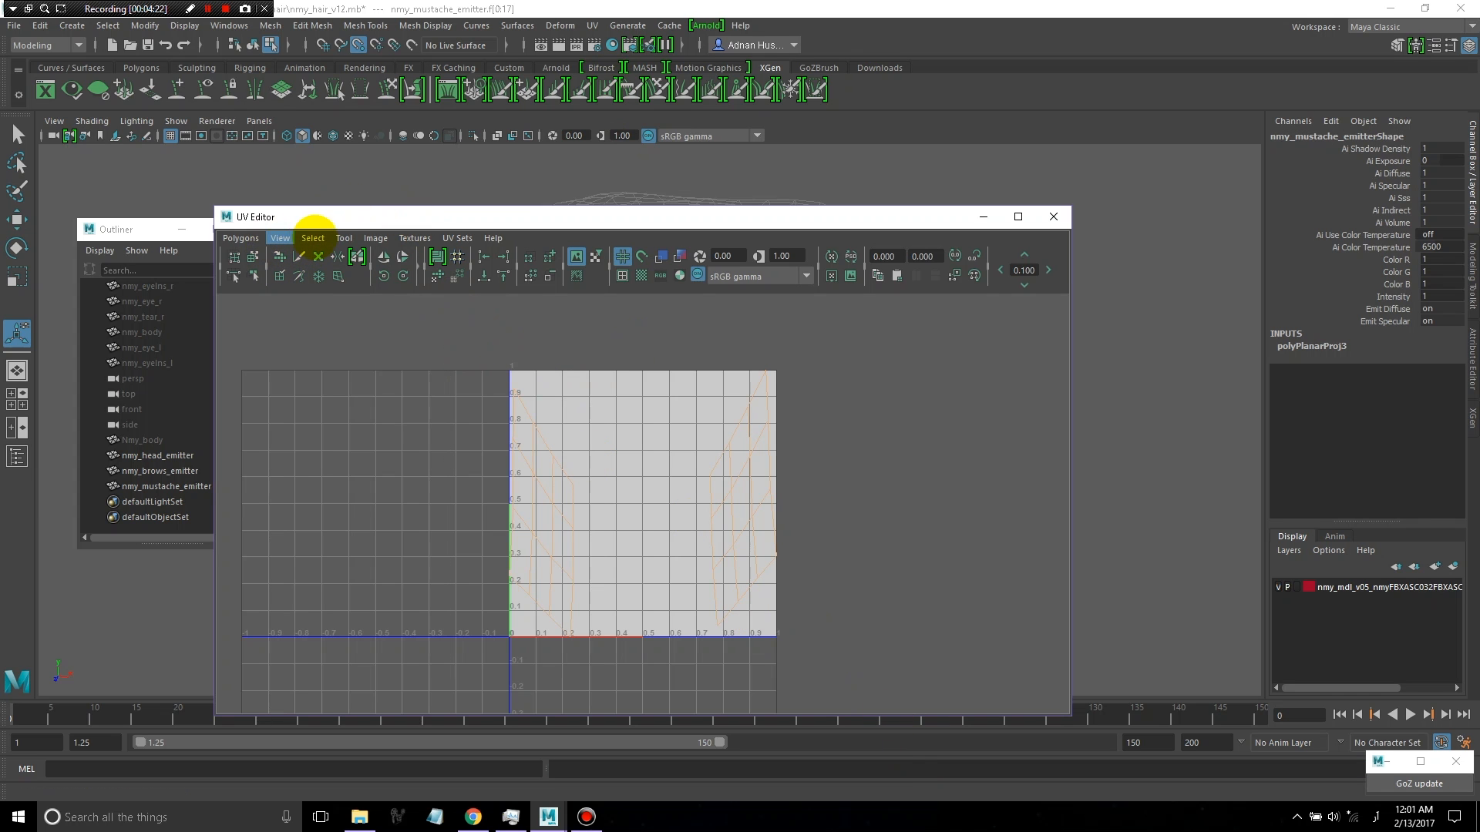
{"action": "left_click", "coordinate": [241, 237]}
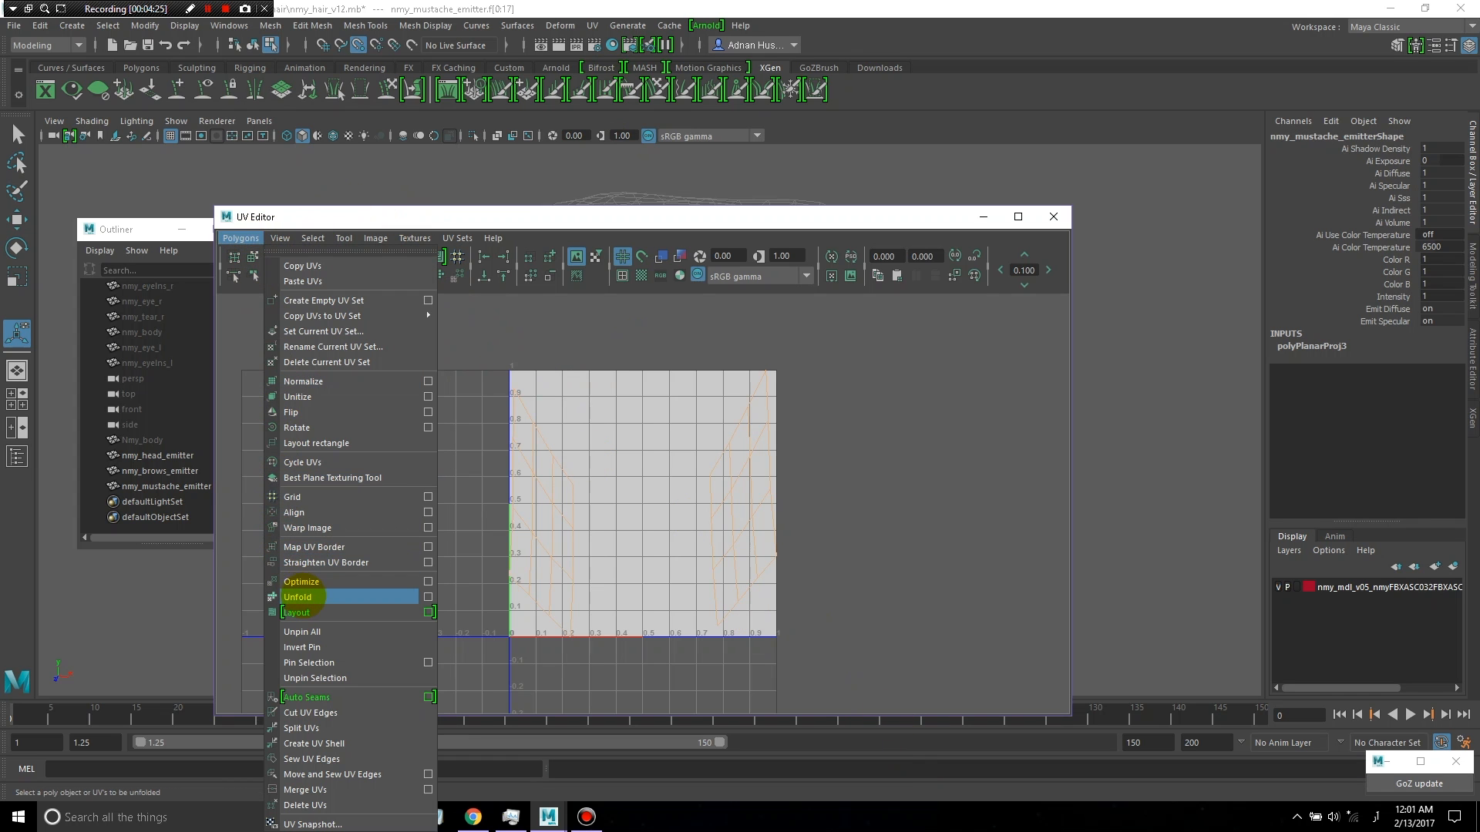
{"action": "left_click", "coordinate": [298, 596]}
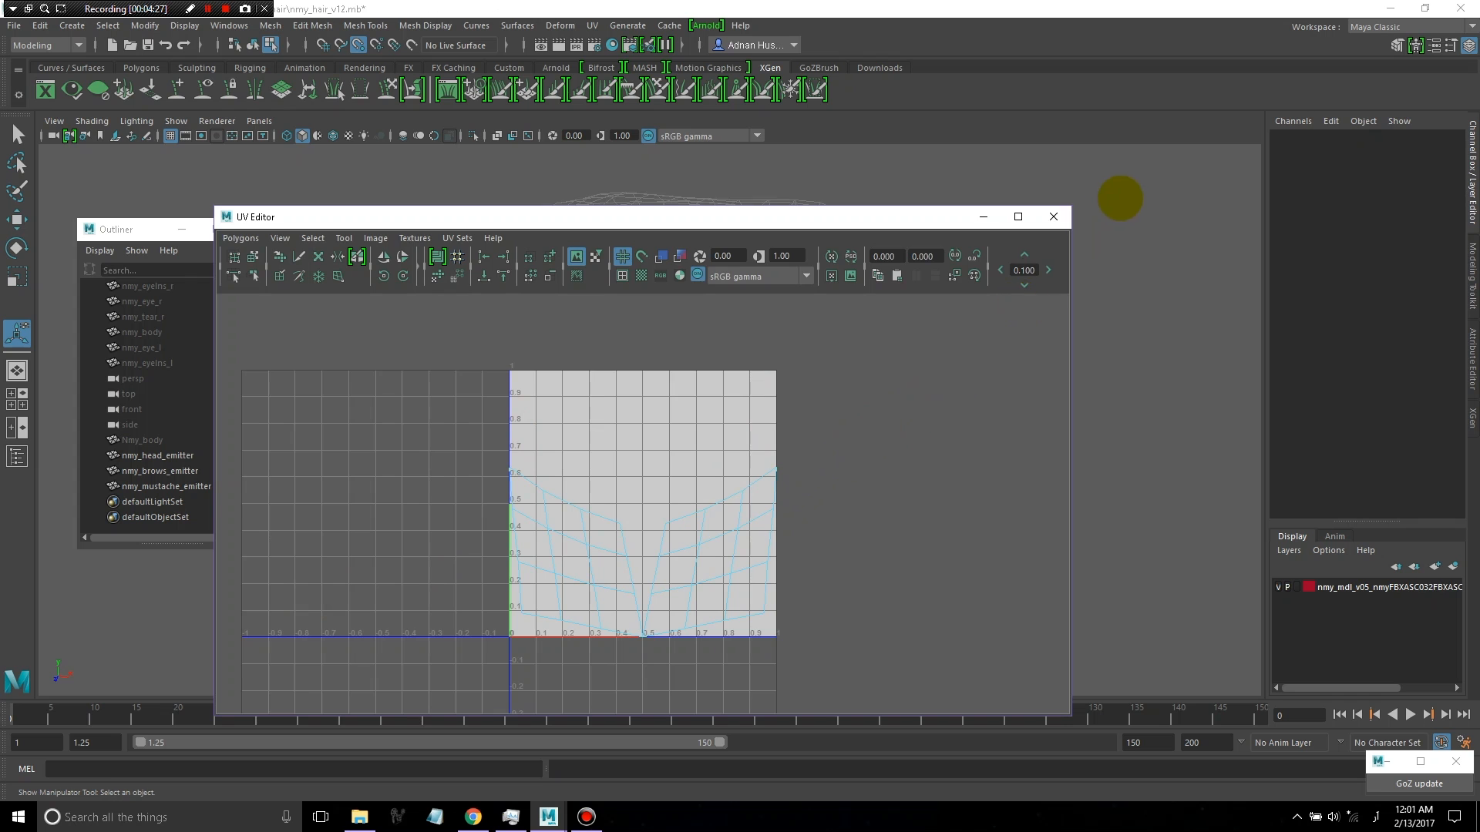
{"action": "left_click", "coordinate": [1053, 215]}
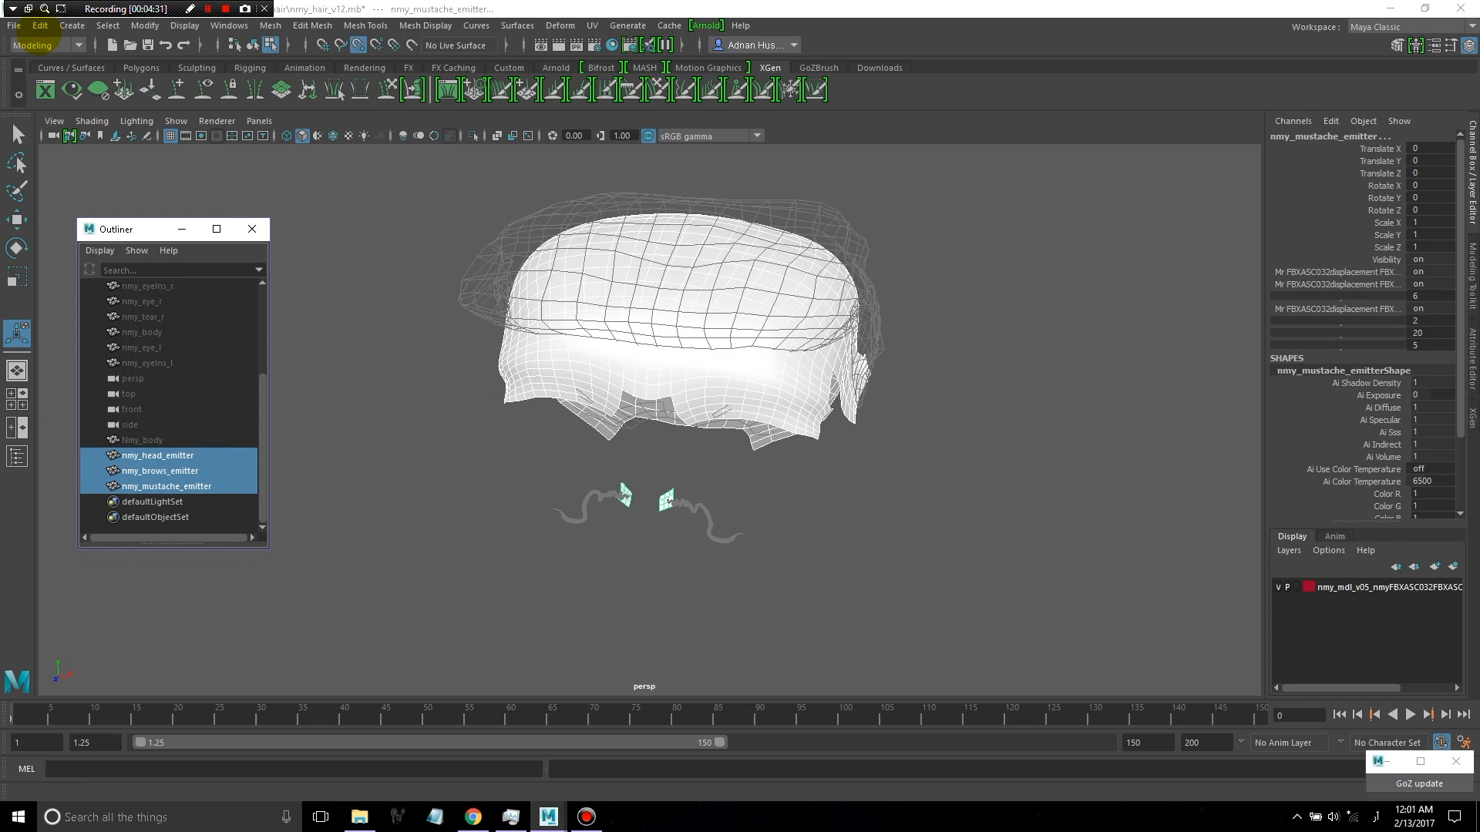
Delete history on the three emitters and save the scene as nmy_hair_v12.mb
{"action": "left_click", "coordinate": [38, 26]}
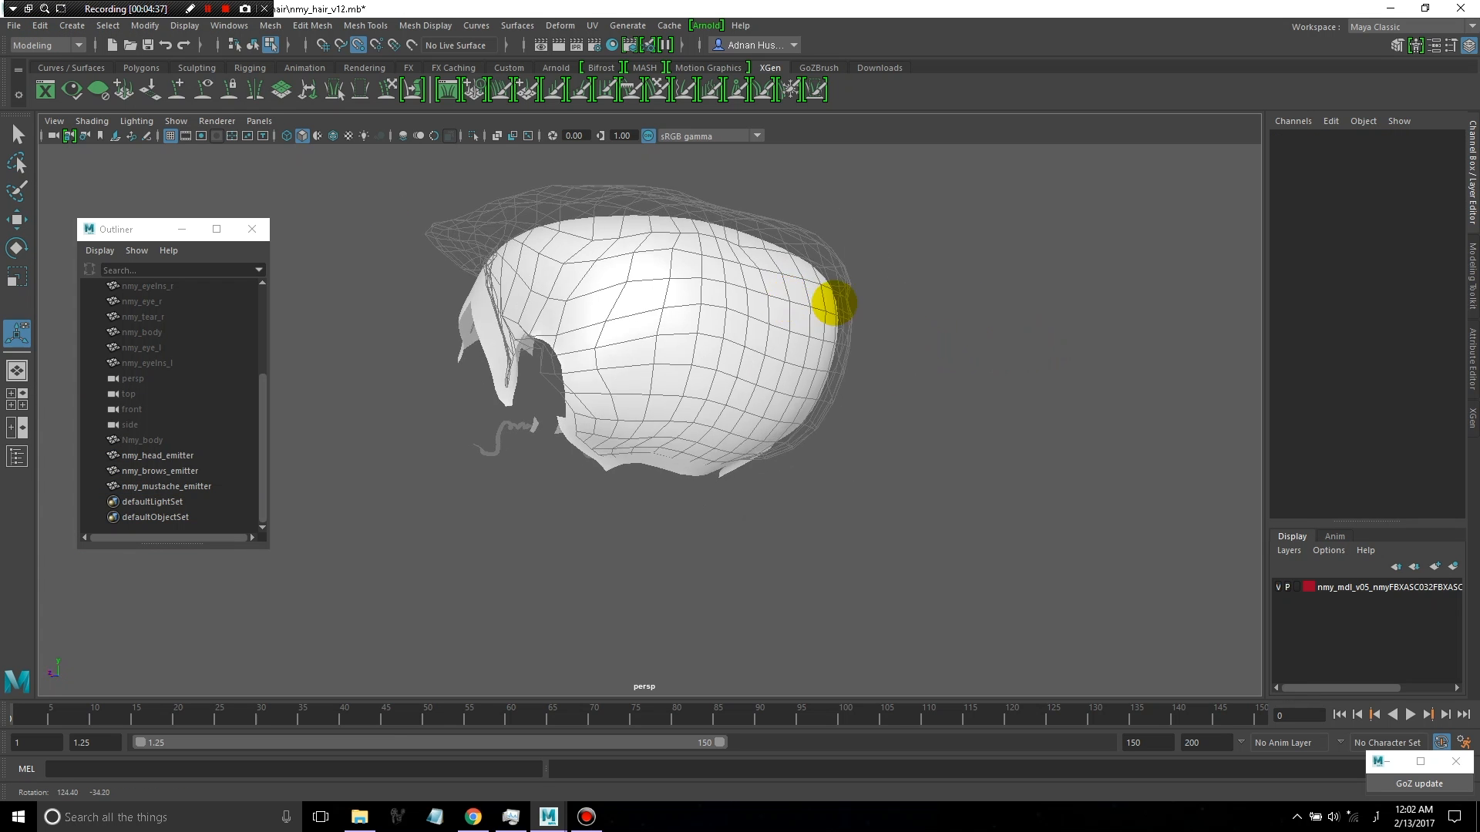
{"action": "left_click", "coordinate": [13, 26]}
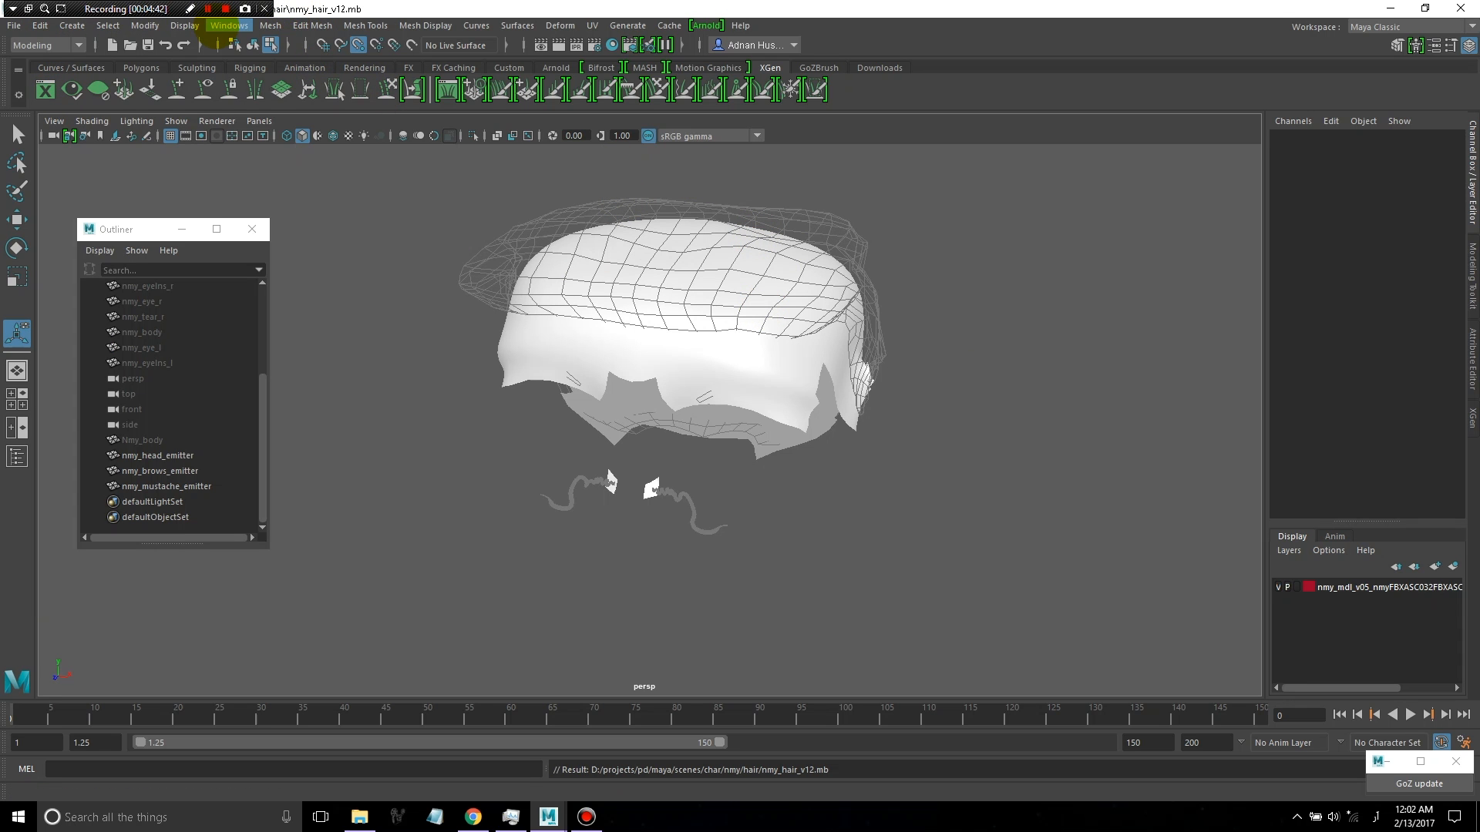
Create a Lambert in Hypershade and rename lambert2 to nmy_emitter_mtl
{"action": "left_click", "coordinate": [228, 26]}
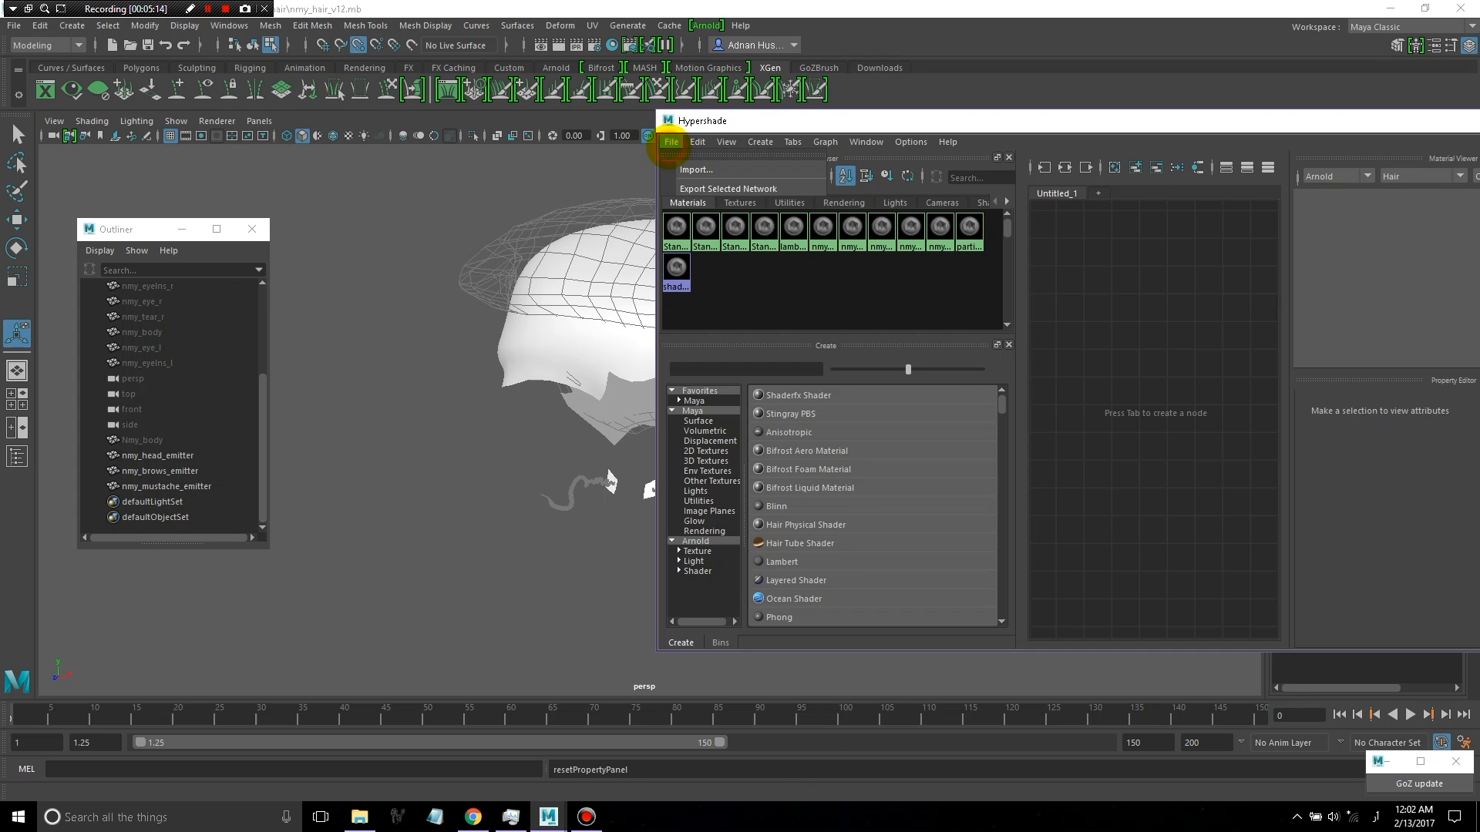
{"action": "left_click", "coordinate": [760, 142]}
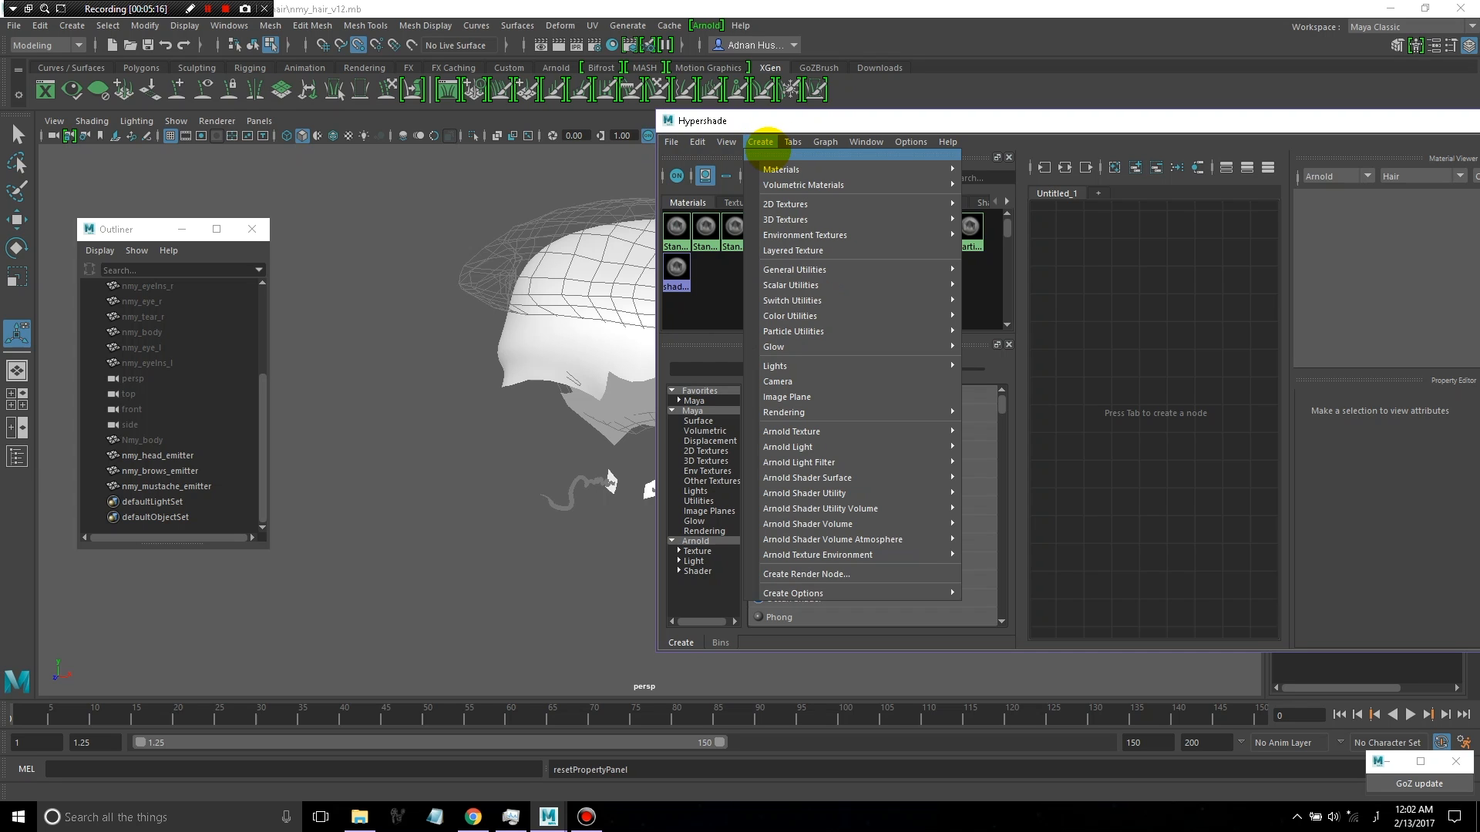
{"action": "mouse_move", "coordinate": [780, 170]}
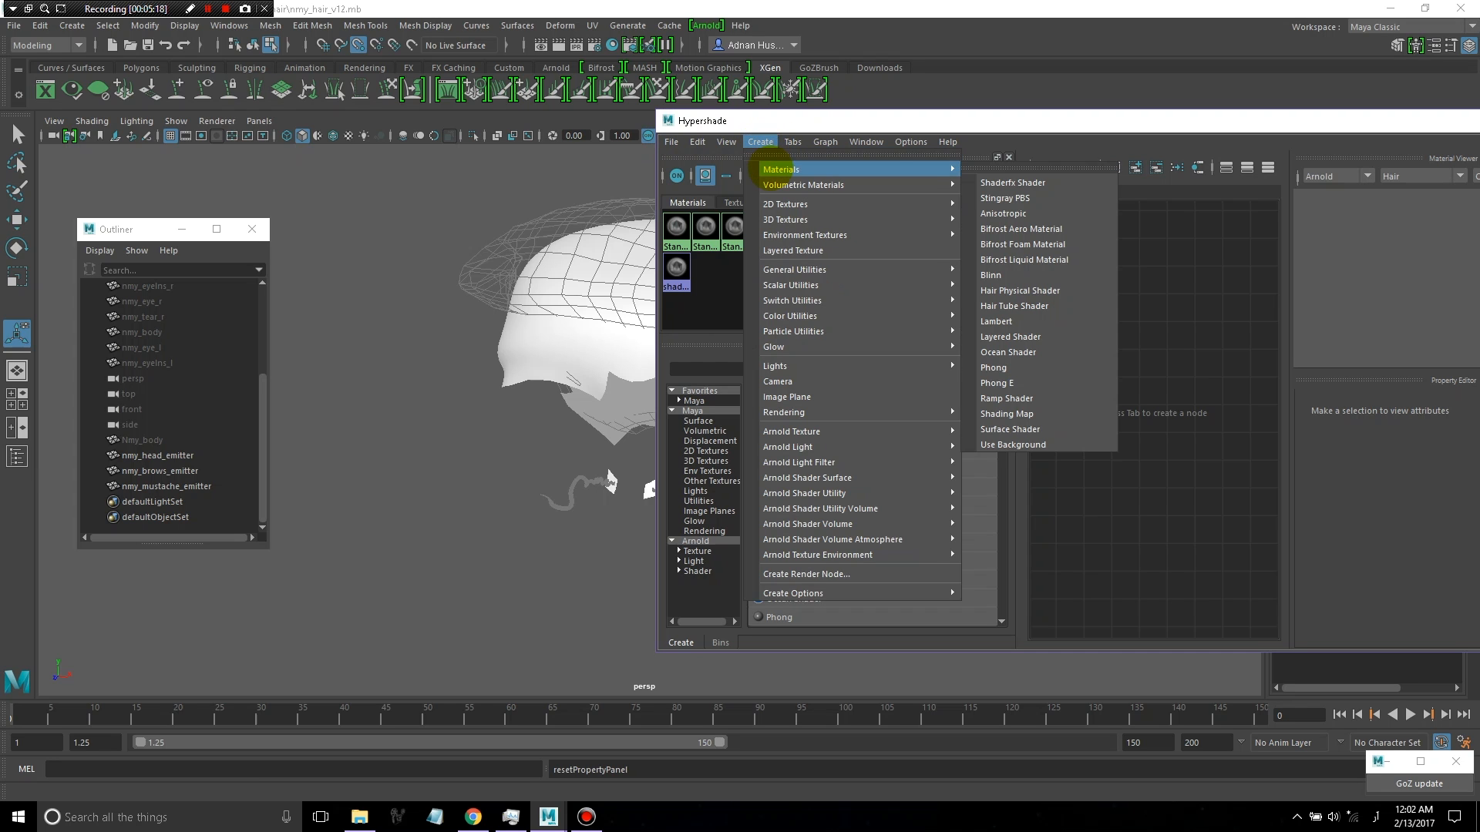
{"action": "mouse_move", "coordinate": [1006, 351]}
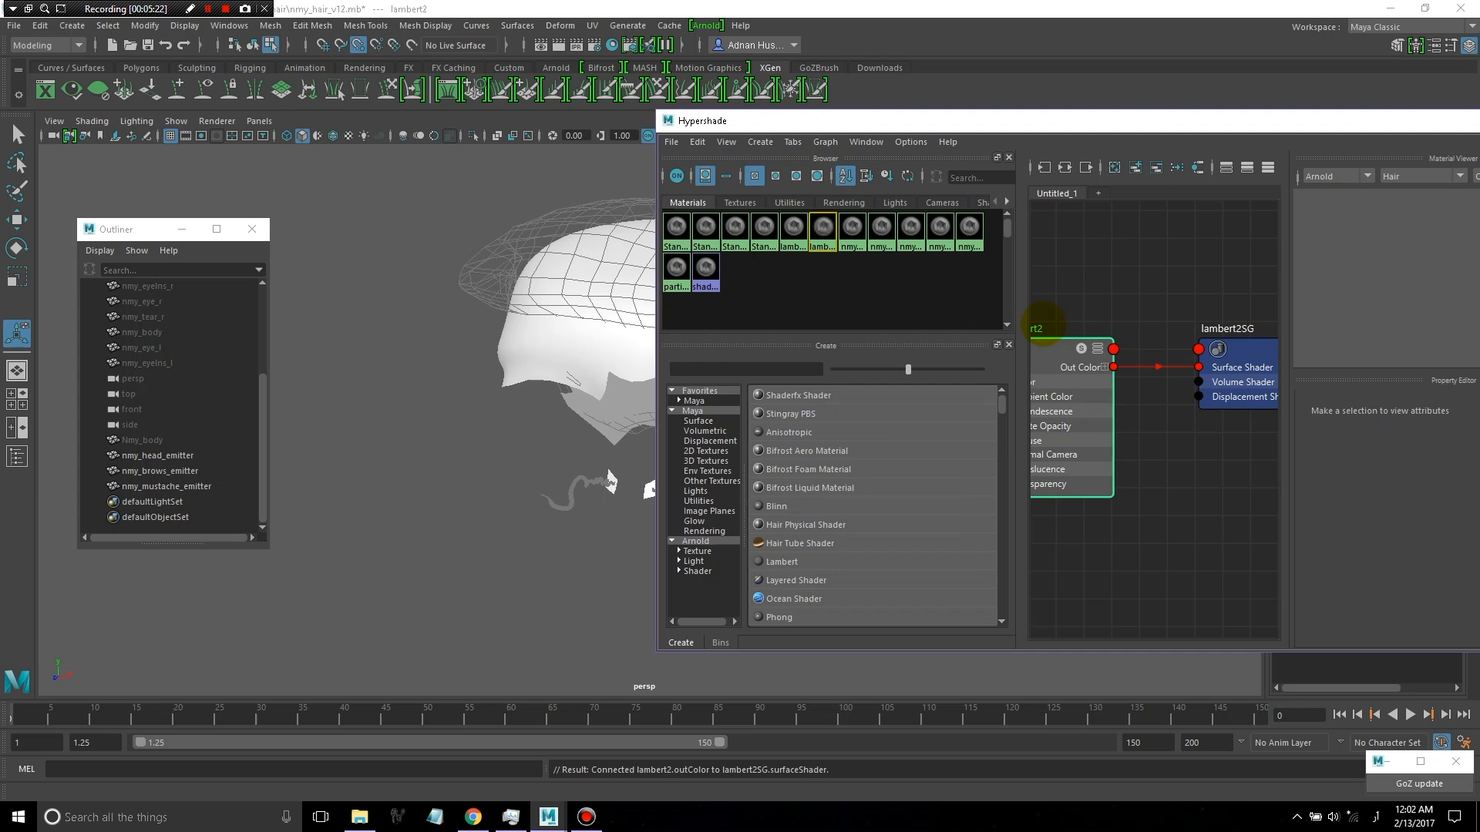
{"action": "left_click", "coordinate": [1037, 326]}
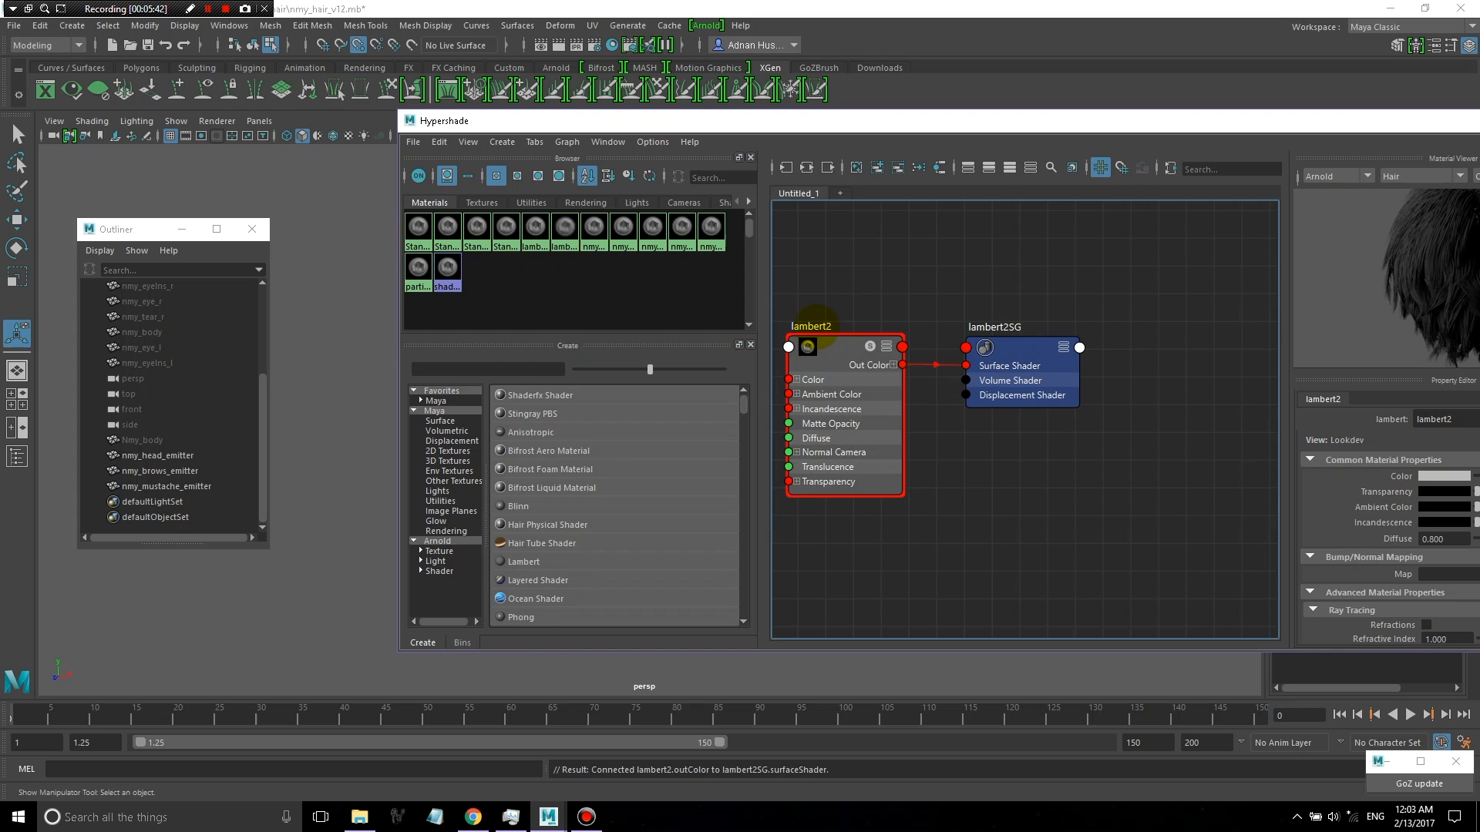
{"action": "double_click", "coordinate": [810, 325]}
{"action": "type", "text": "nmy"}
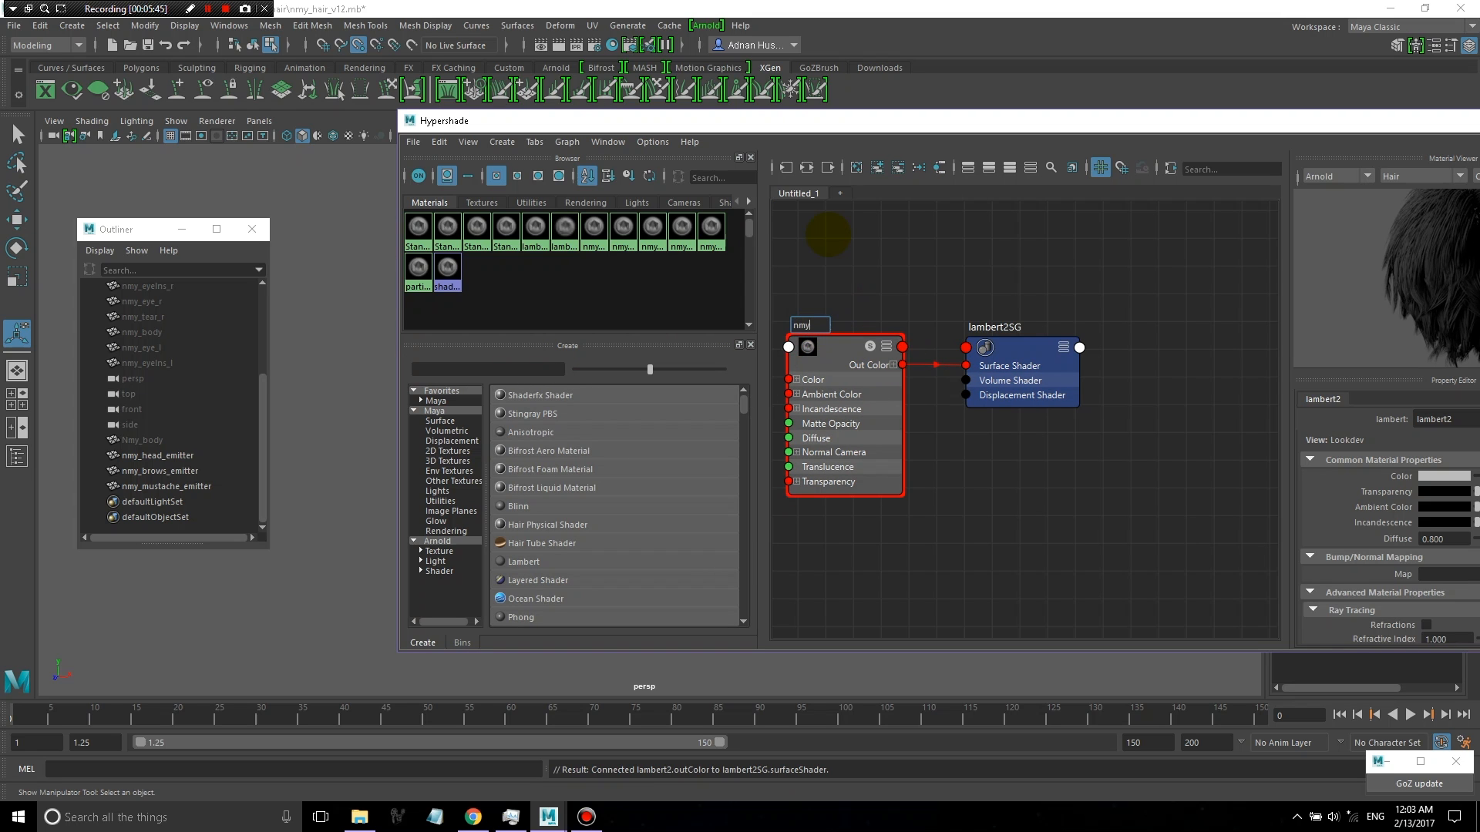
{"action": "type", "text": "_emitter_mtl"}
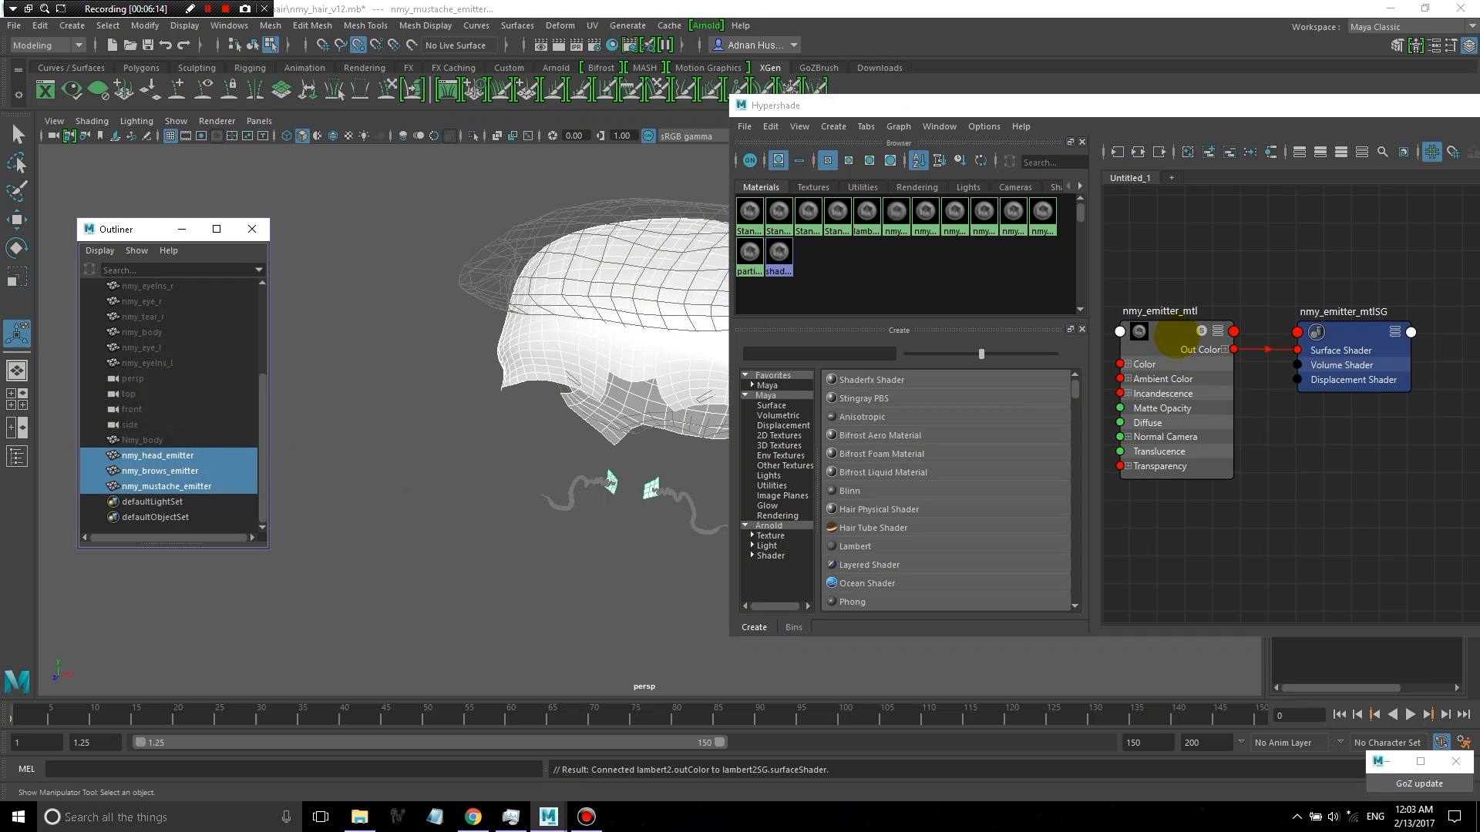
Assign nmy_emitter_mtl to the selected emitter meshes and close Hypershade
{"action": "right_click", "coordinate": [1177, 335]}
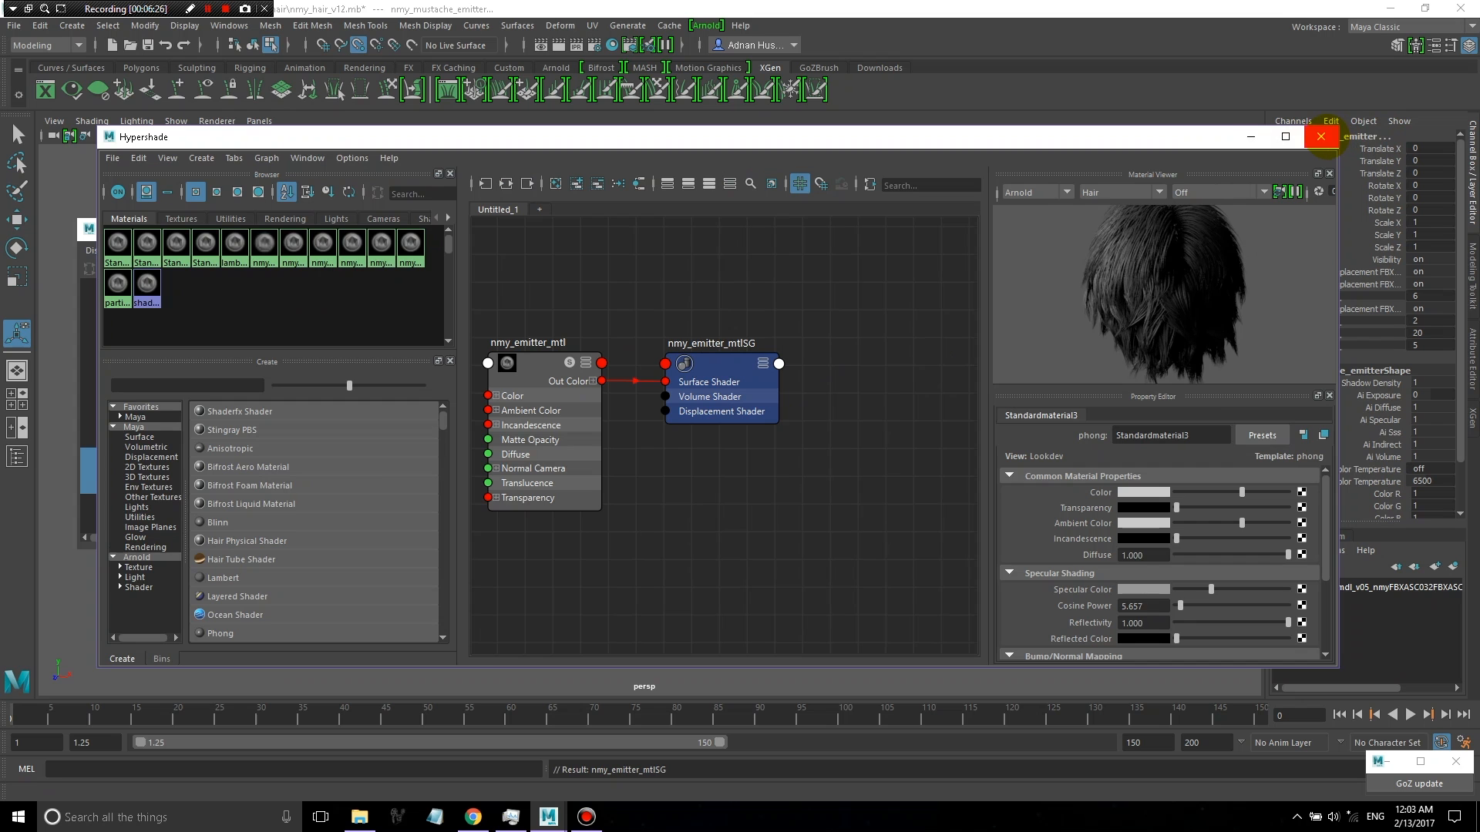
{"action": "left_click", "coordinate": [1319, 136]}
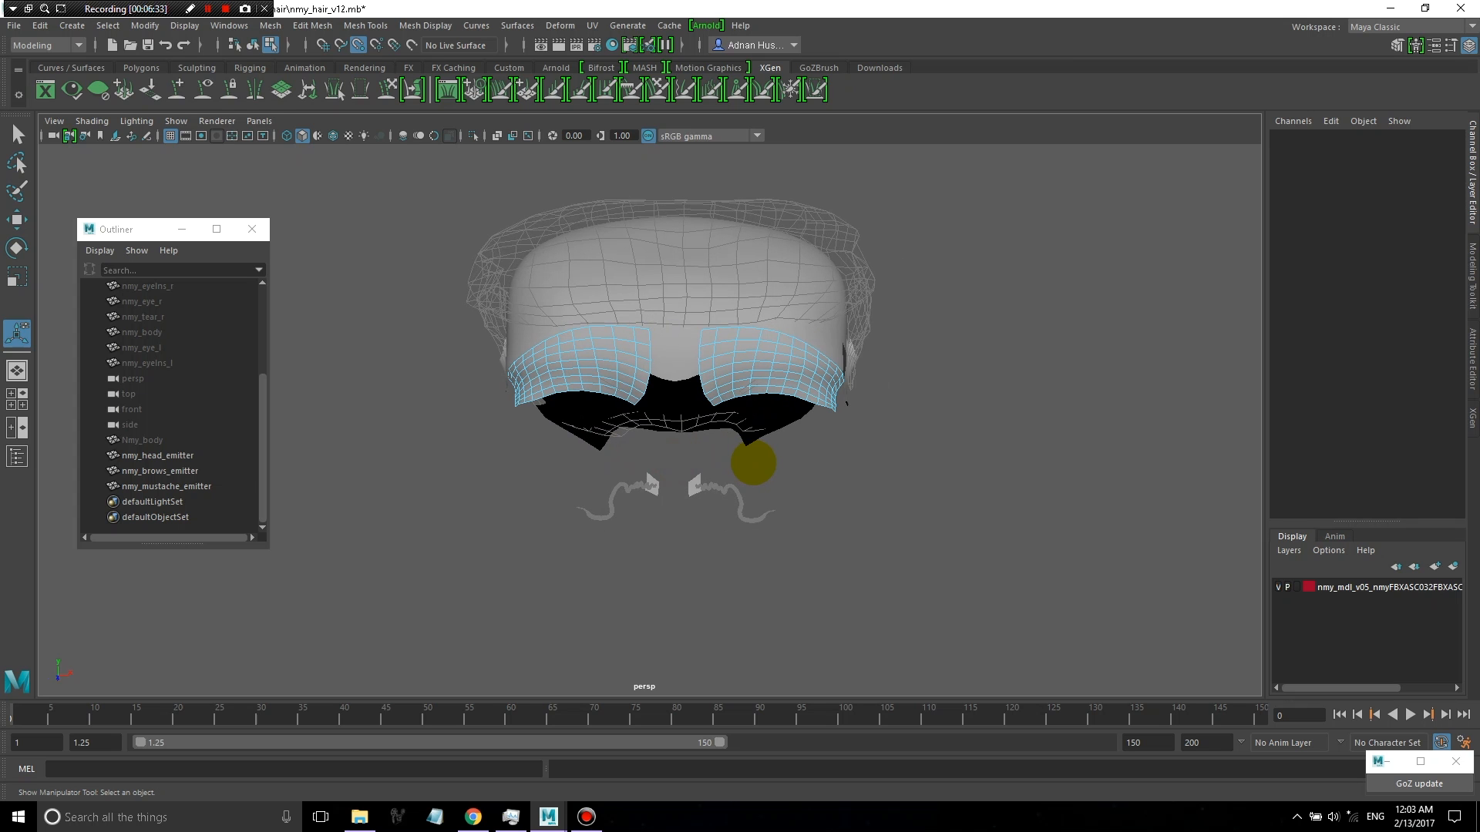
Select the brows emitter in object mode and save the scene to nmy_hair_v12.mb
{"action": "left_click", "coordinate": [158, 470]}
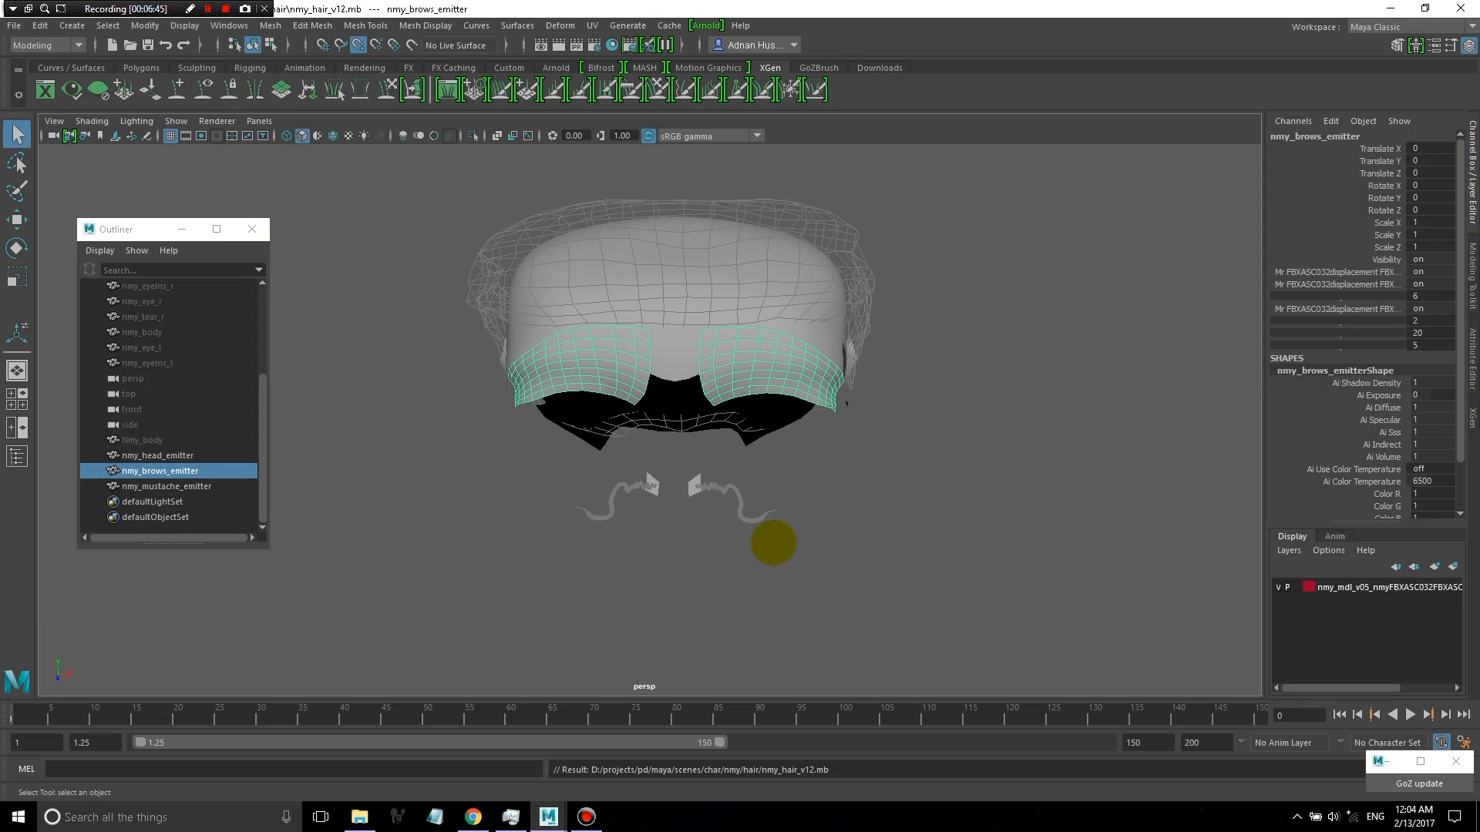
{"action": "key", "text": "f8"}
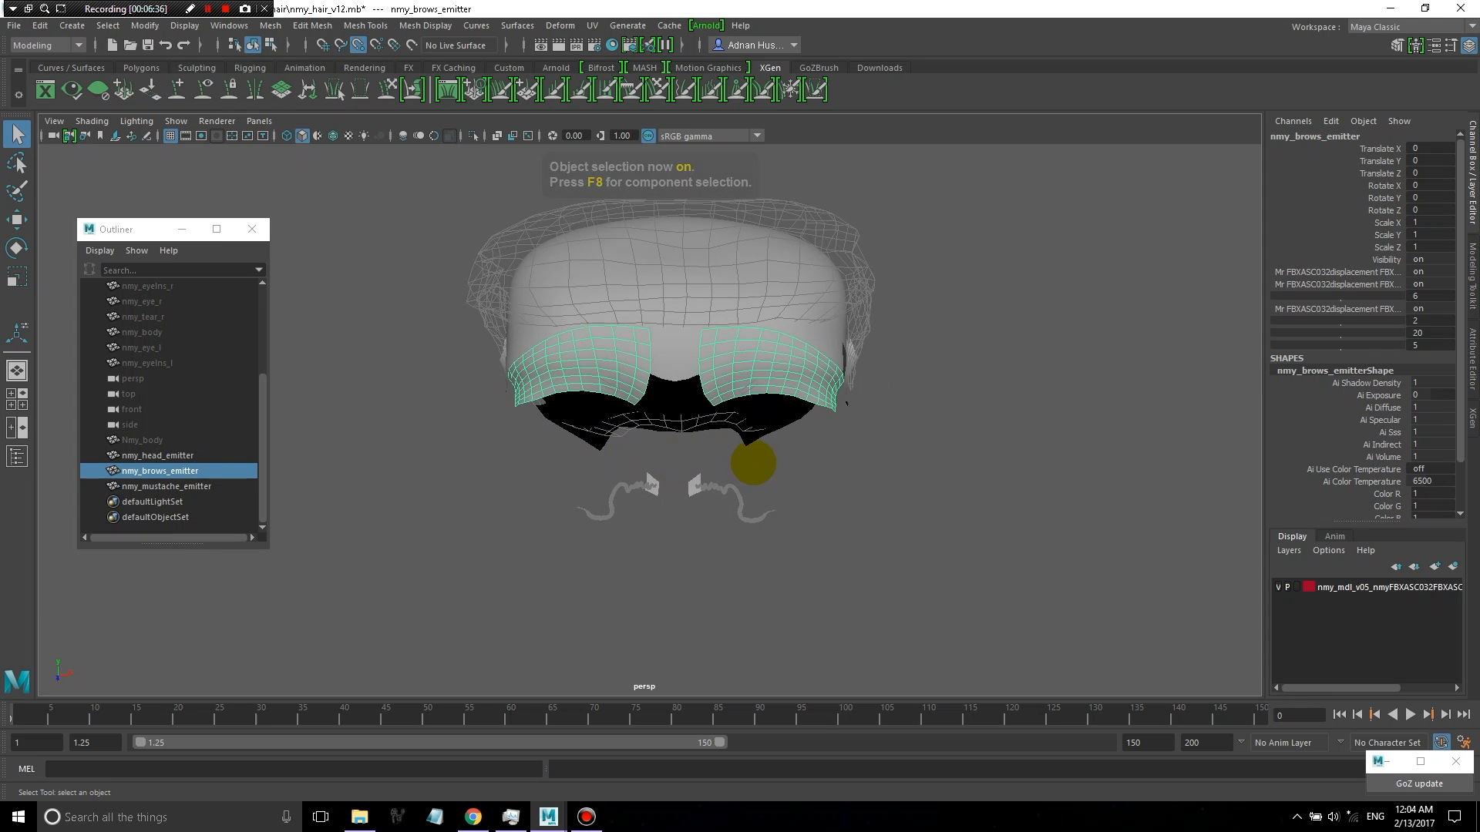
{"action": "left_click_drag", "start_coordinate": [754, 463], "coordinate": [697, 471]}
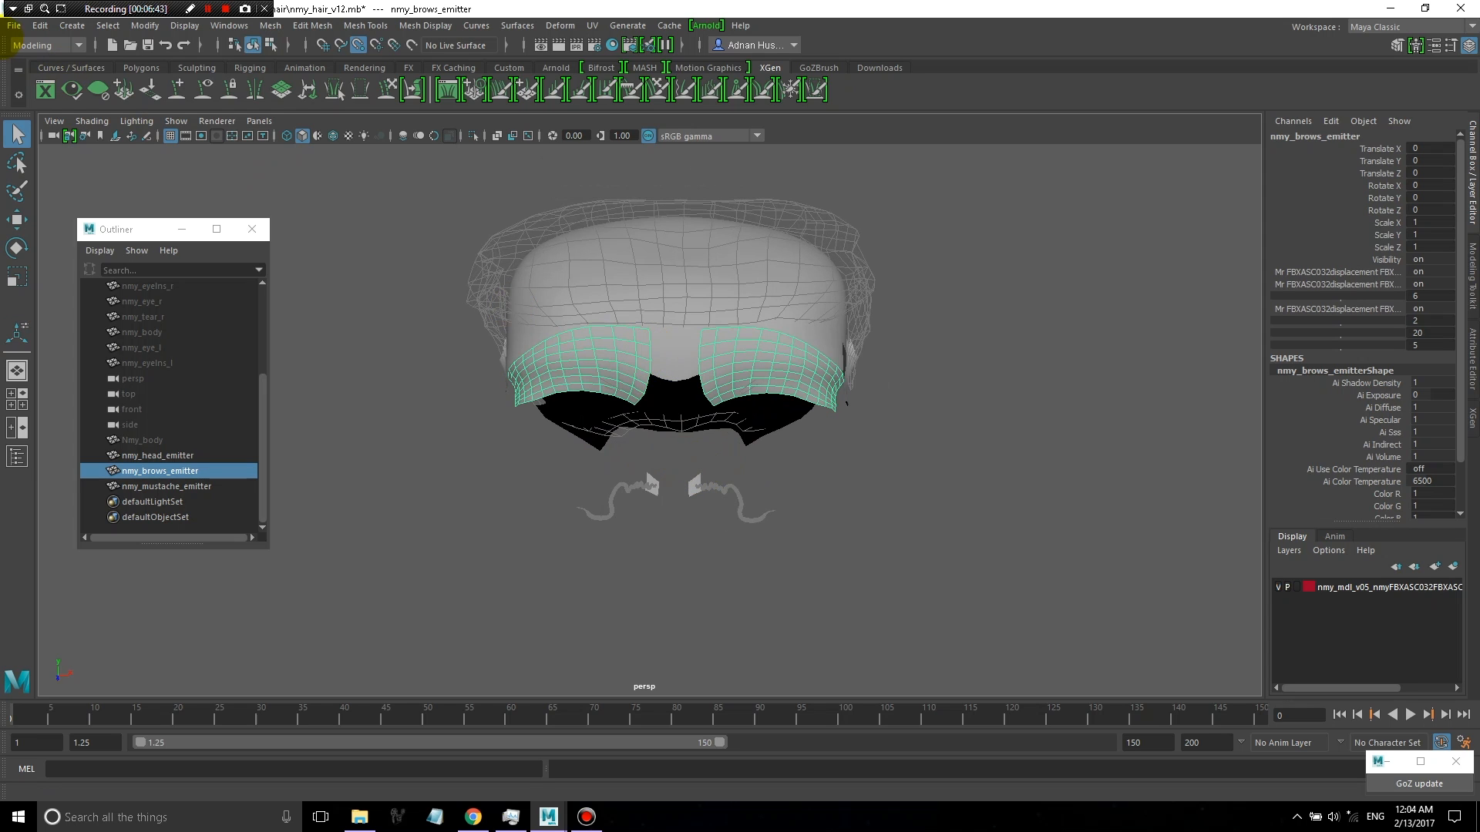
{"action": "left_click", "coordinate": [43, 89]}
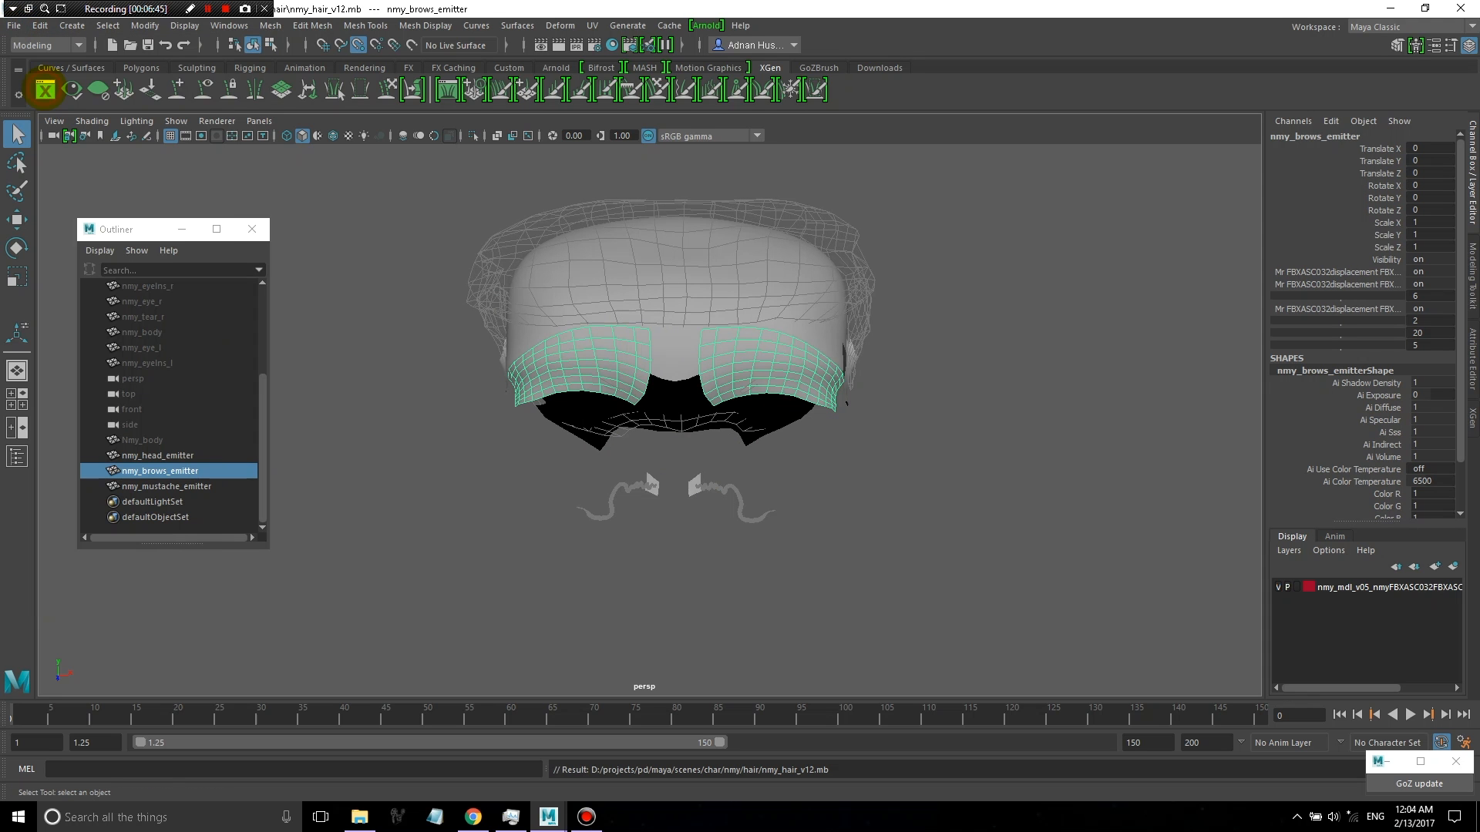